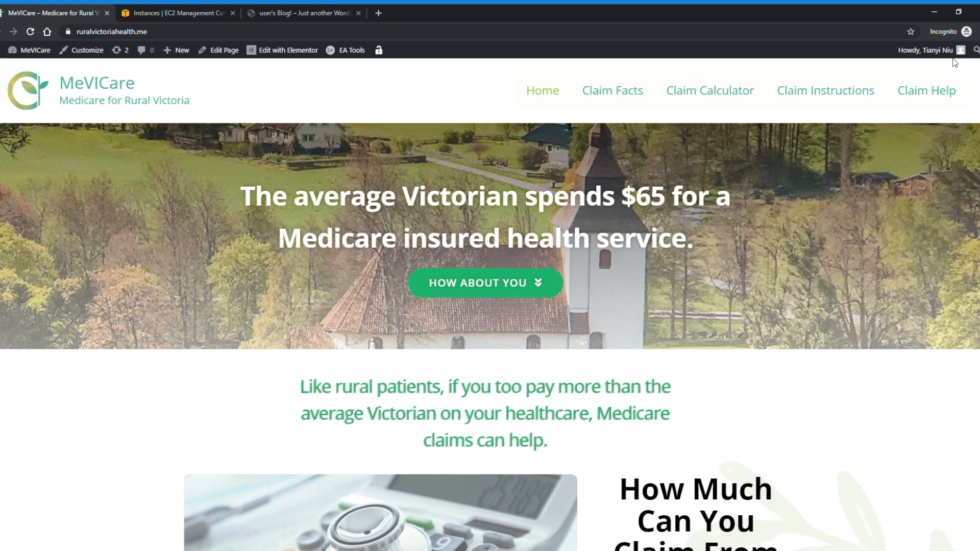
mouse_move(804, 115)
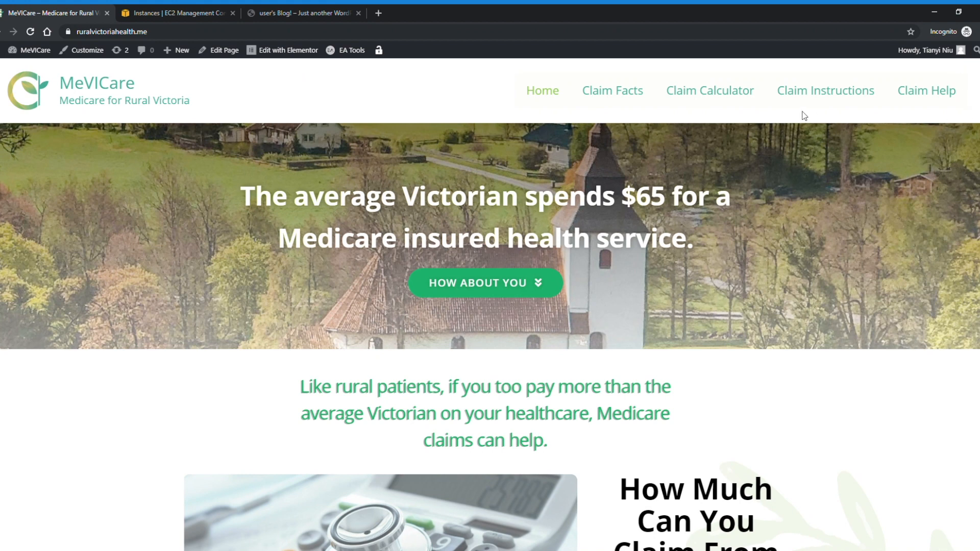
mouse_move(289, 92)
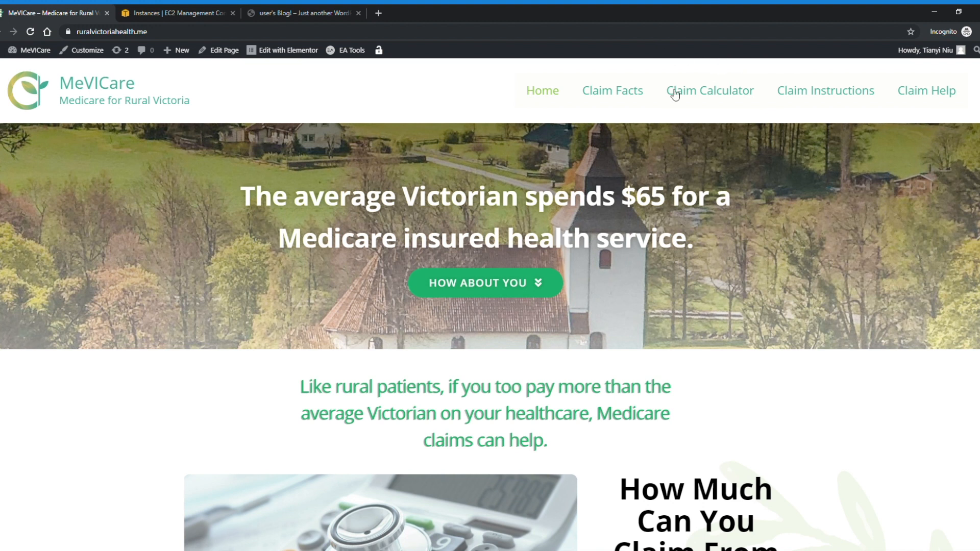
mouse_move(174, 119)
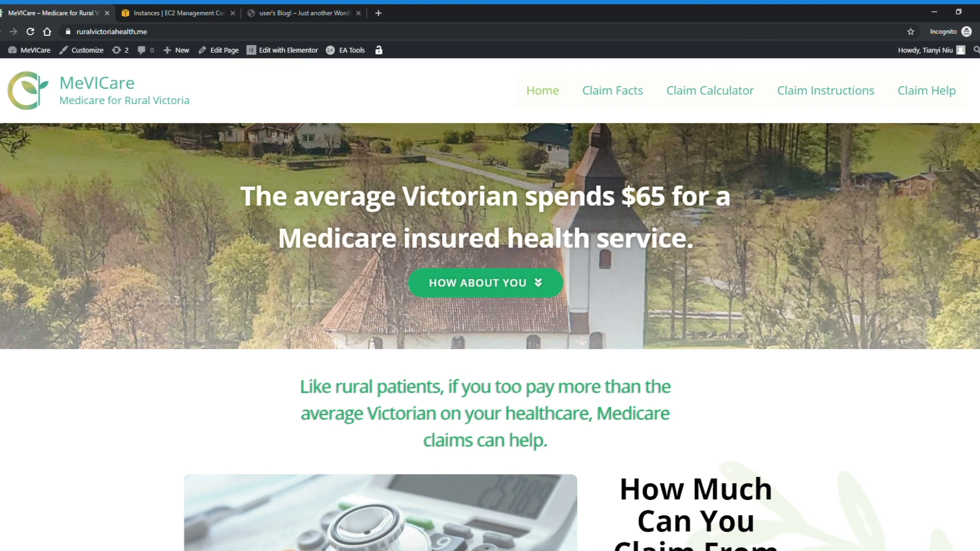
mouse_move(481, 212)
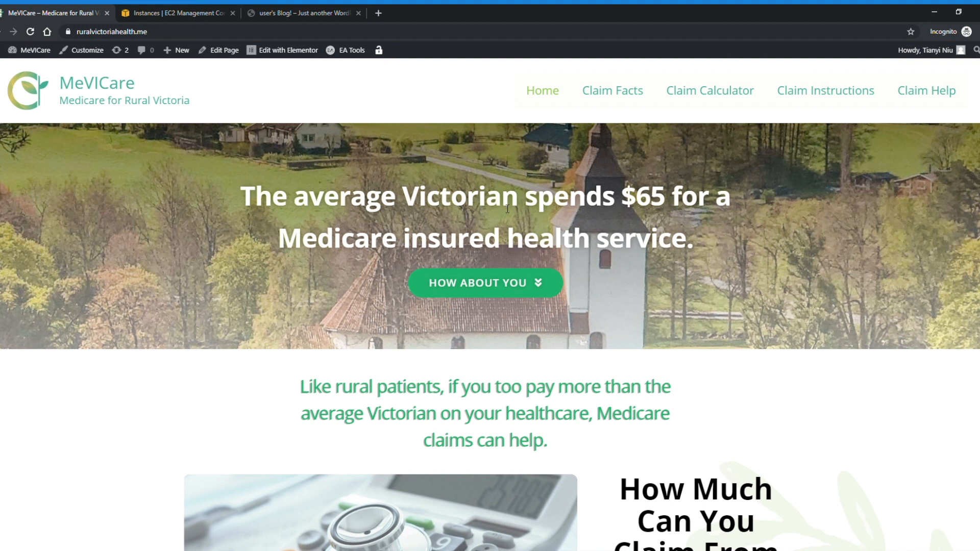
mouse_move(140, 96)
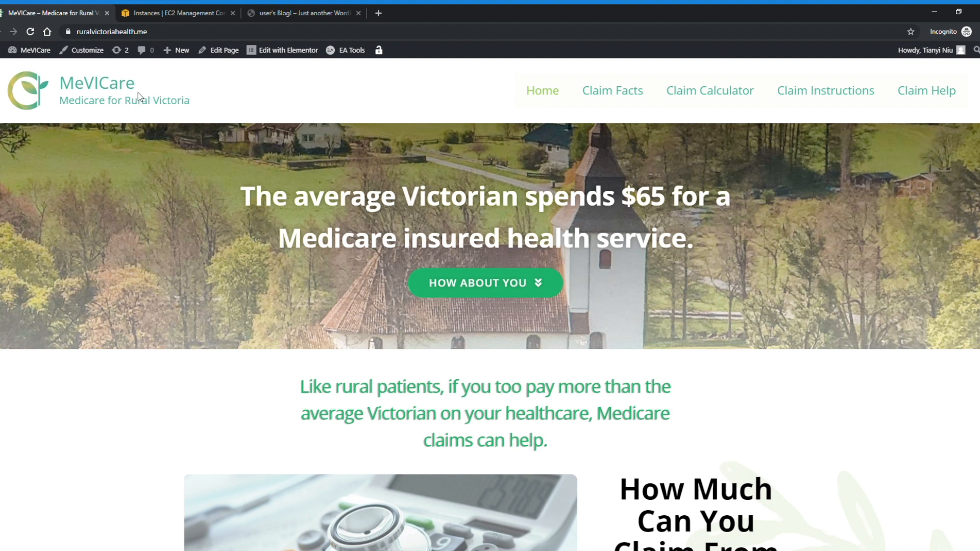
mouse_move(49, 66)
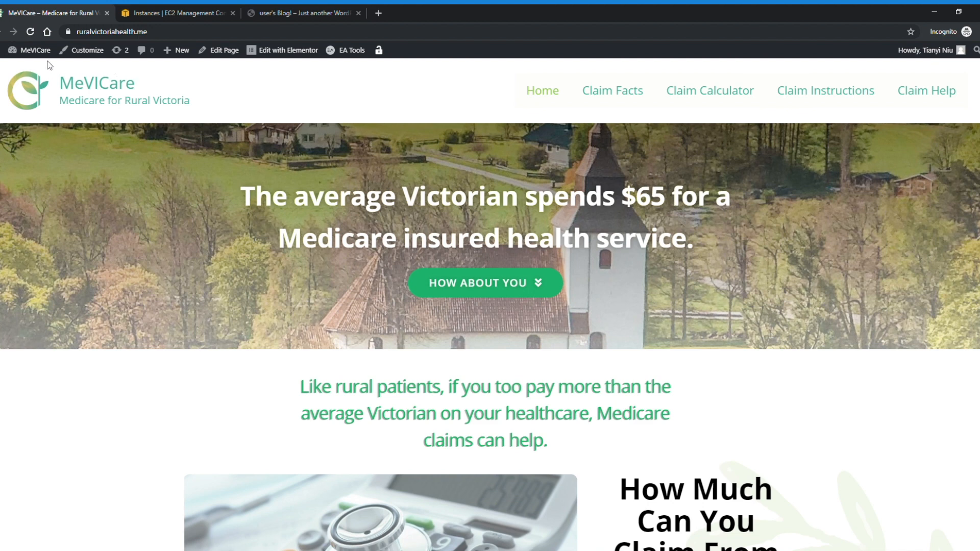
Go from the admin bar's site menu to the MeVICare admin Dashboard.
click(35, 50)
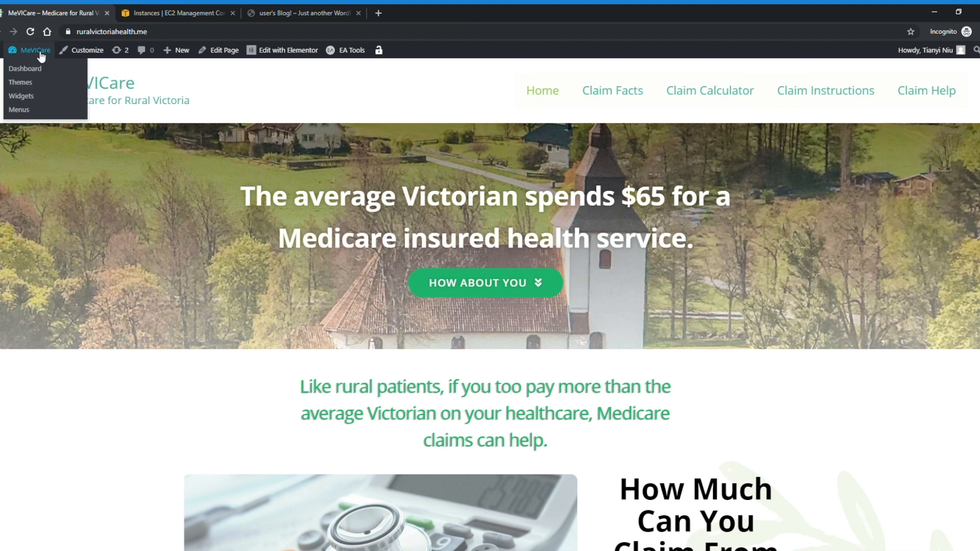
click(24, 68)
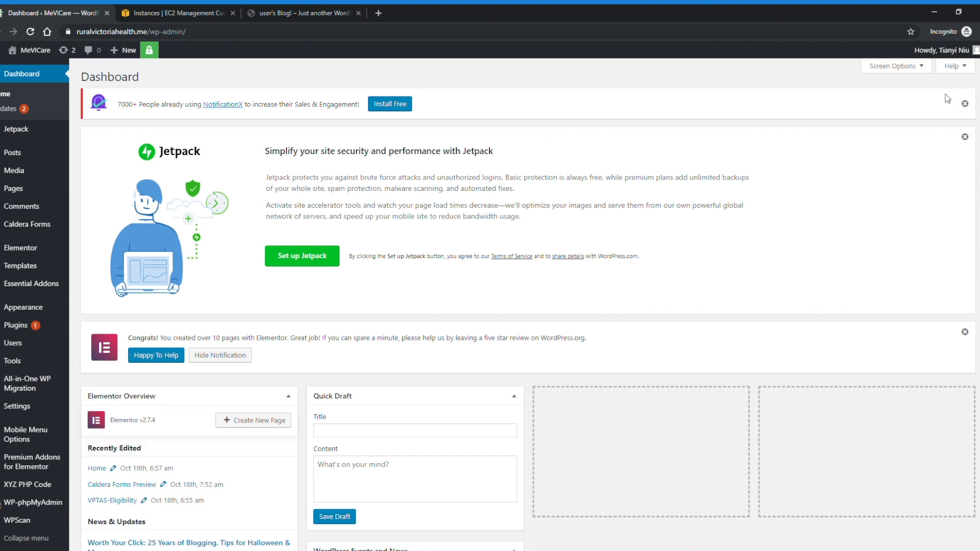
mouse_move(27, 382)
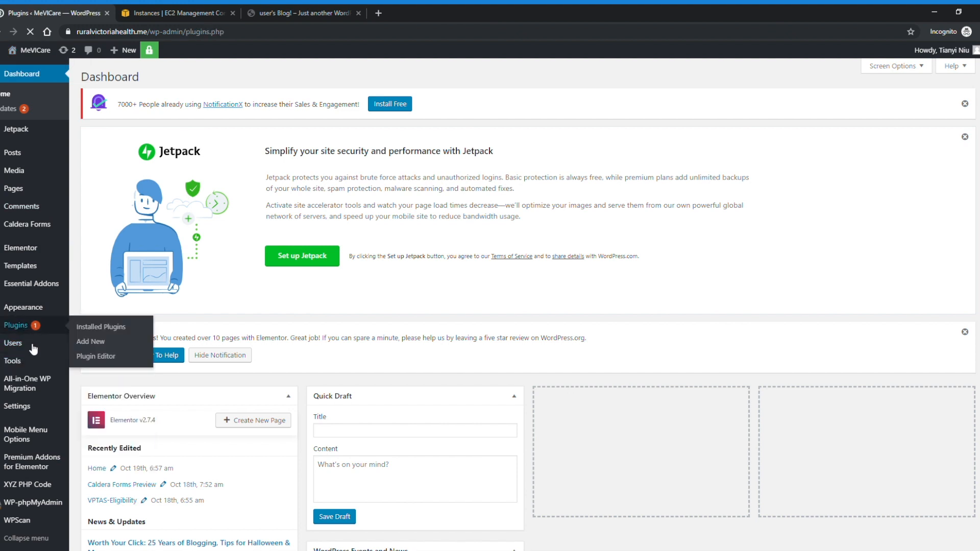
Search the Add Plugins directory for 'all-in-on' and find All-in-One WP Migration already active.
click(101, 327)
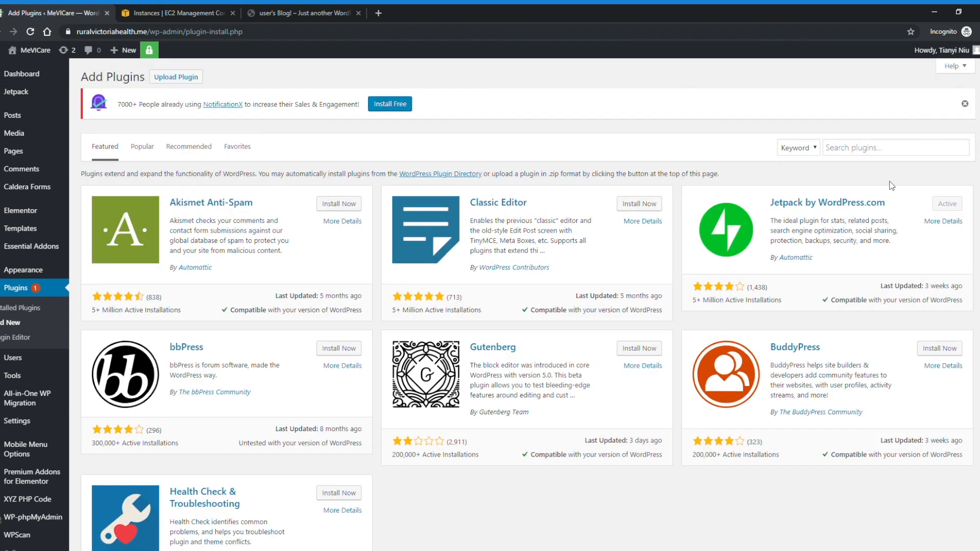
click(895, 147)
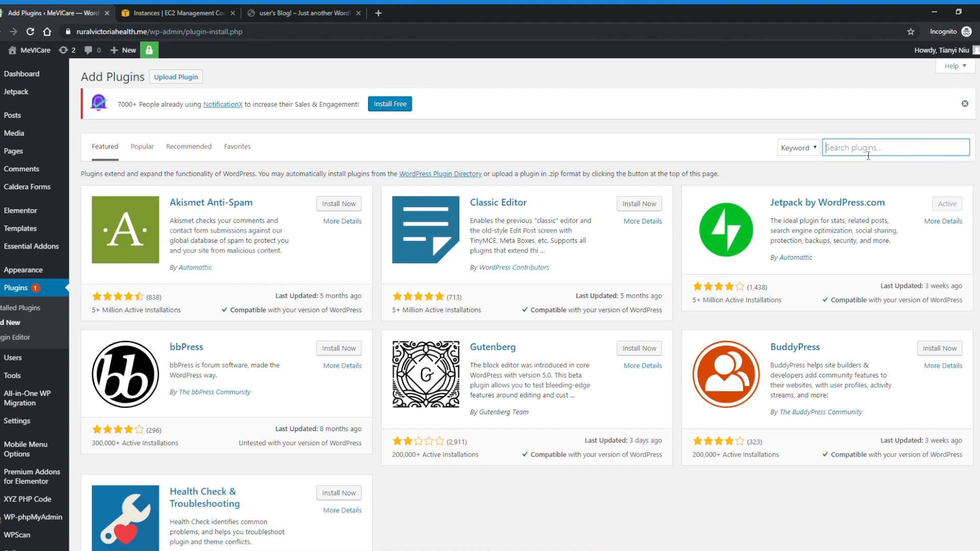
text(a)
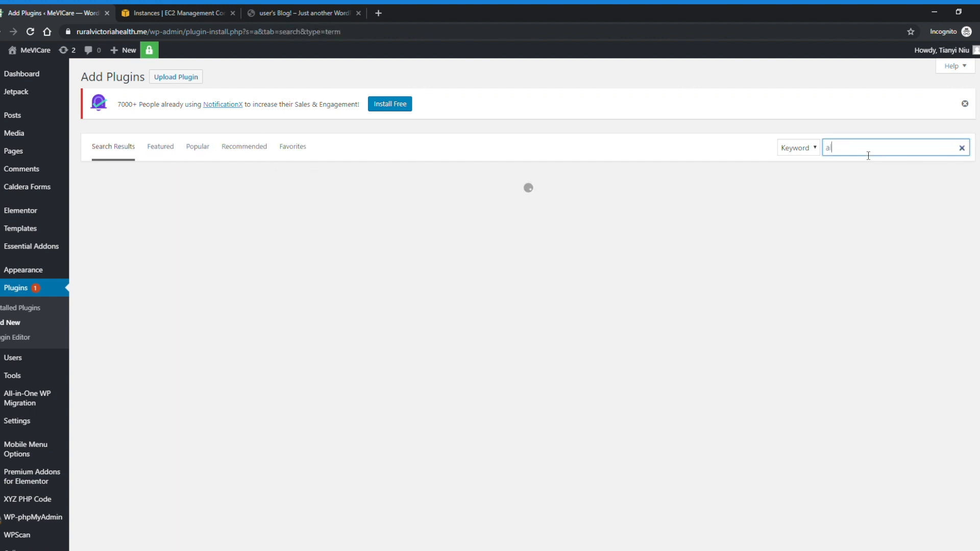
text(ll-)
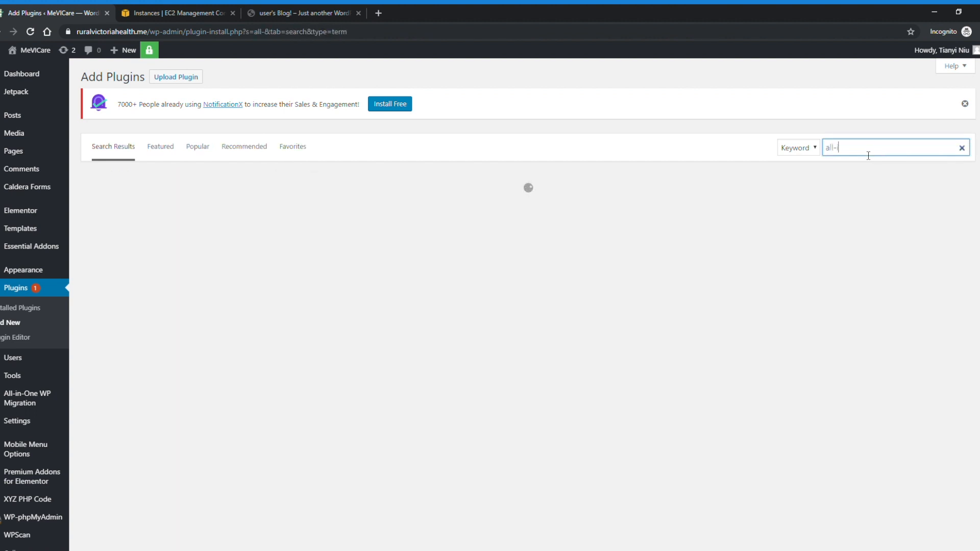
text(in-)
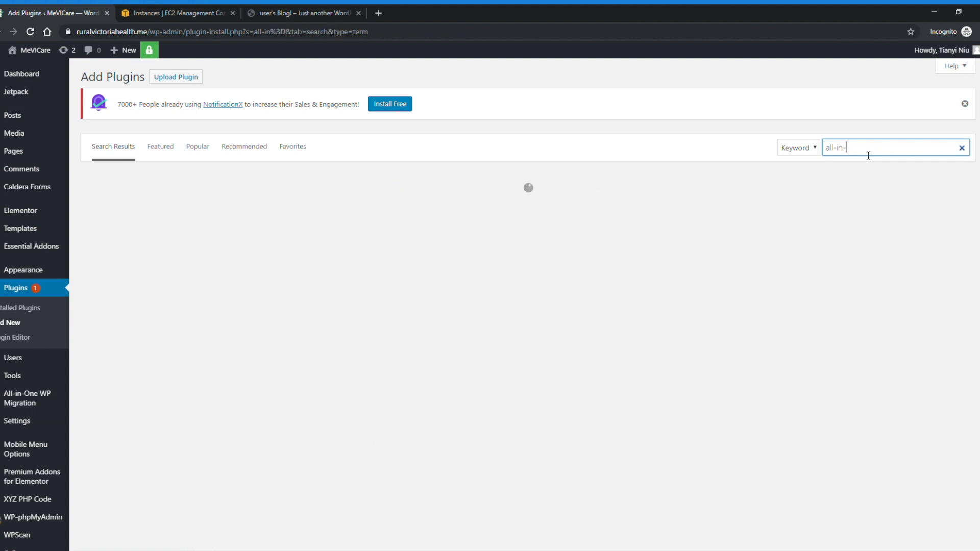
text(one)
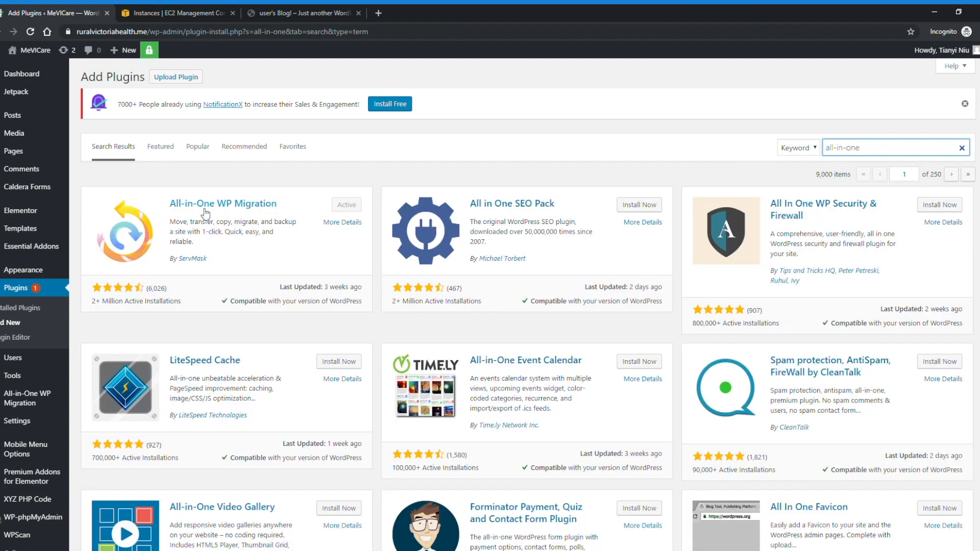
mouse_move(267, 212)
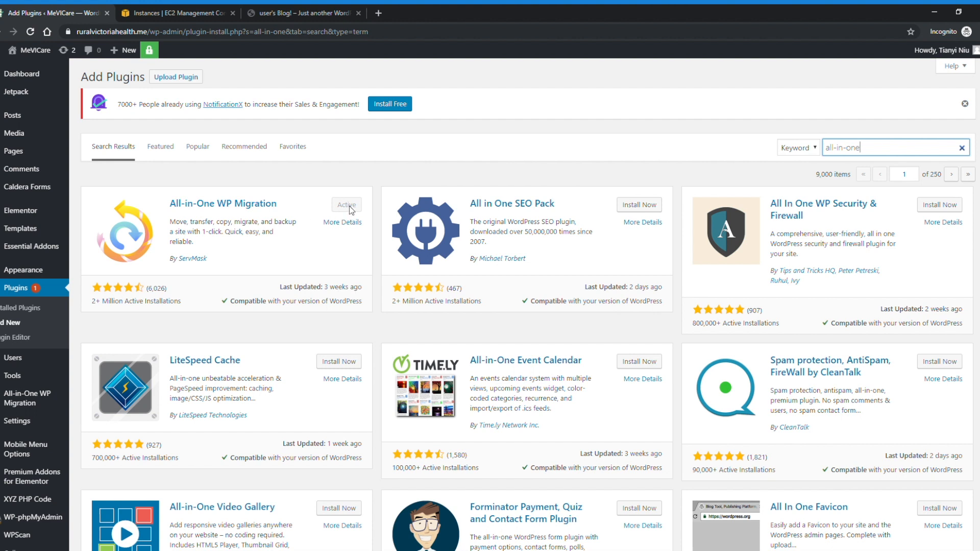
mouse_move(347, 210)
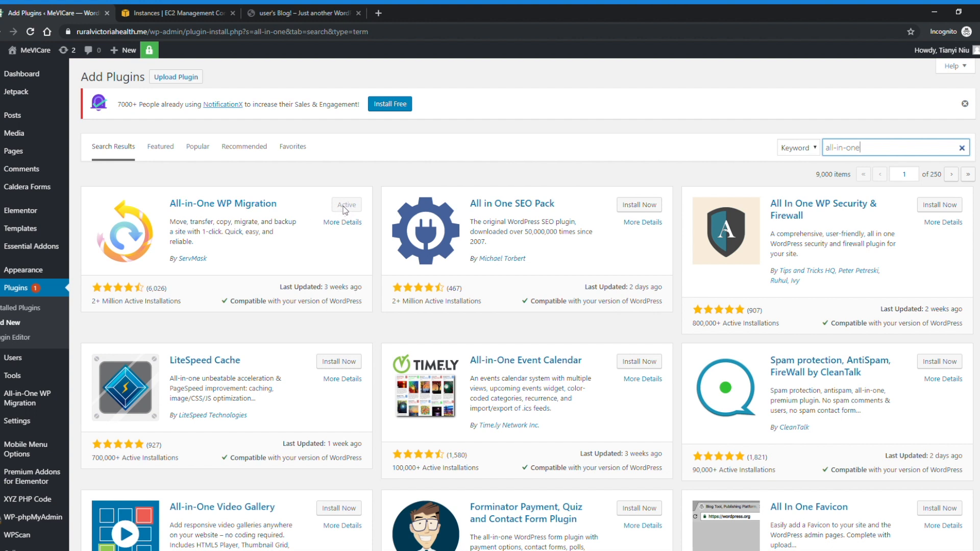
mouse_move(346, 213)
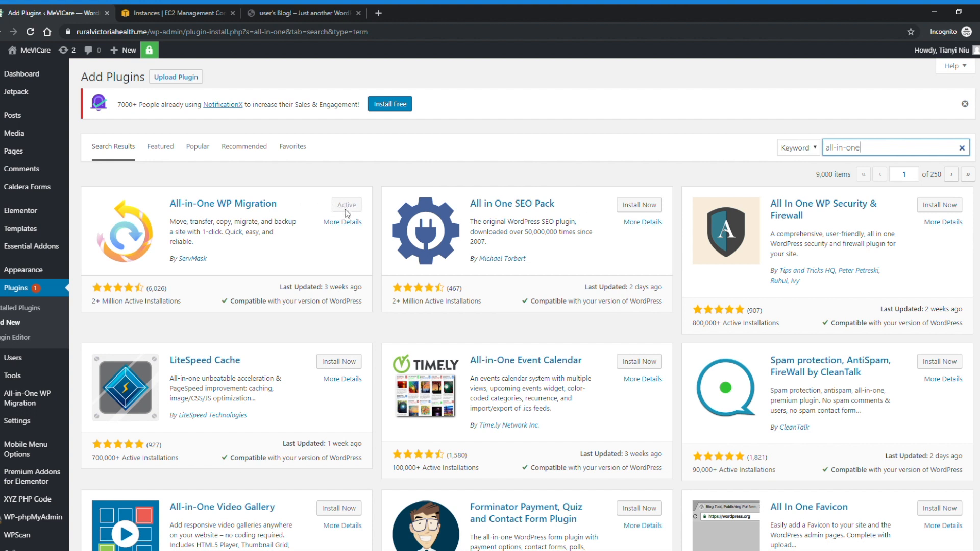
mouse_move(330, 218)
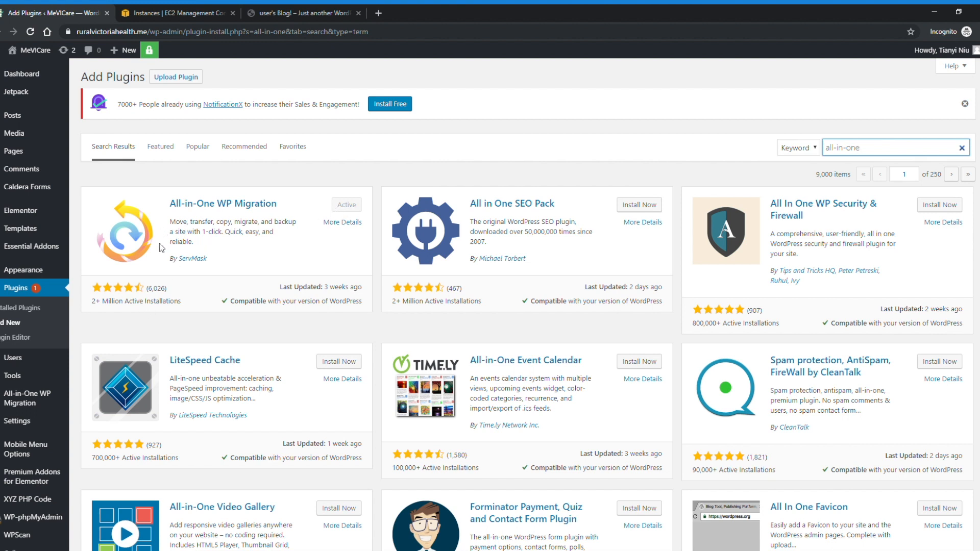
mouse_move(24, 449)
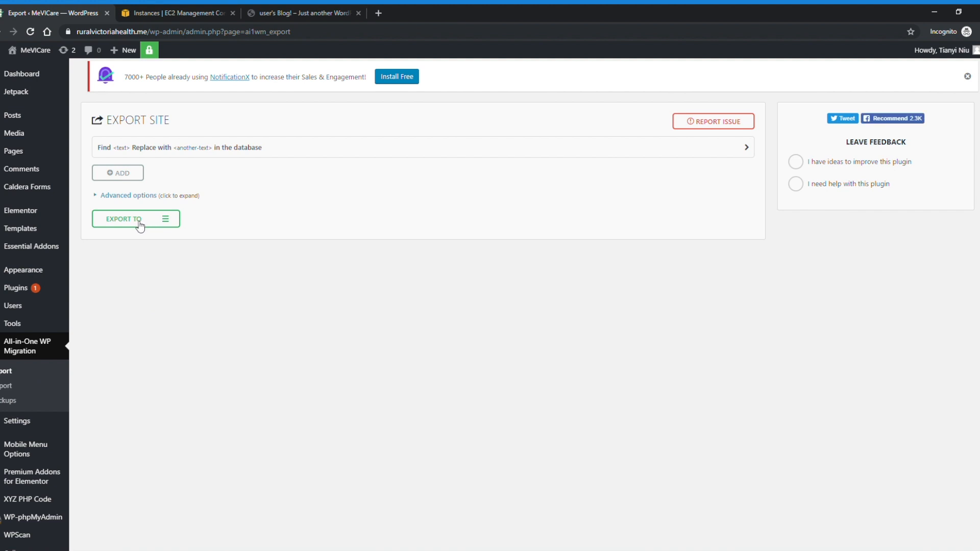
Choose File as the All-in-One WP Migration export destination to package the whole site.
click(136, 219)
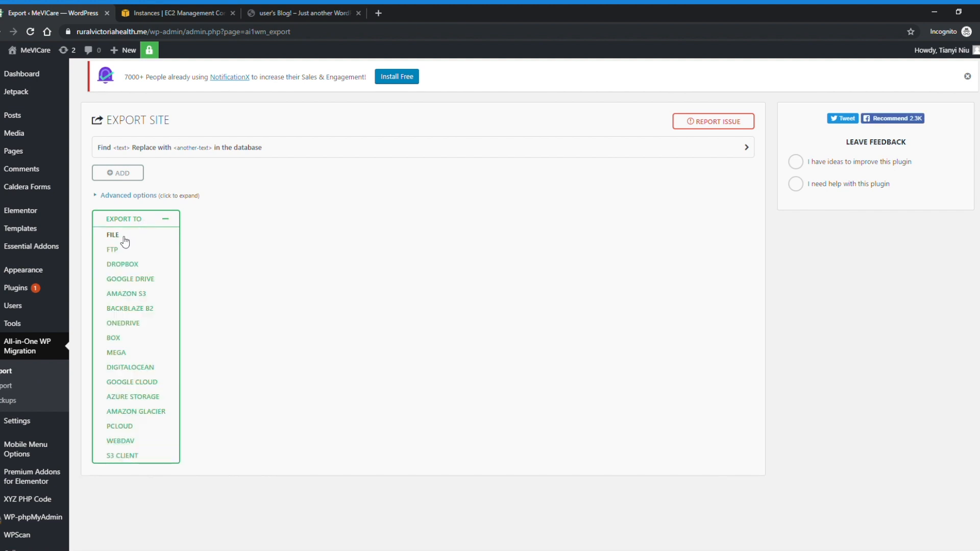
mouse_move(124, 242)
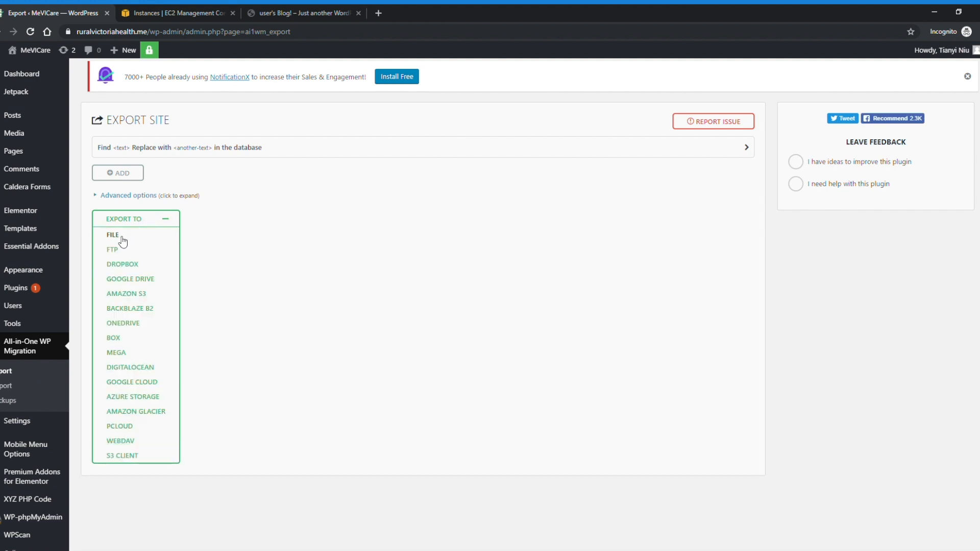
click(112, 235)
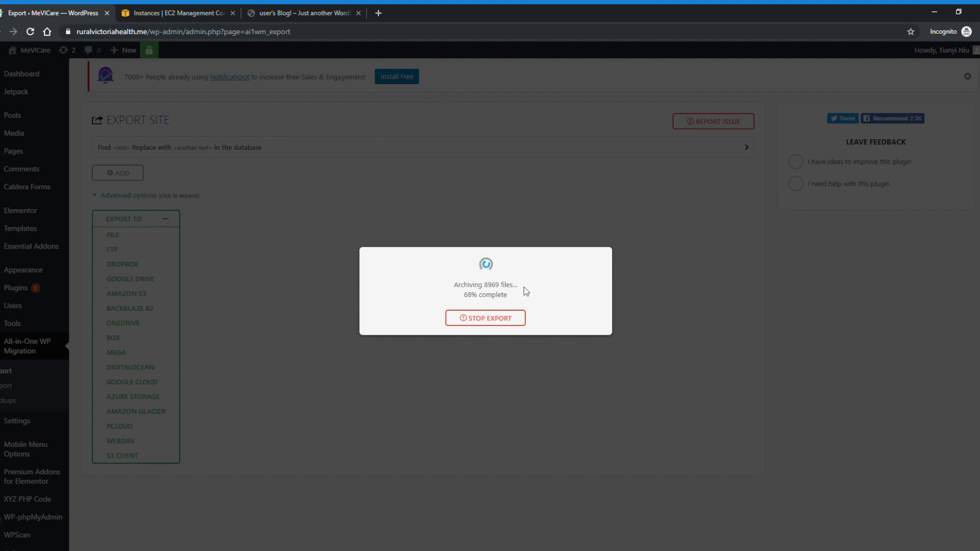
mouse_move(676, 251)
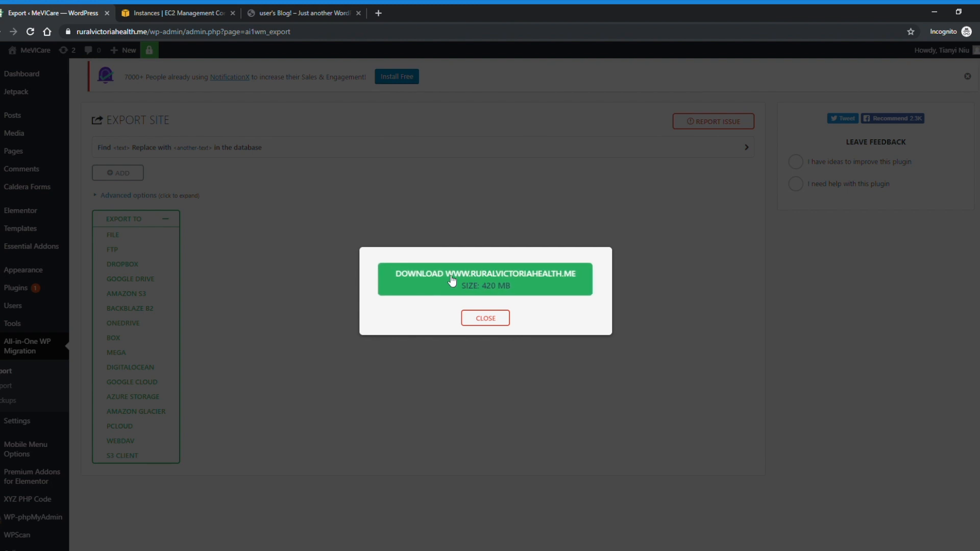
mouse_move(493, 294)
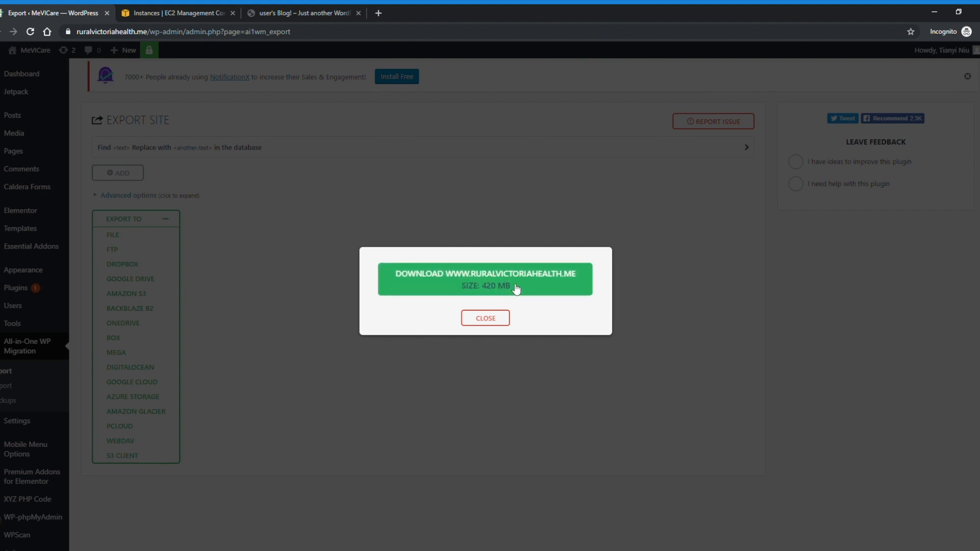
mouse_move(436, 285)
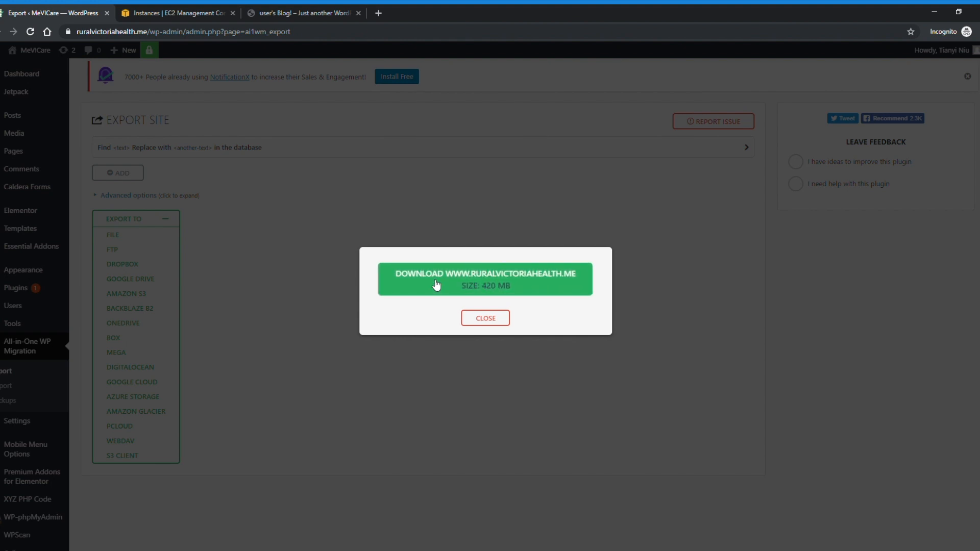
click(483, 278)
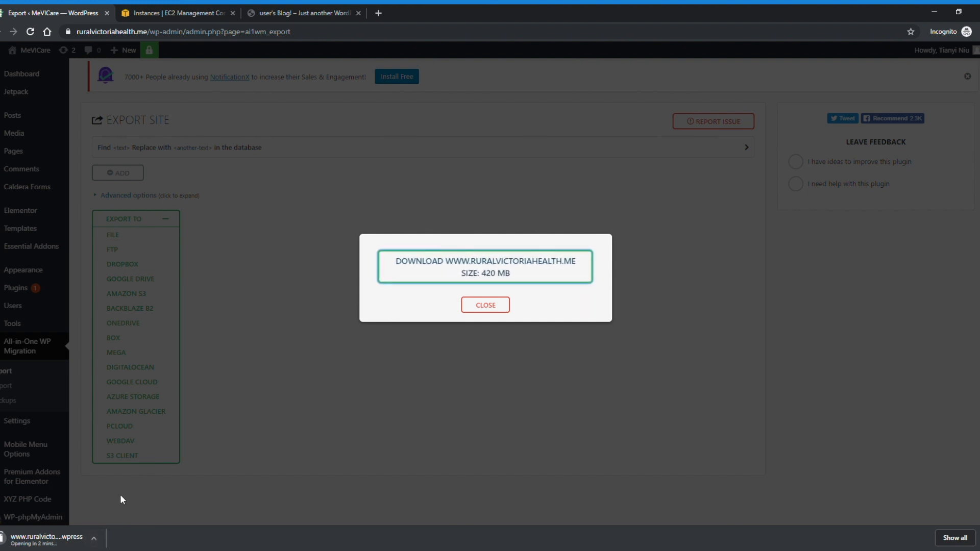
mouse_move(496, 530)
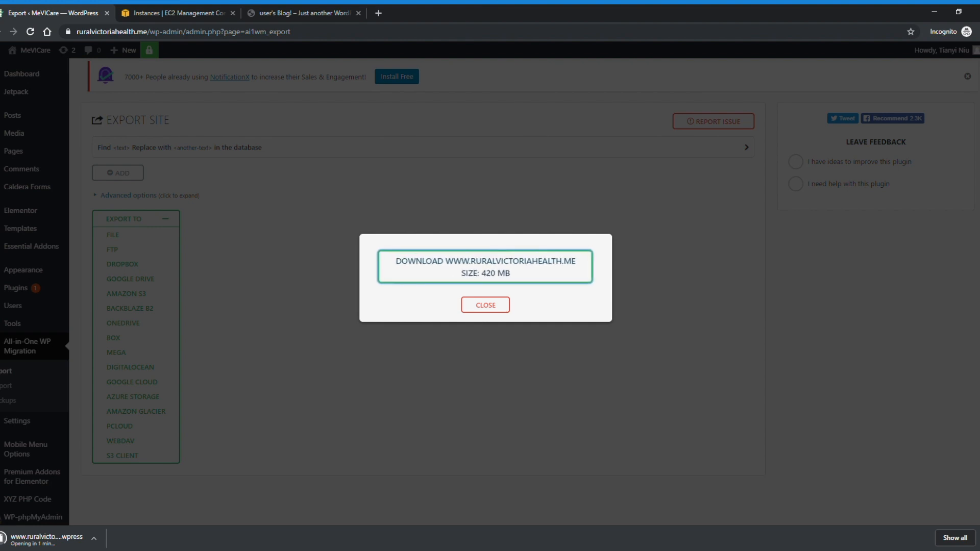
click(955, 538)
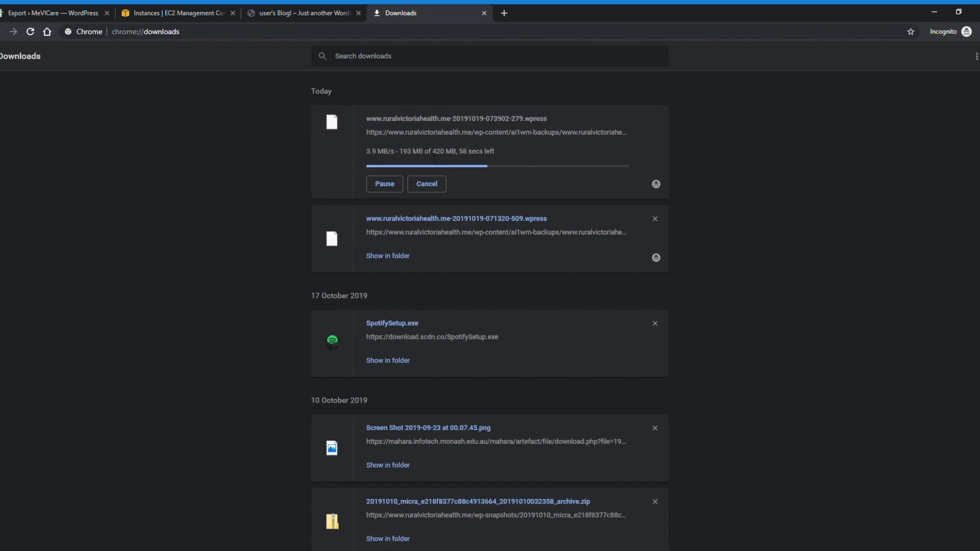
mouse_move(522, 161)
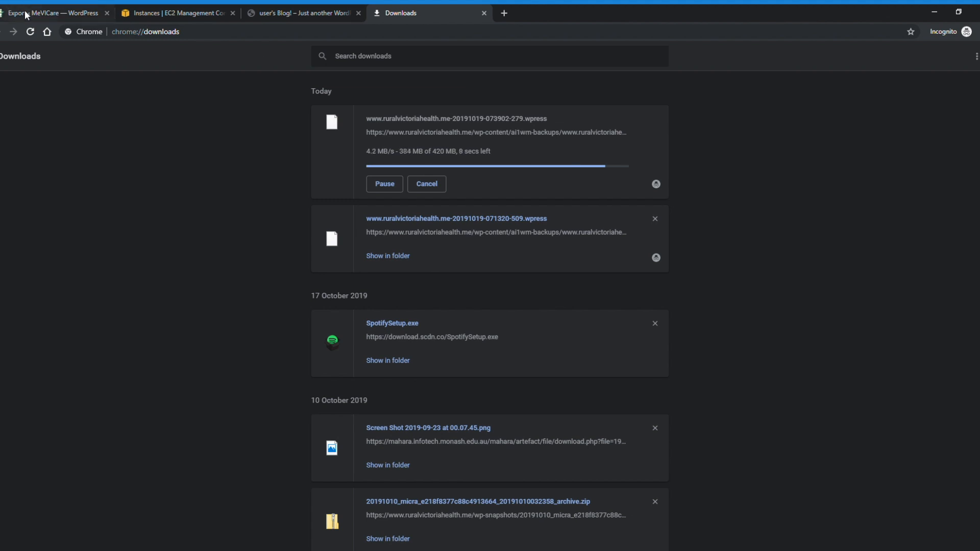
Switch between the export tab and the Chrome downloads page to check the .wpress backups.
click(53, 12)
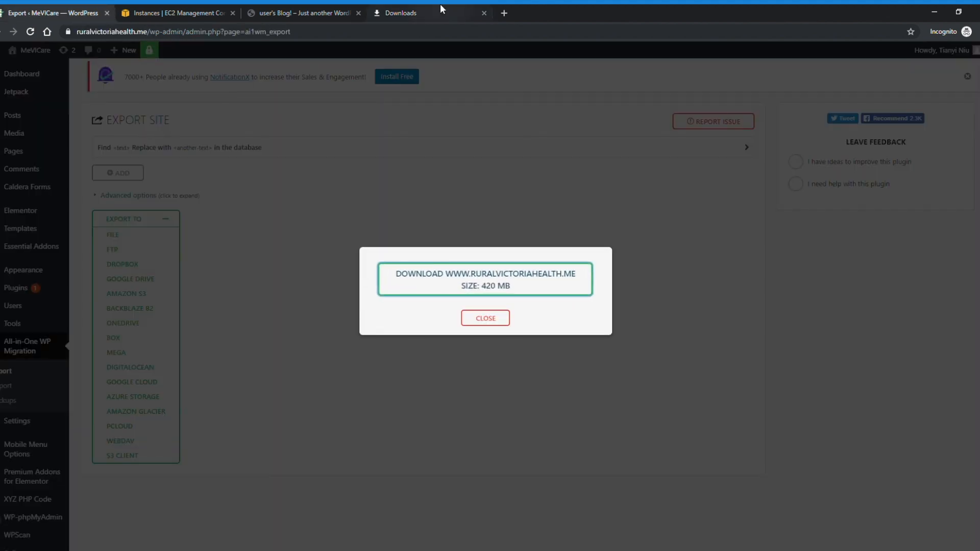
click(415, 12)
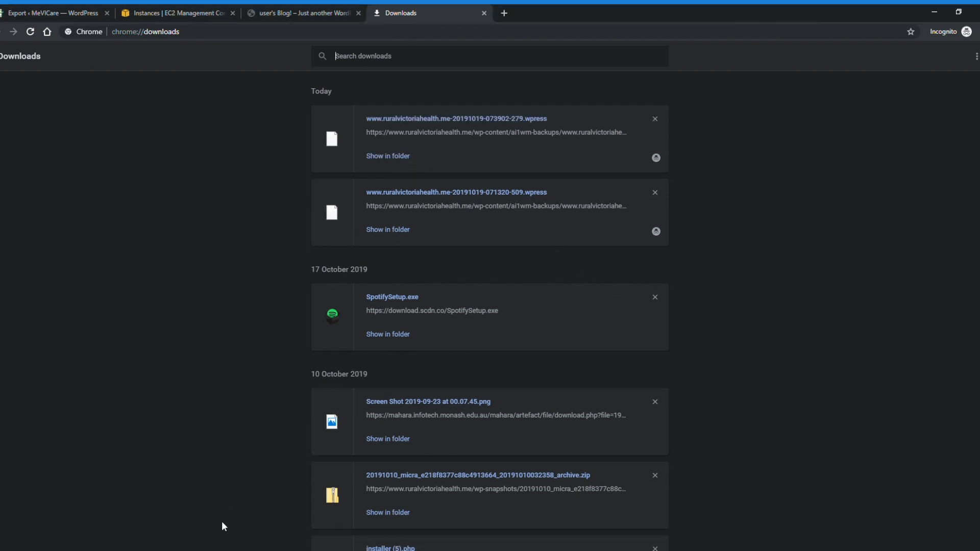
mouse_move(414, 150)
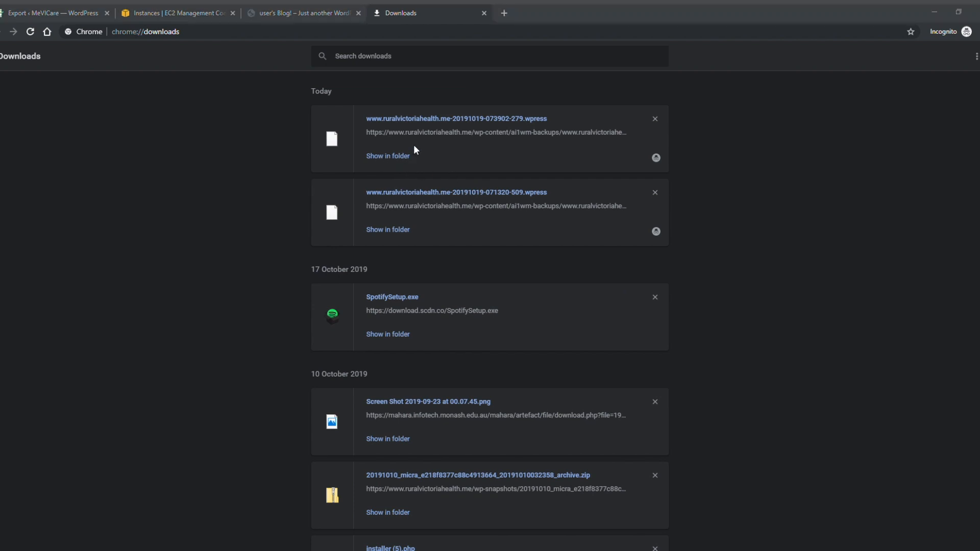
mouse_move(336, 325)
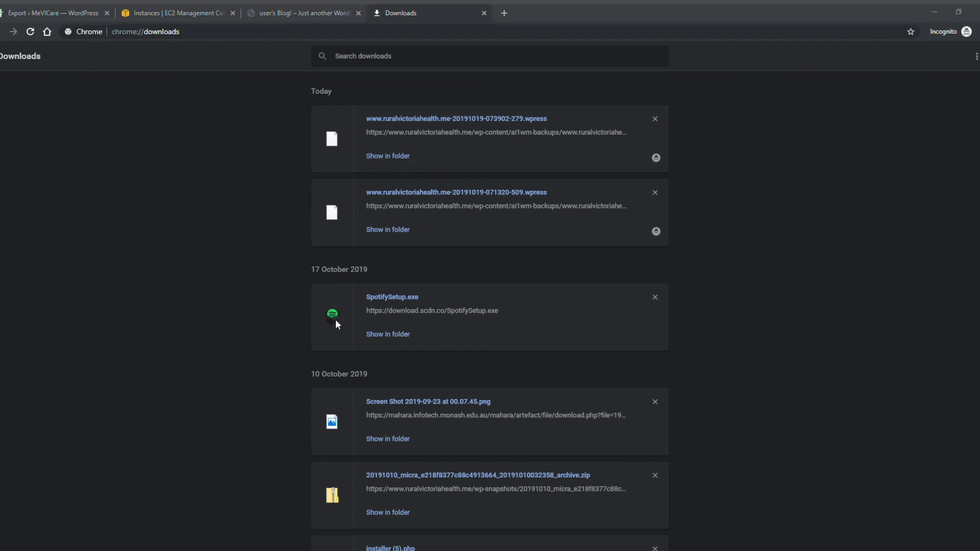
mouse_move(532, 294)
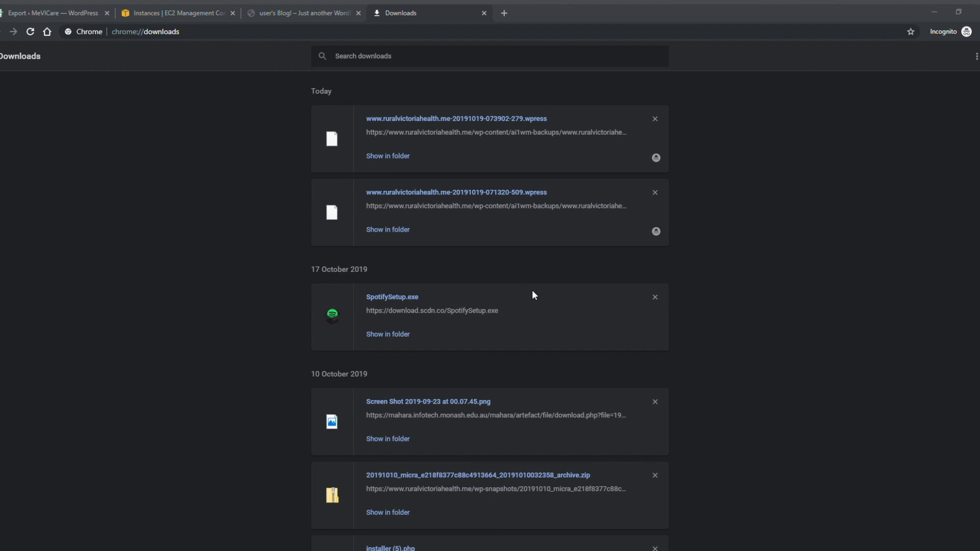
mouse_move(605, 190)
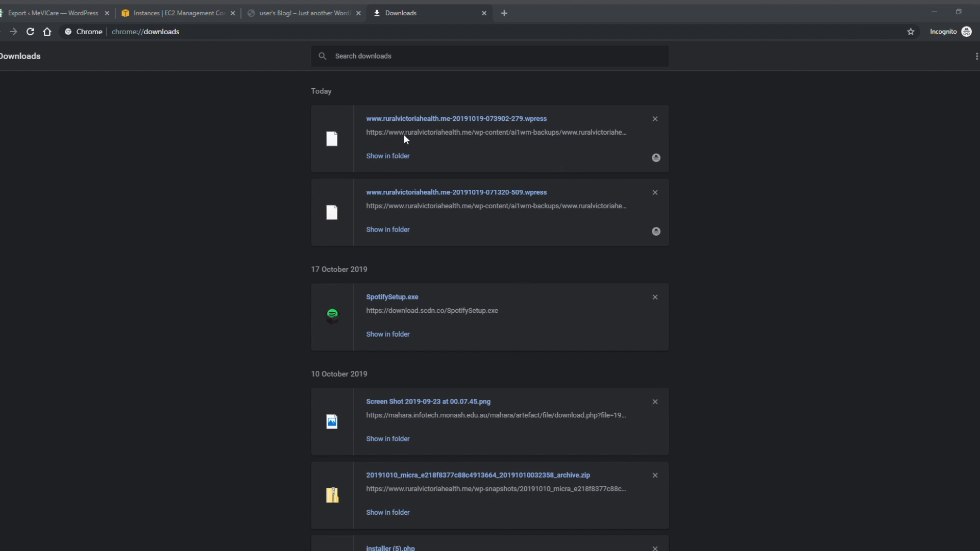
mouse_move(481, 303)
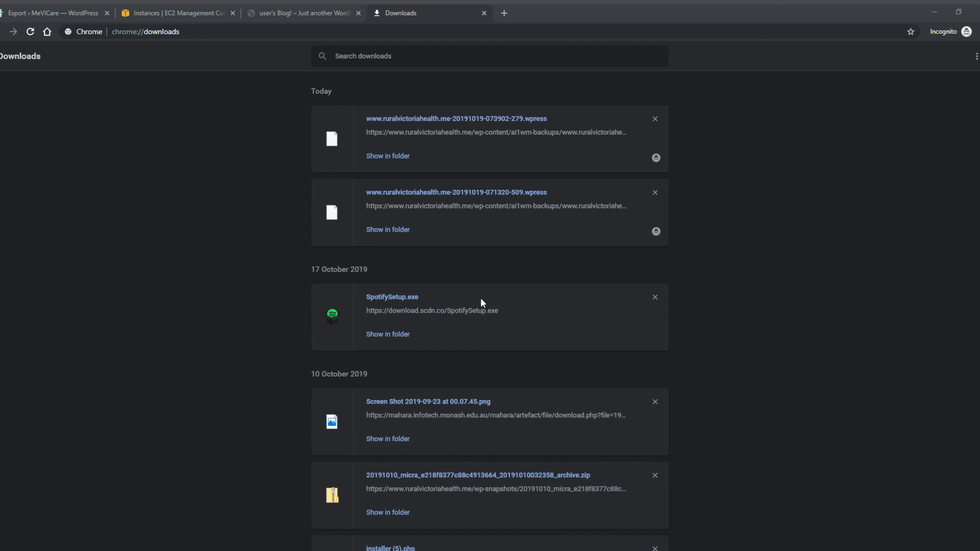
mouse_move(498, 383)
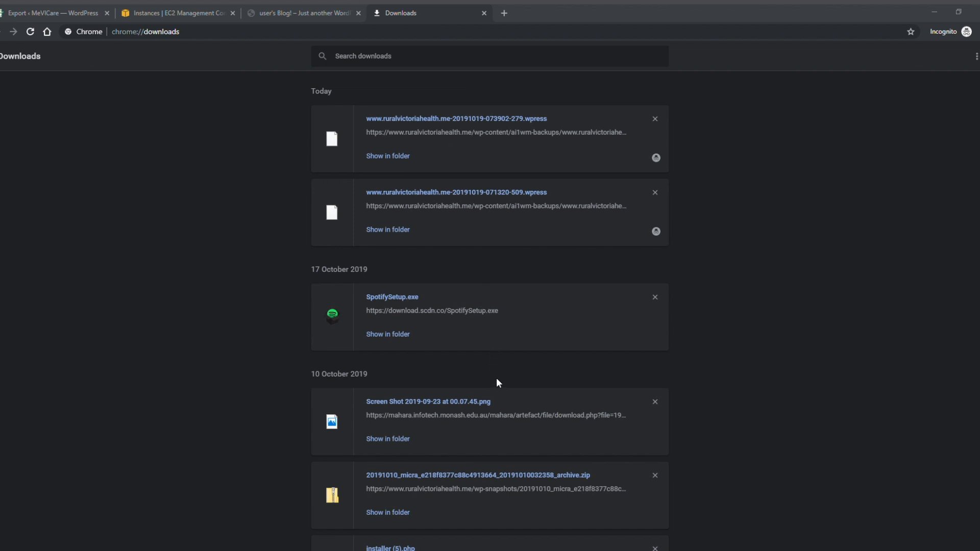
mouse_move(606, 372)
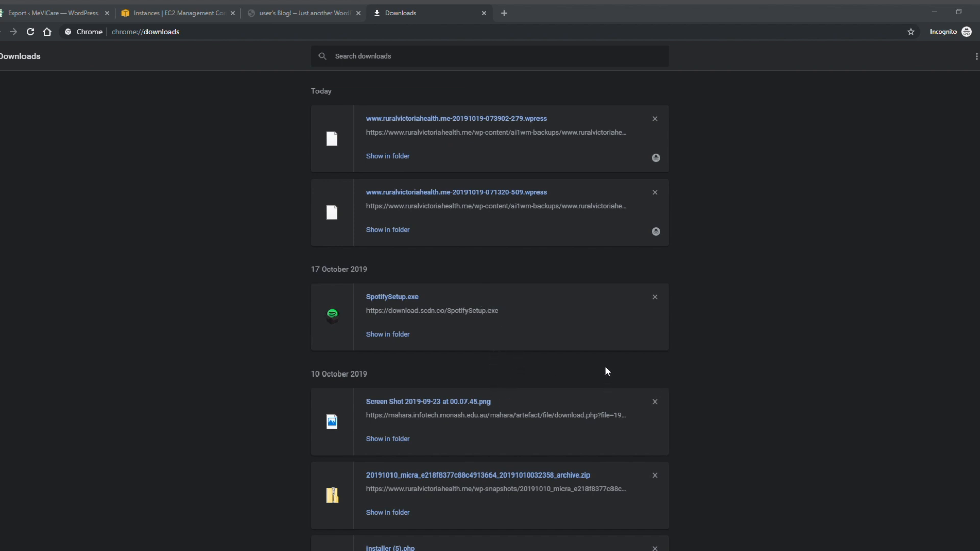
mouse_move(580, 374)
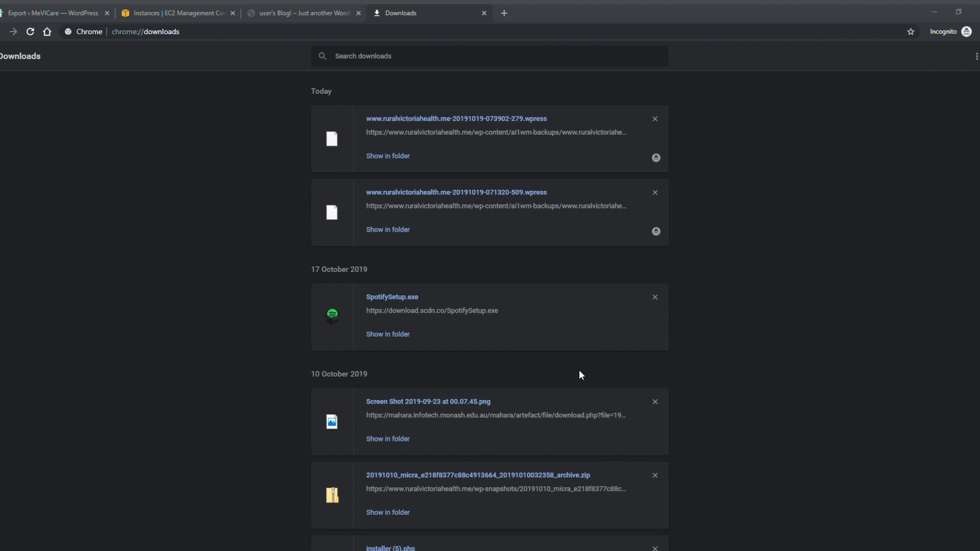
mouse_move(709, 361)
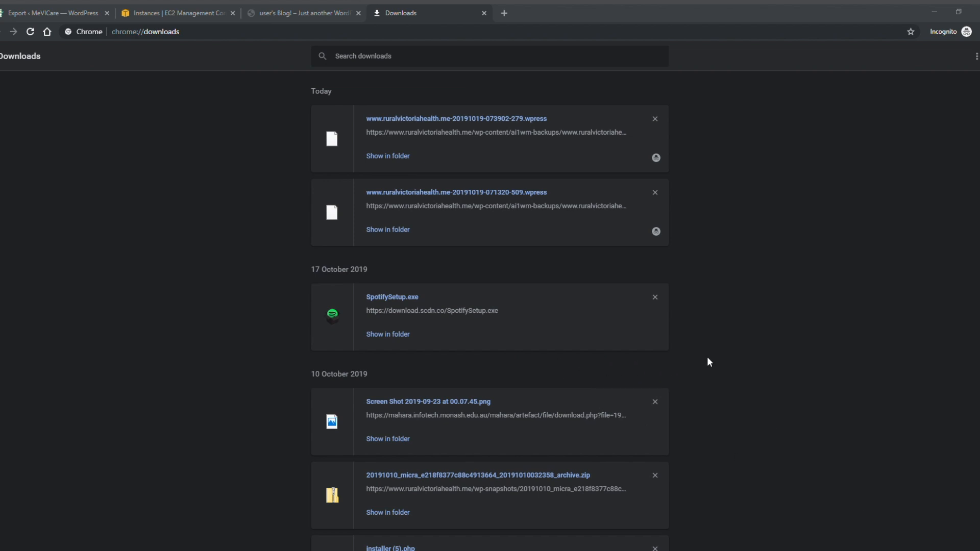
mouse_move(44, 201)
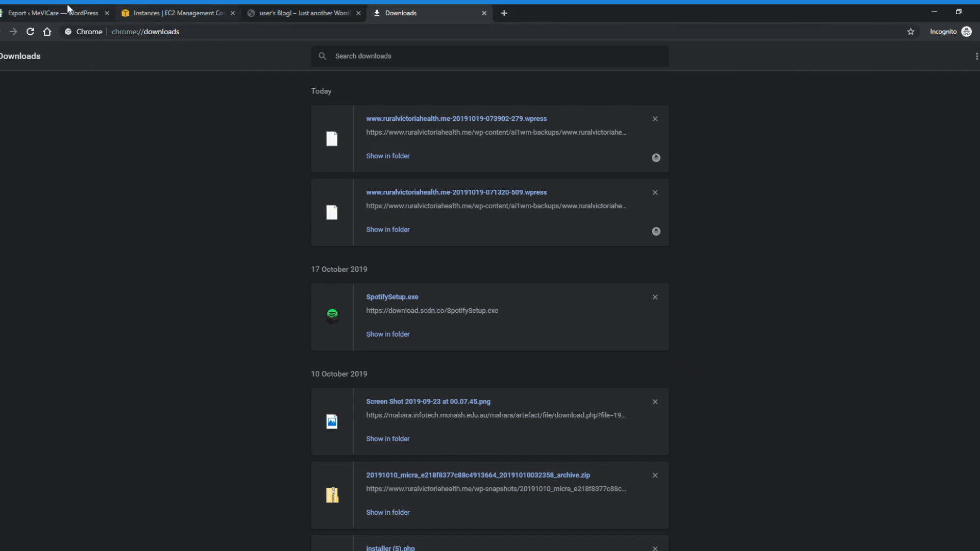
Close the export download popup and switch to the EC2 Instances tab.
click(54, 13)
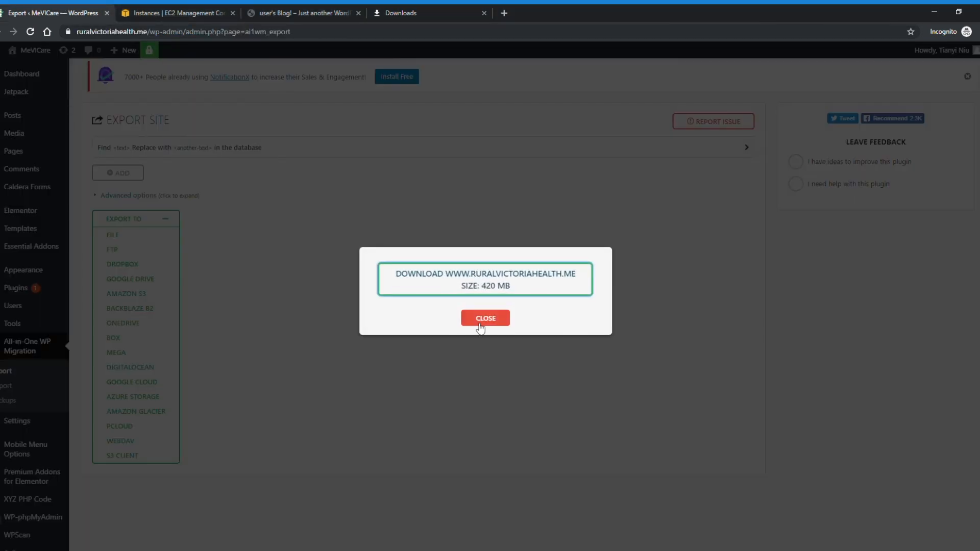
click(484, 318)
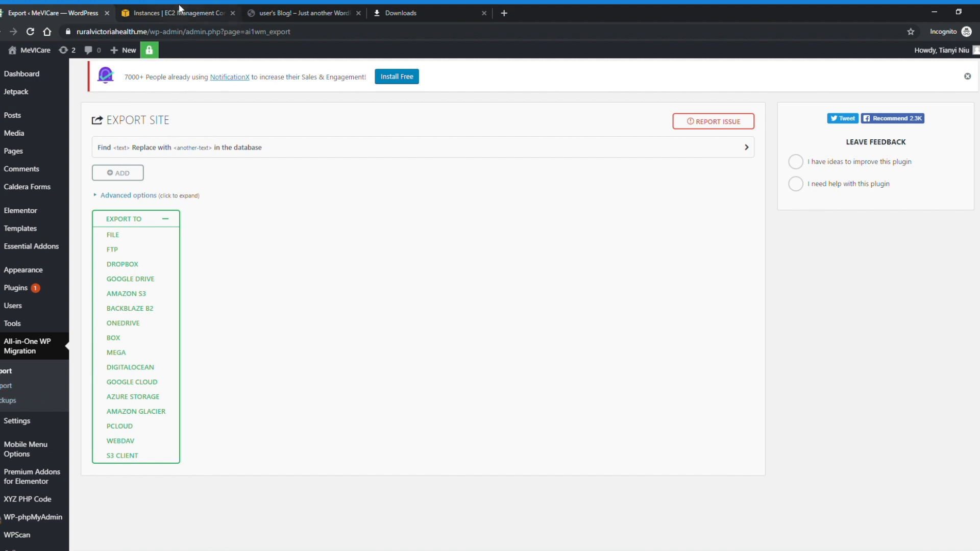
click(175, 12)
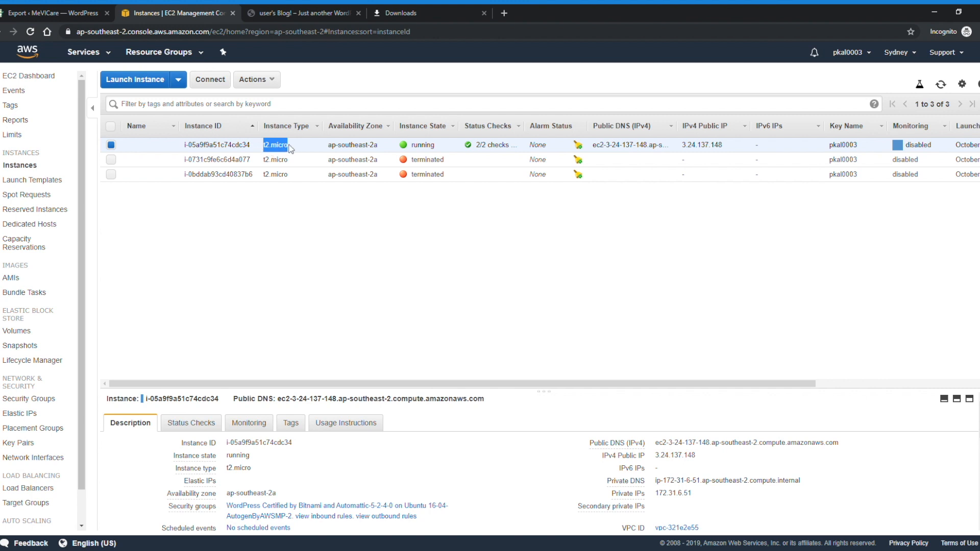
mouse_move(702, 455)
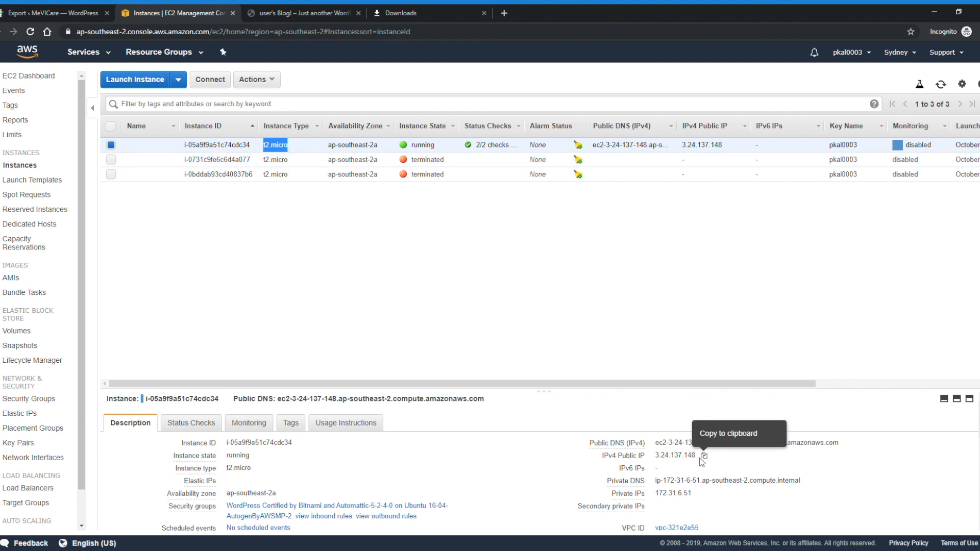
Copy the running instance's public IP address 3.24.137.148.
click(702, 457)
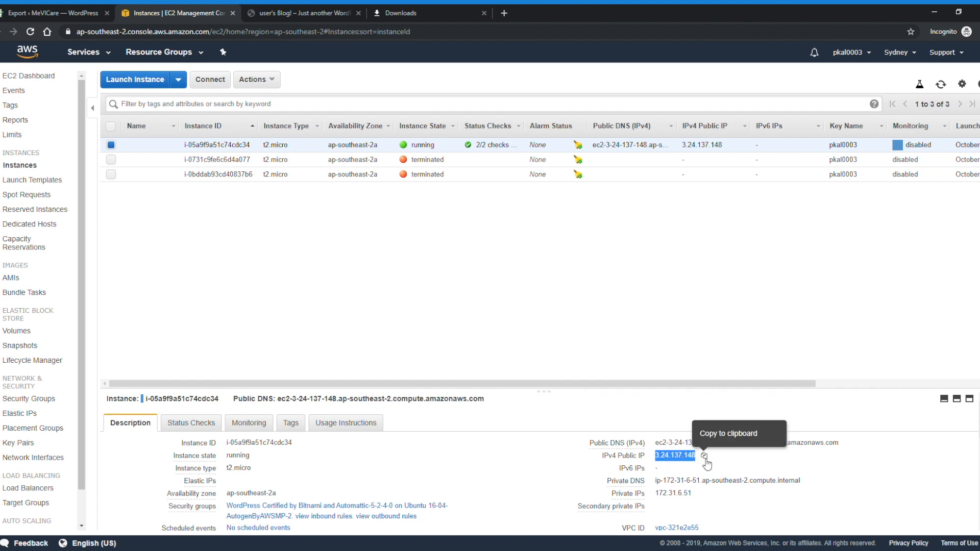
mouse_move(713, 481)
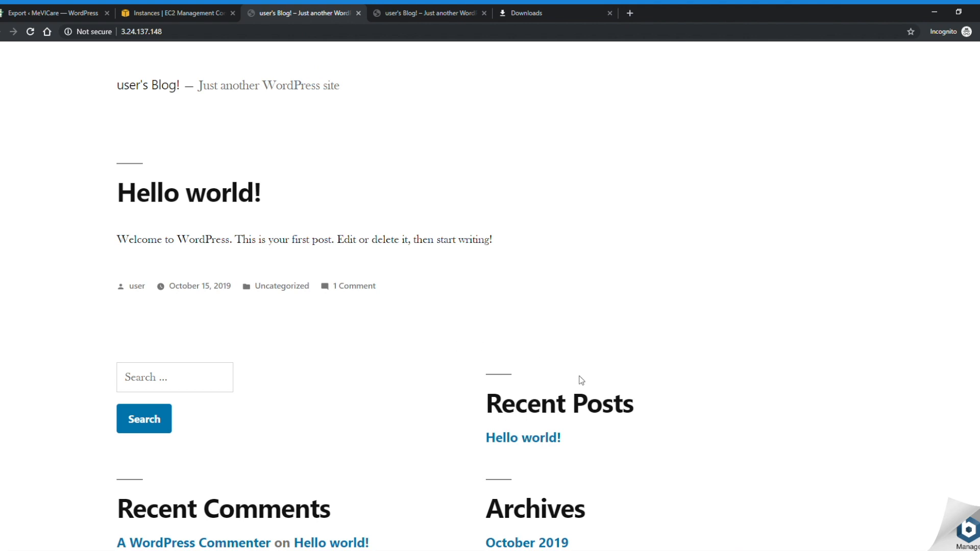
mouse_move(325, 126)
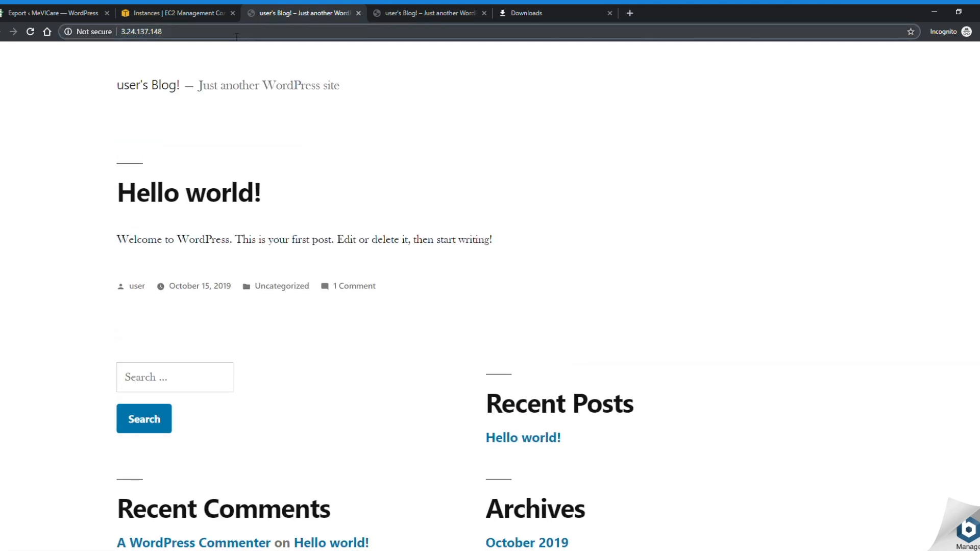
Append /admin to the IP address and start entering 'user' on the login form.
text(/a)
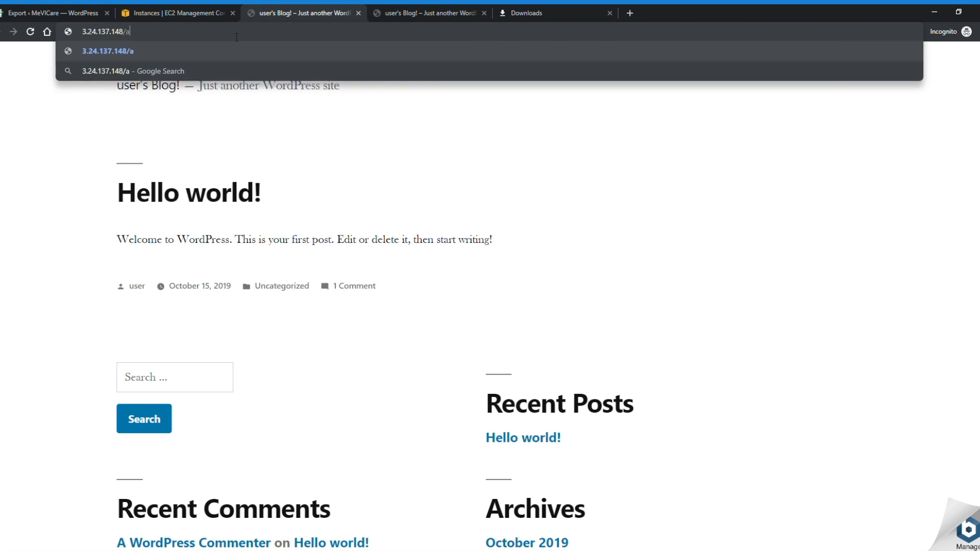
text(dmin%2F&reauth=1)
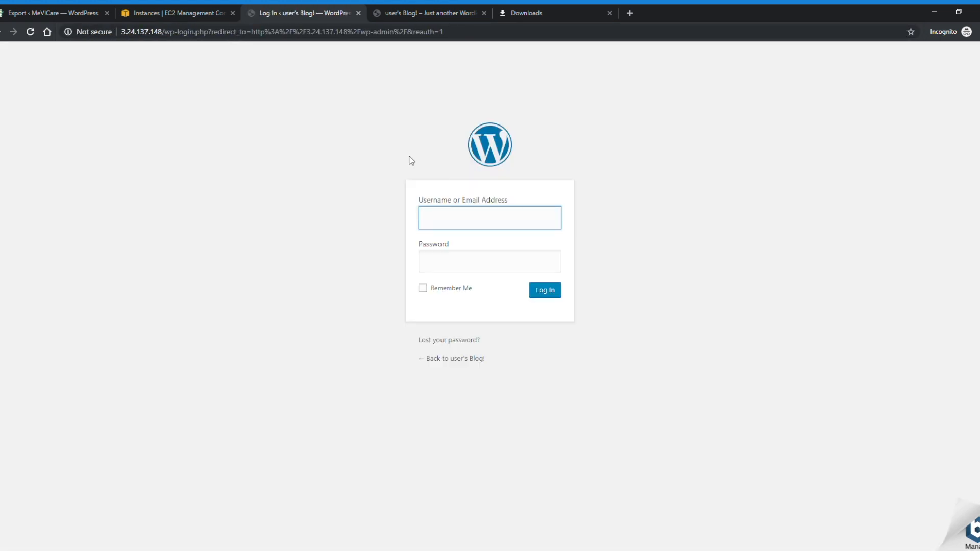
text(u)
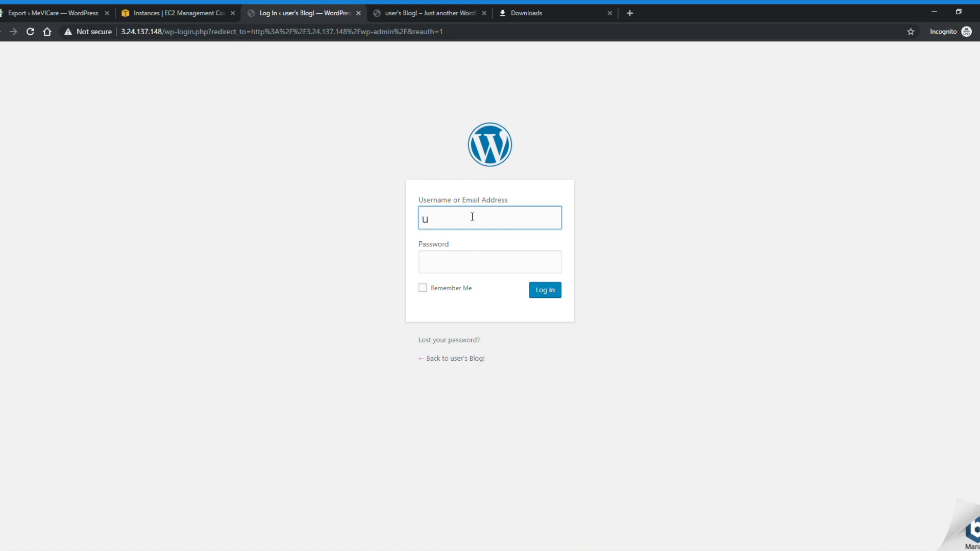
text(ser)
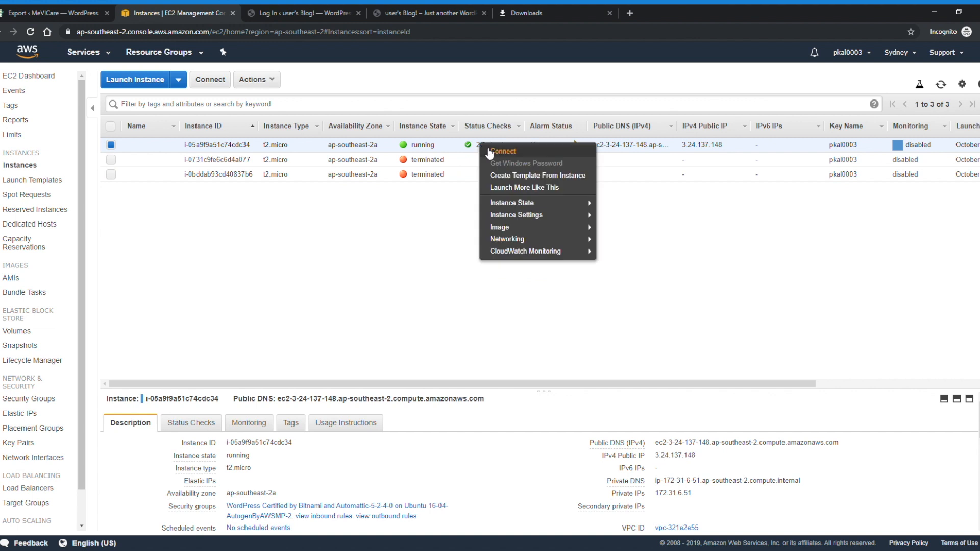
mouse_move(400, 163)
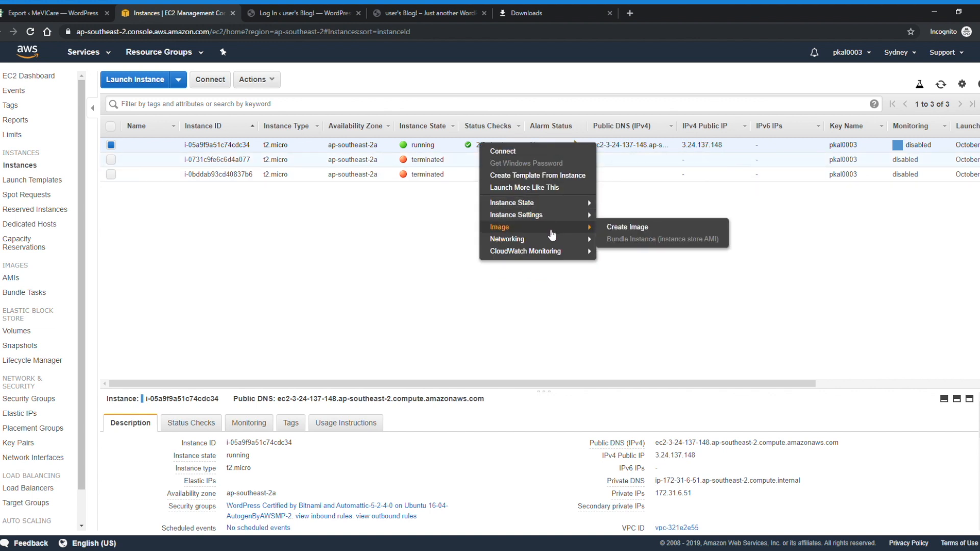
mouse_move(516, 215)
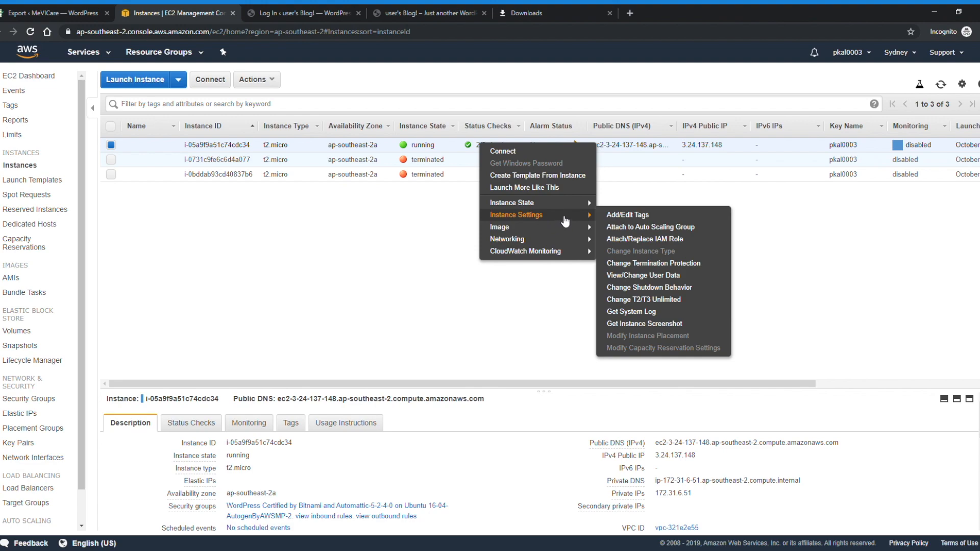
Get the instance's system log and select the Bitnami application password line.
click(631, 311)
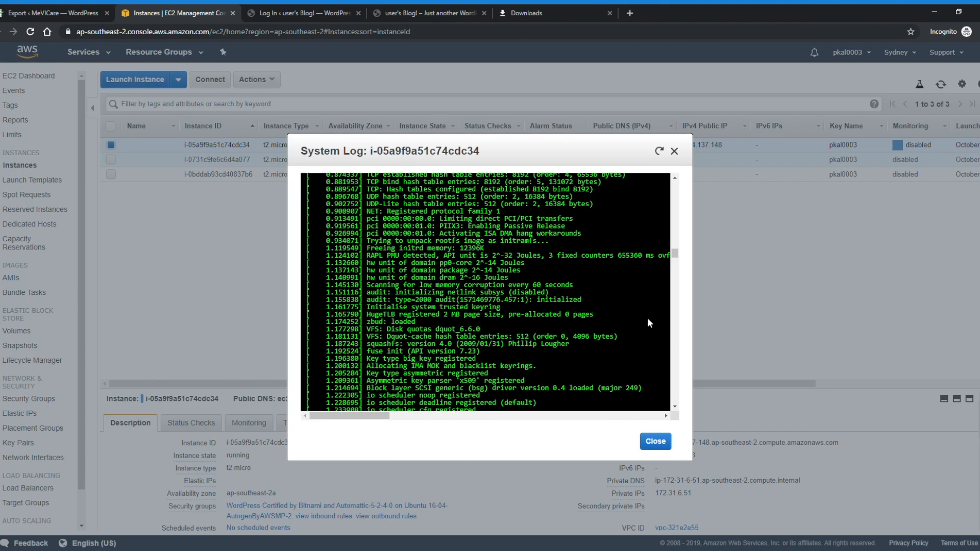
scroll(down, 3)
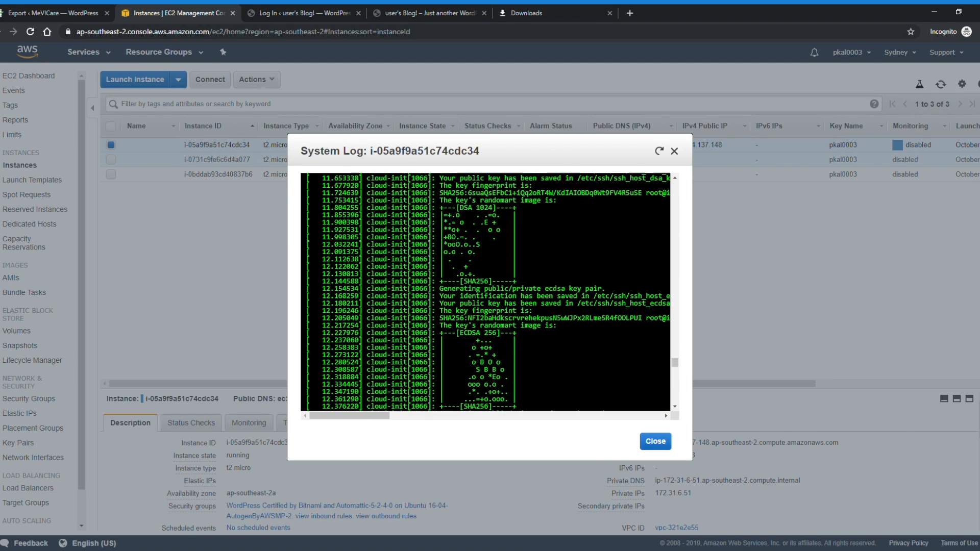
scroll(down, 3)
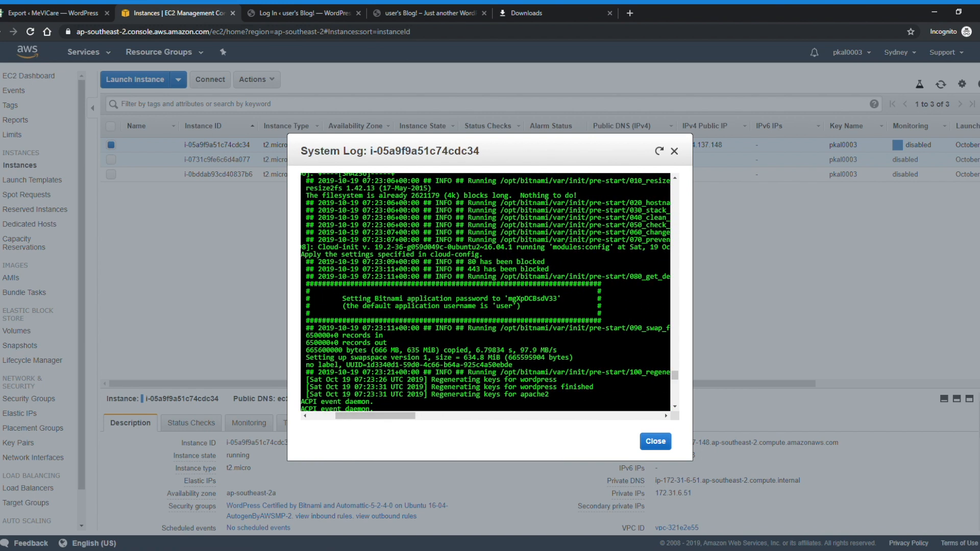
double_click(532, 298)
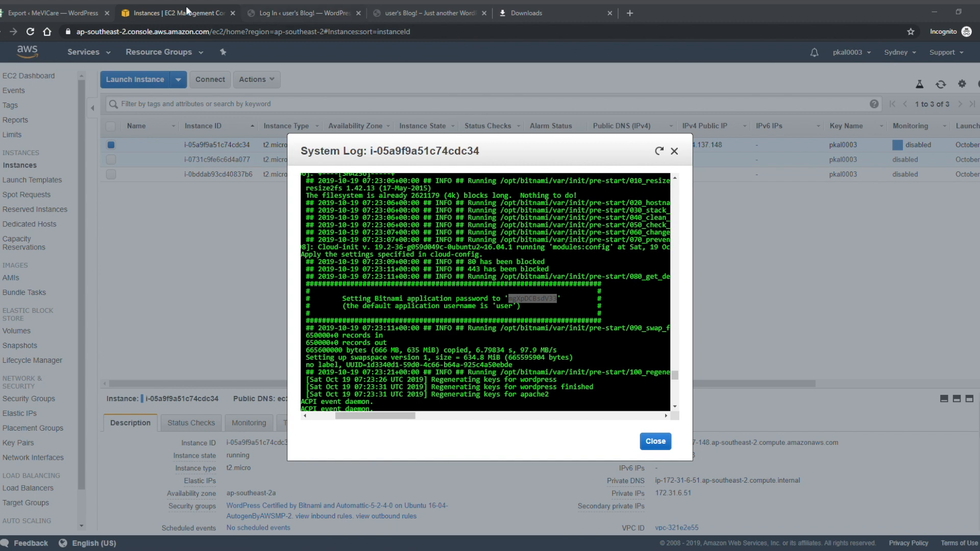
Log in with the Bitnami password and reach the new server's admin Dashboard.
click(303, 12)
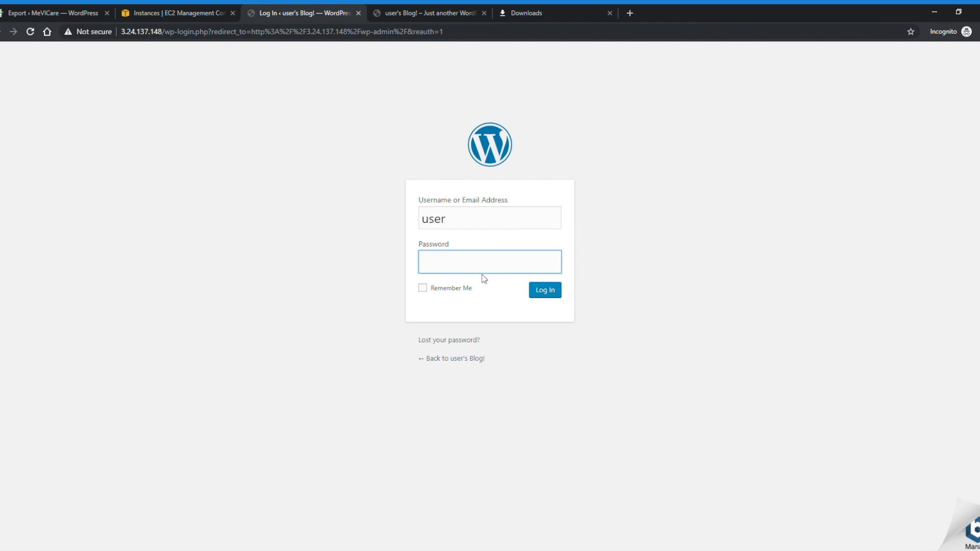
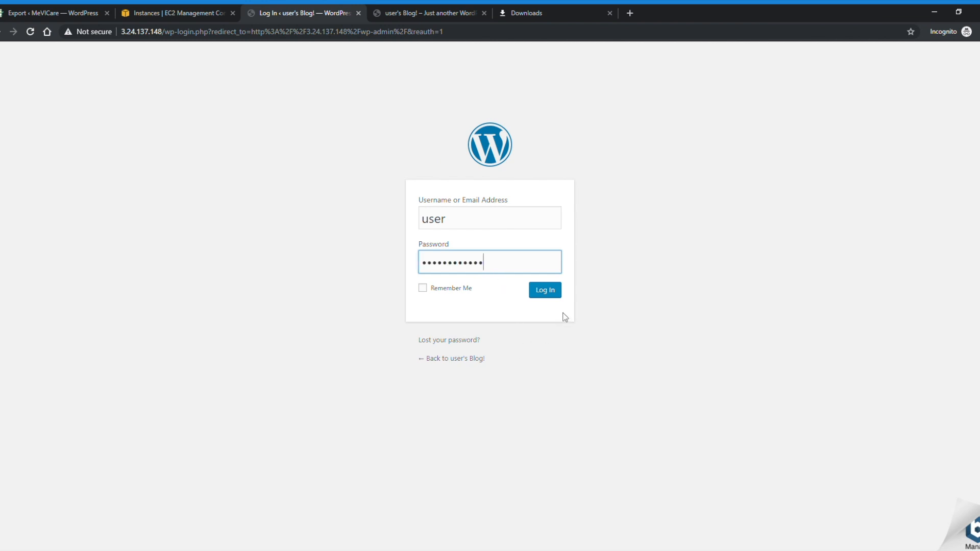
click(544, 288)
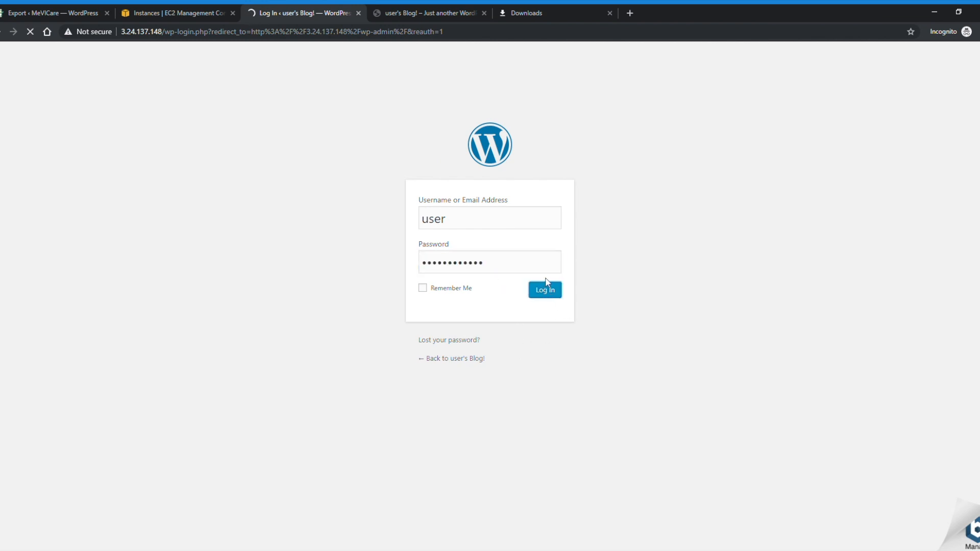
click(543, 289)
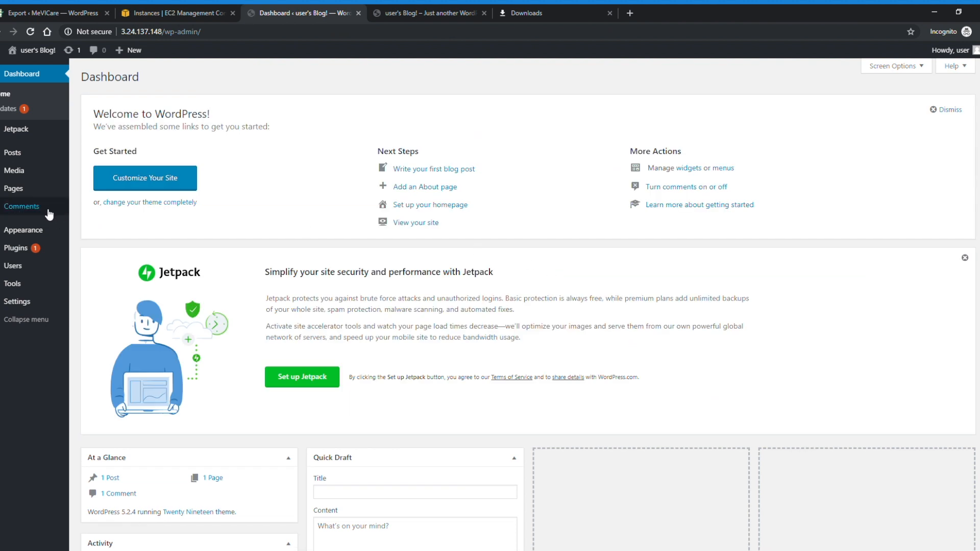
click(16, 247)
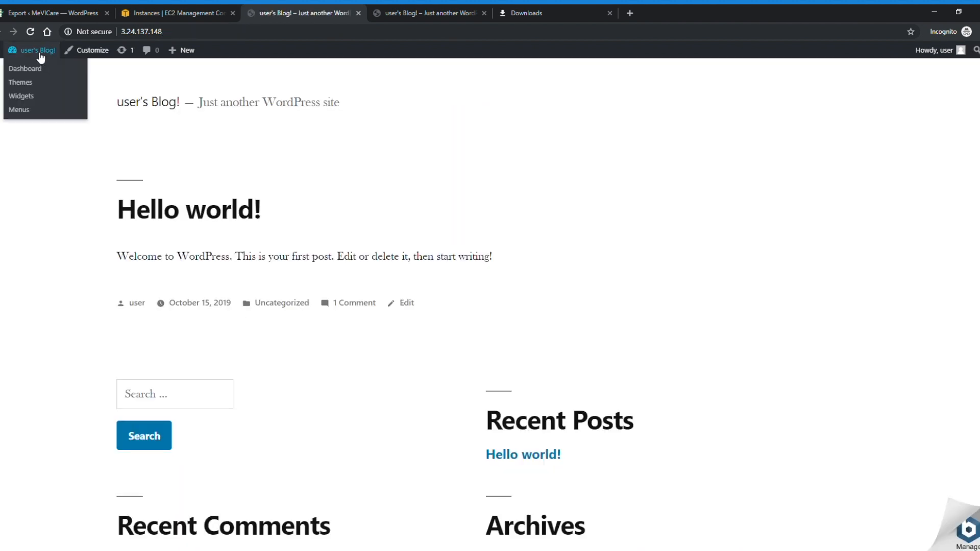
click(24, 69)
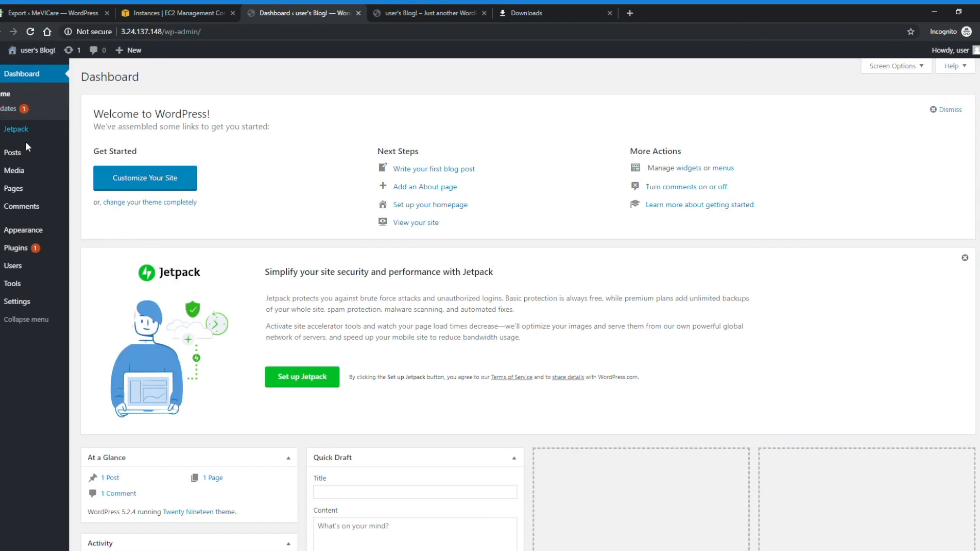
Trash both default pages, Privacy Policy and Sample Page, then select them in Trash for permanent deletion.
click(13, 188)
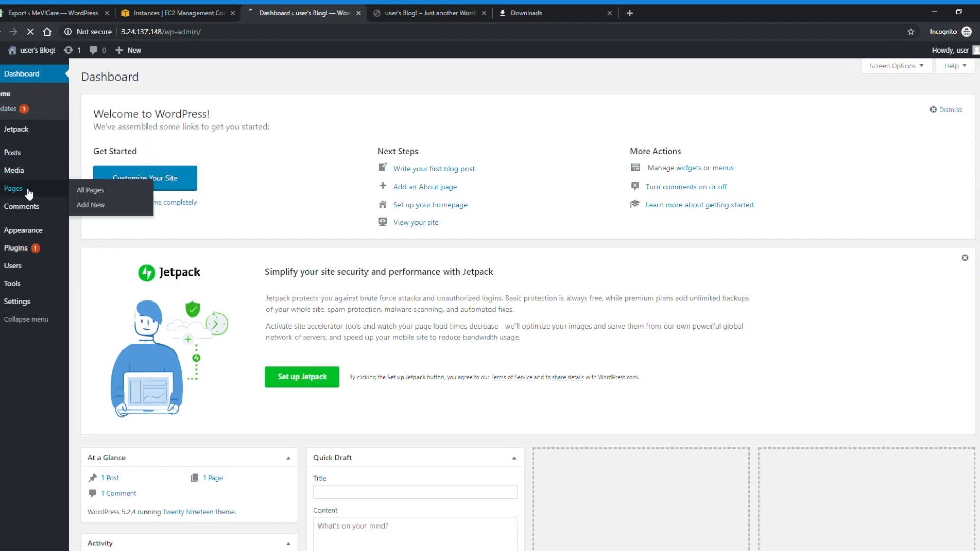
click(90, 190)
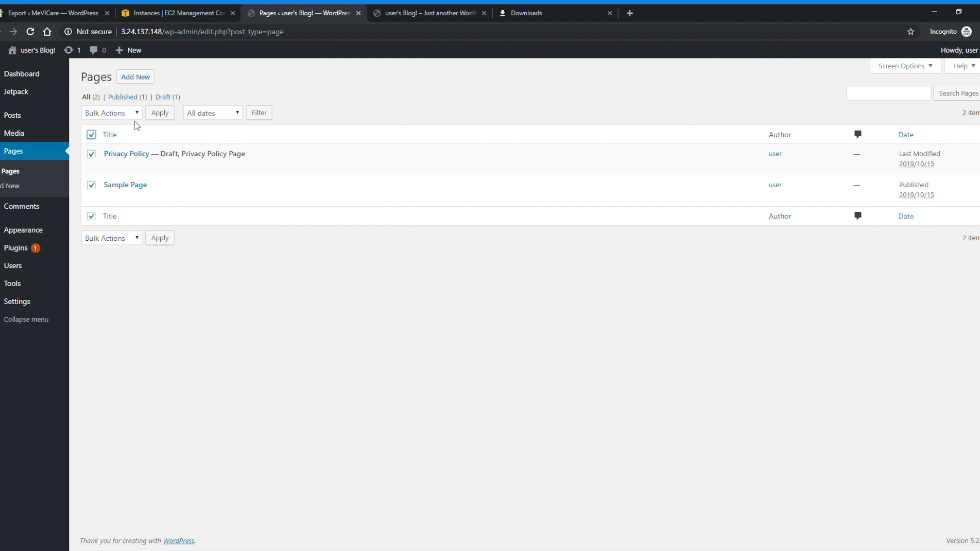
click(159, 113)
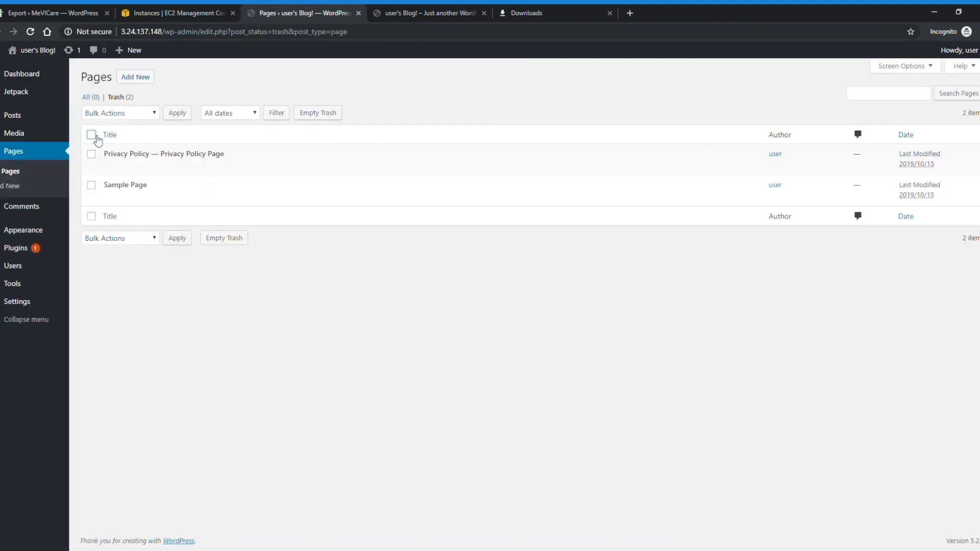
click(91, 135)
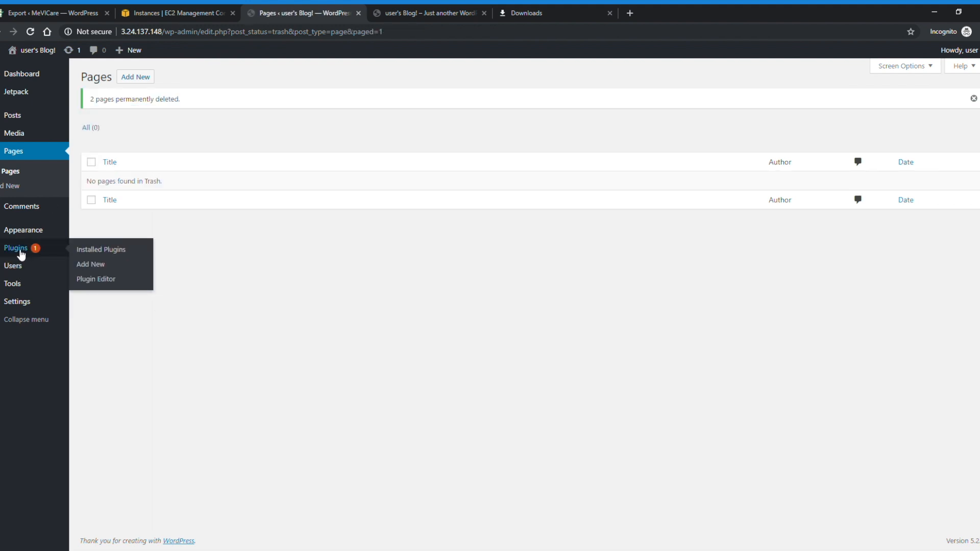
Deactivate all nine installed plugins via bulk action.
click(101, 249)
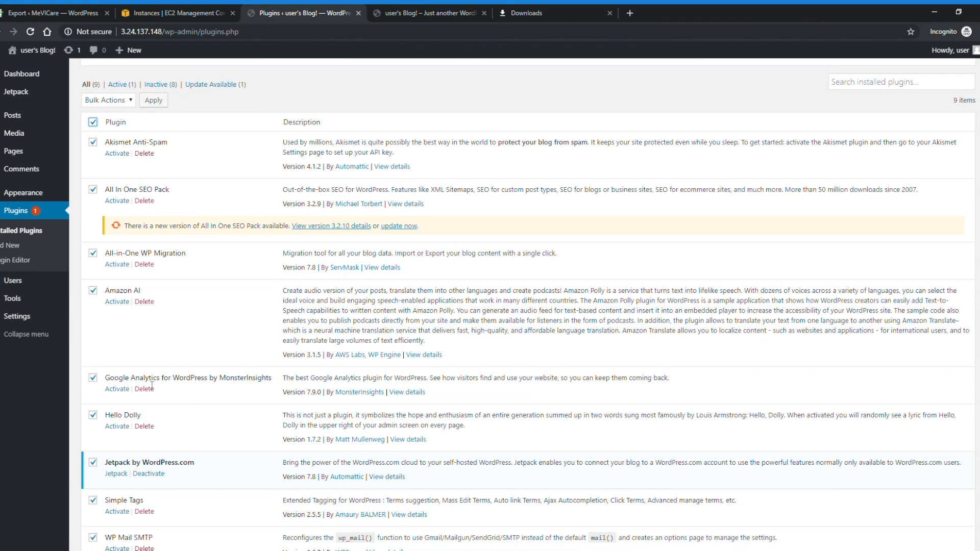
scroll(down, 3)
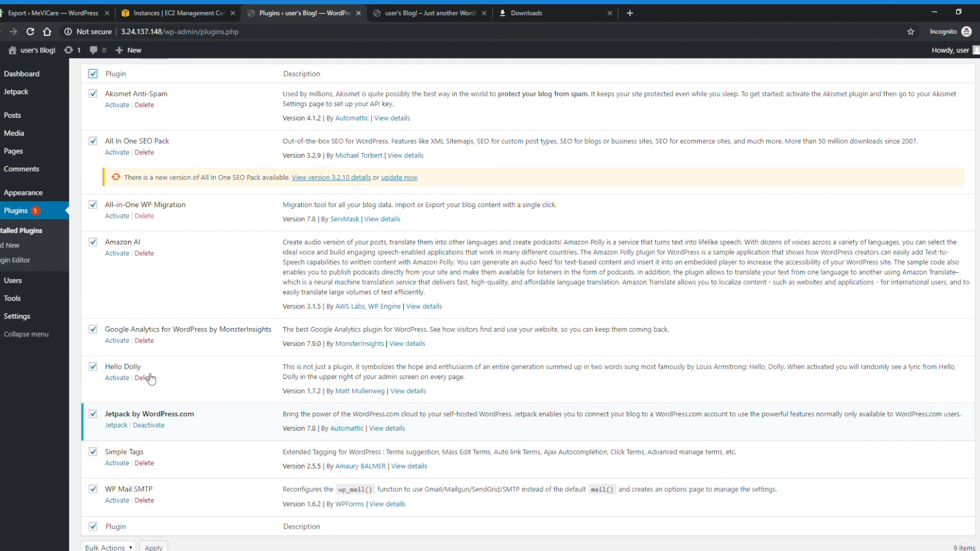
scroll(down, 3)
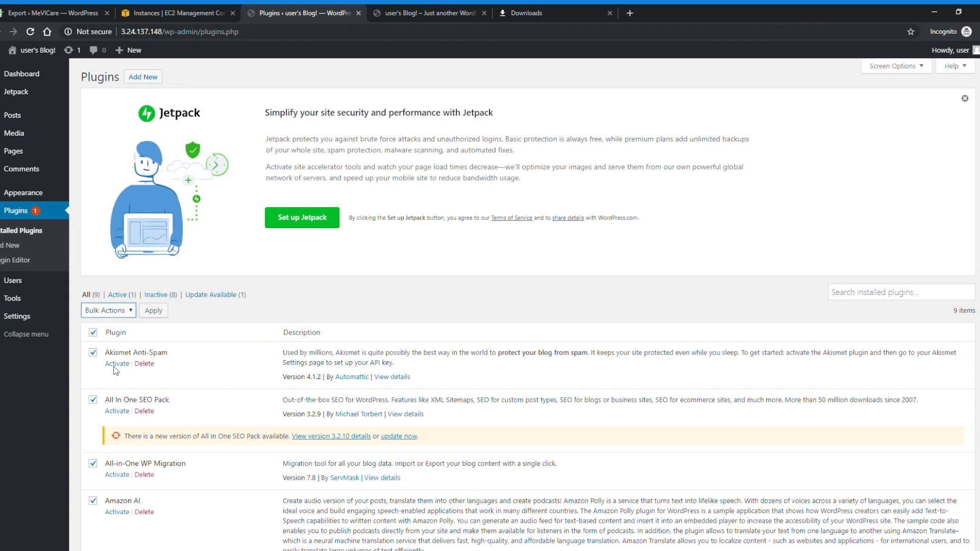
click(152, 310)
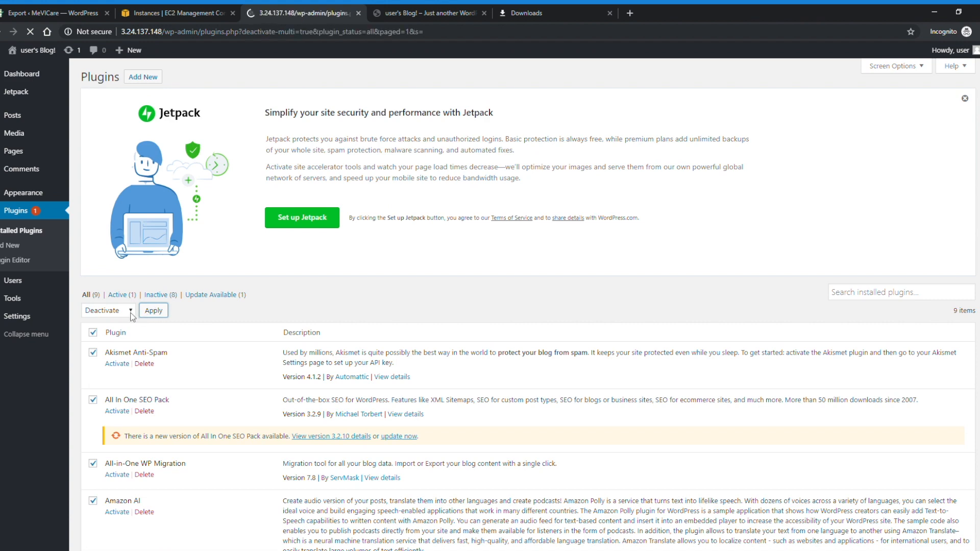
click(153, 311)
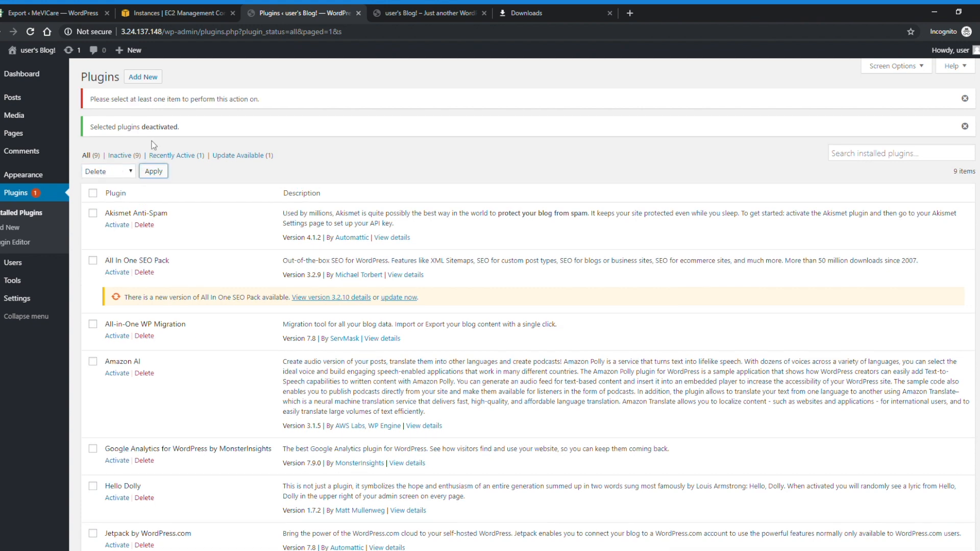
Delete all nine plugins via bulk action, confirm, and return to the dashboard.
click(93, 193)
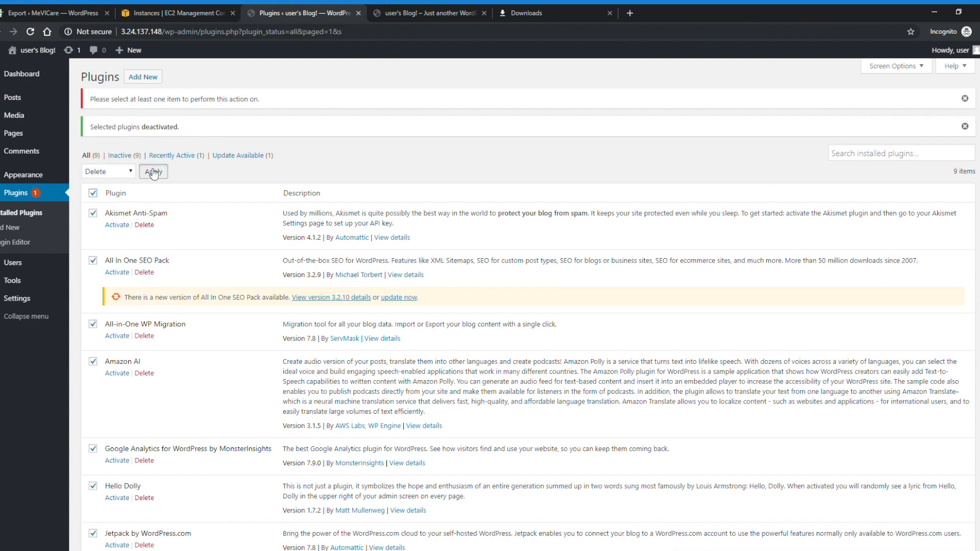
click(153, 170)
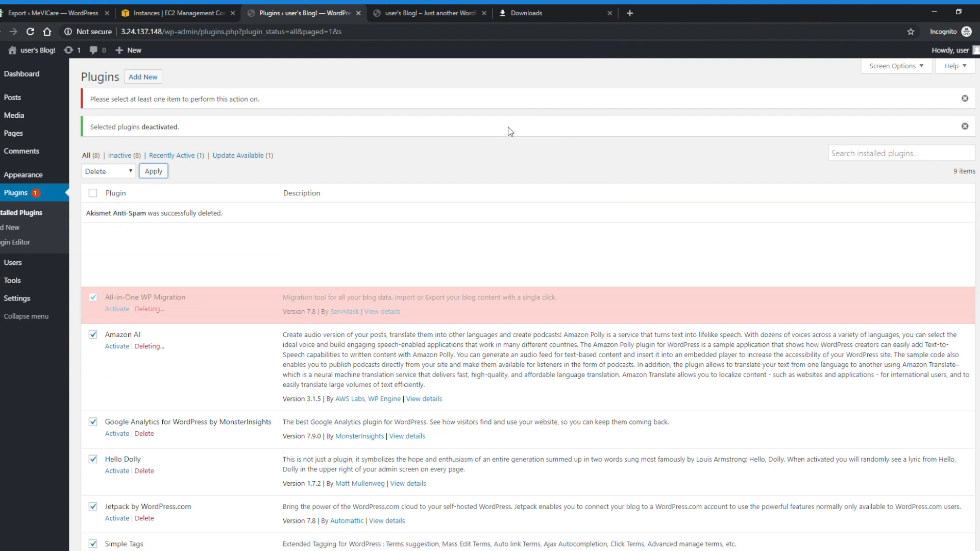
click(153, 170)
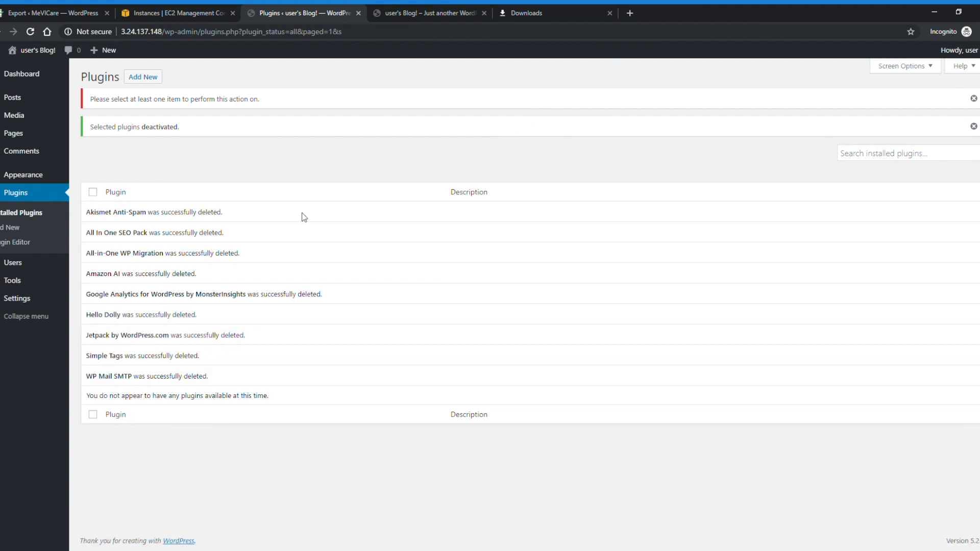
mouse_move(13, 115)
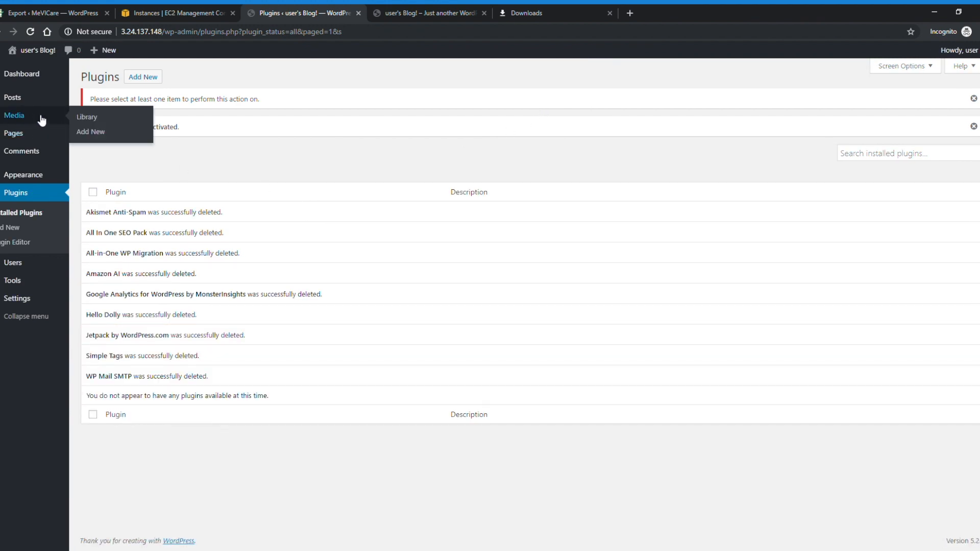
click(22, 74)
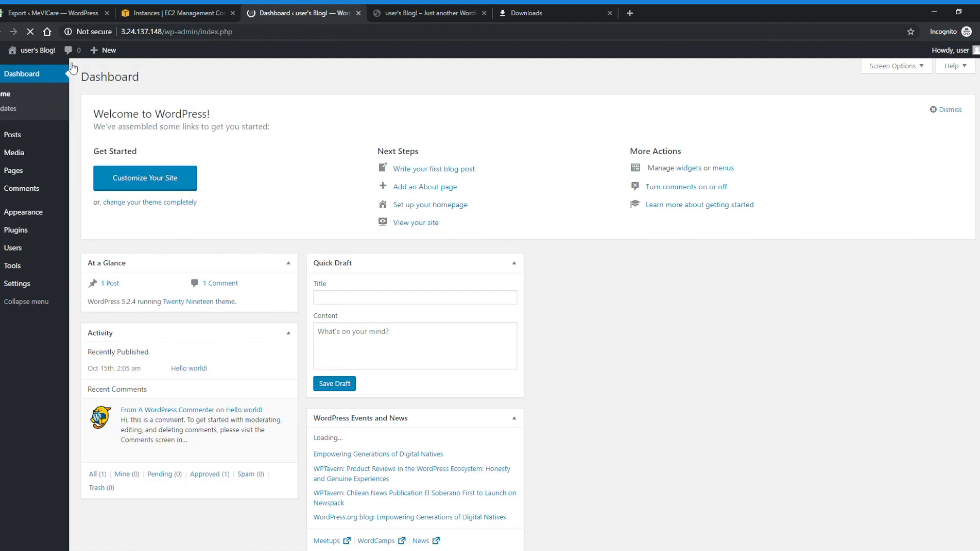
click(303, 12)
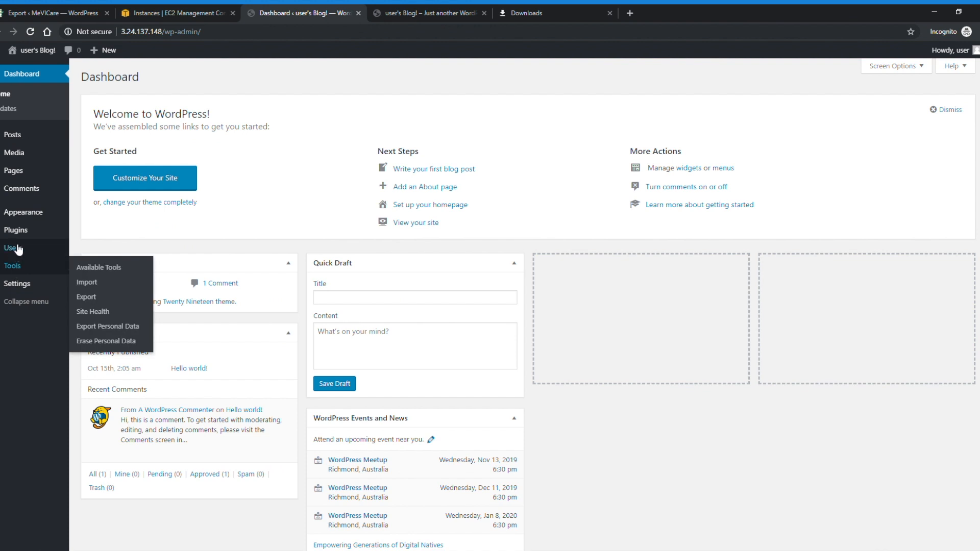
Search the plugin directory for 'all-in-on', install All-in-One WP Migration and activate it.
click(16, 230)
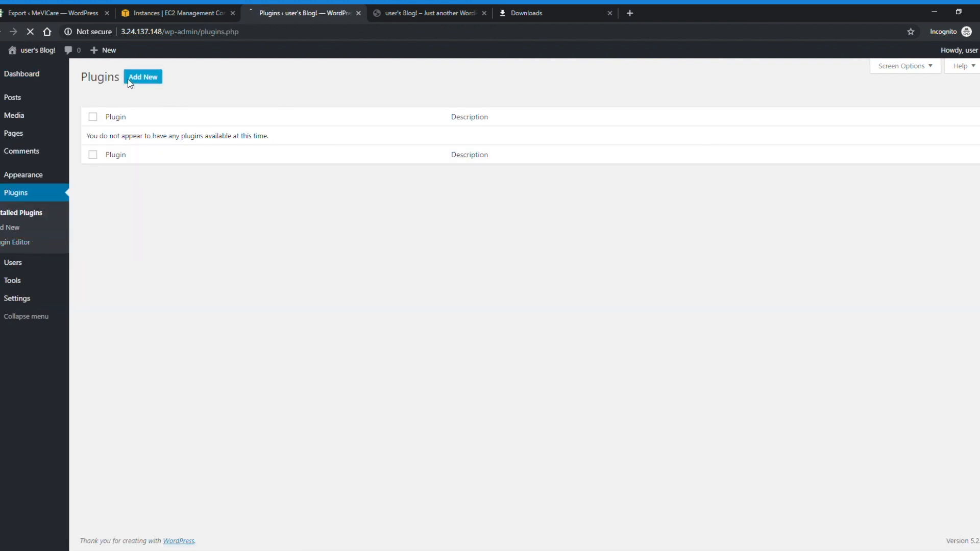
click(143, 77)
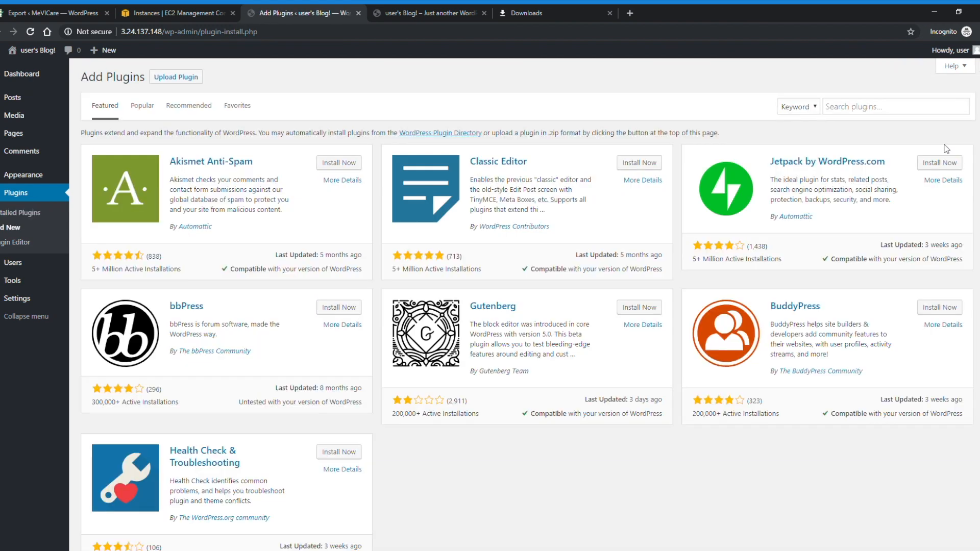
click(896, 106)
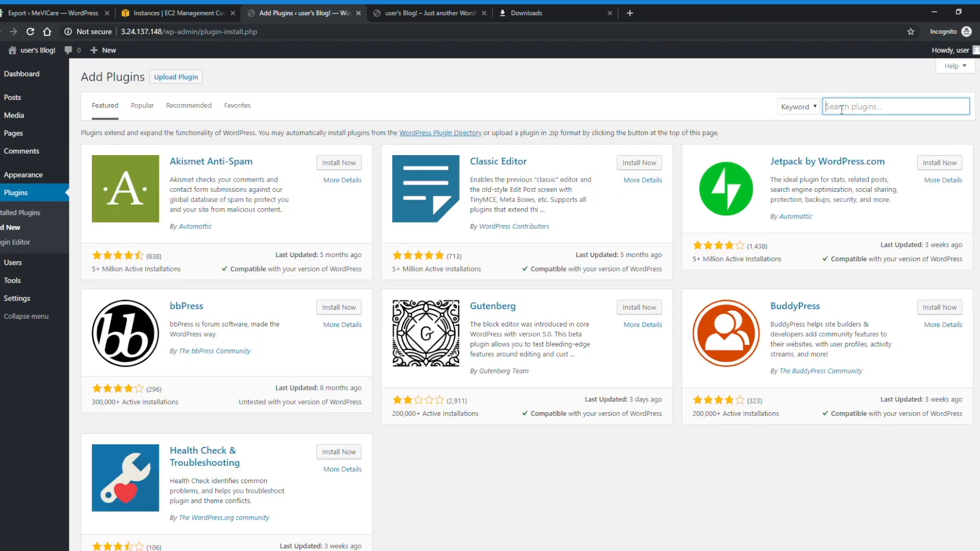
text(a)
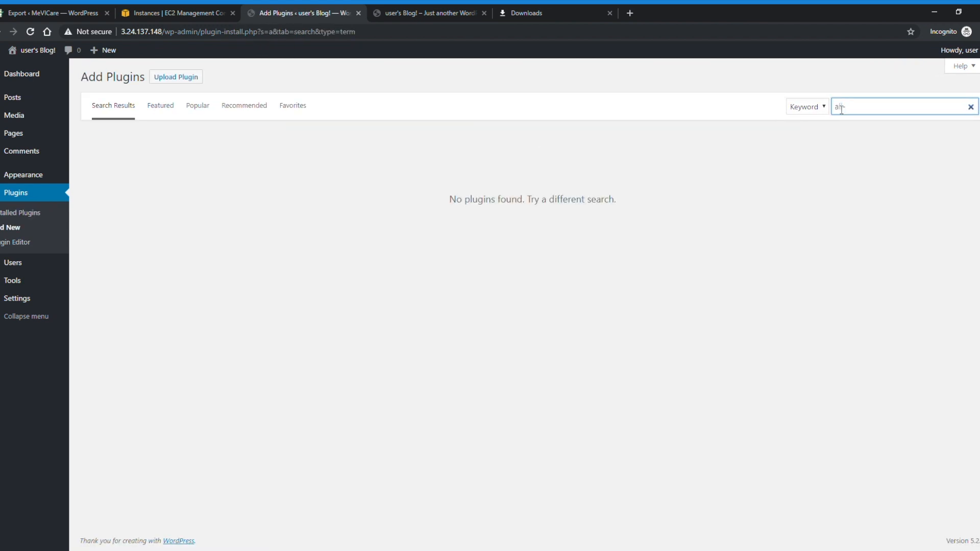
text(all-in-one)
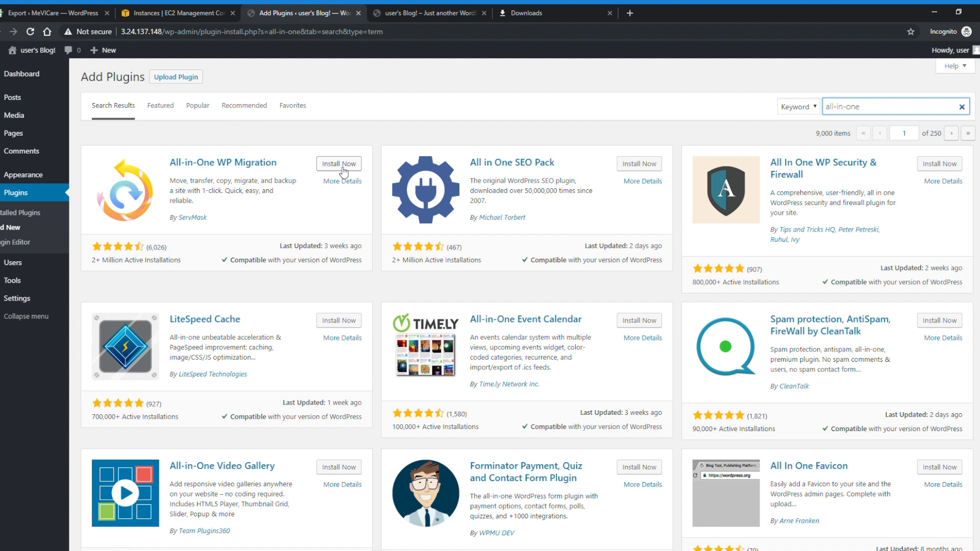
click(338, 163)
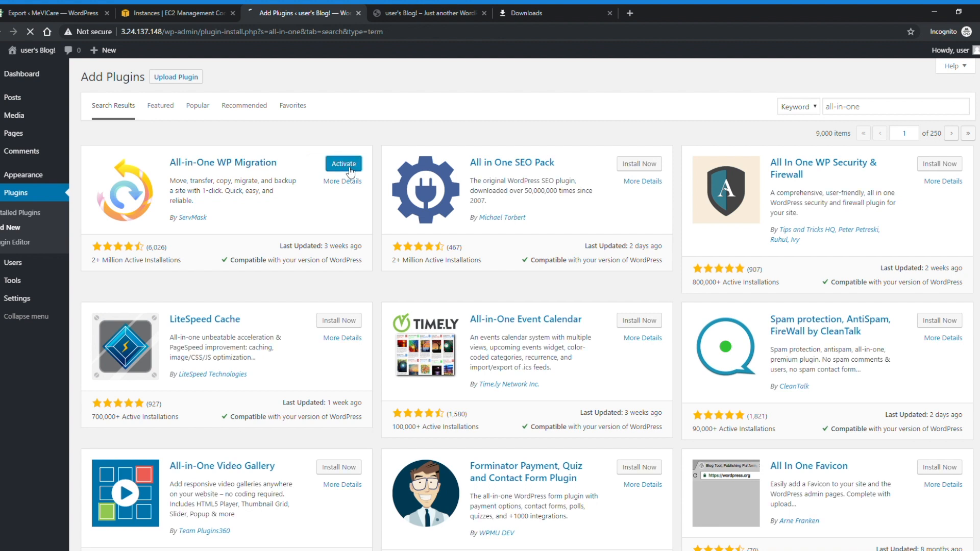
click(343, 163)
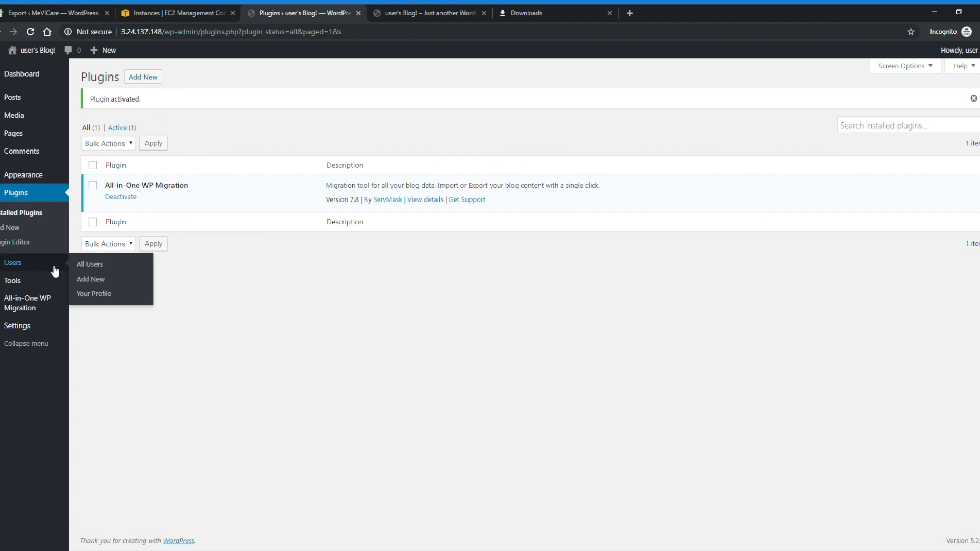
mouse_move(74, 268)
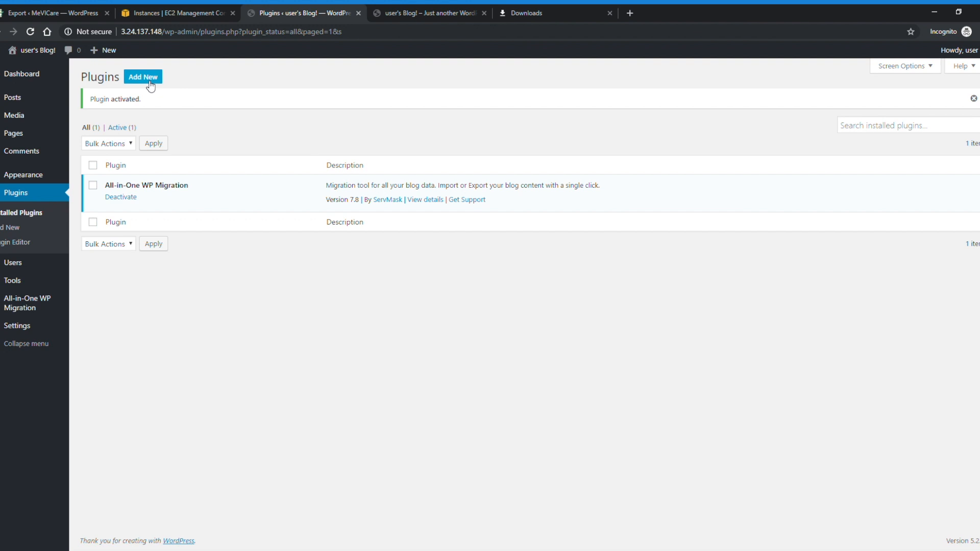
Upload the Unlimited Extension zip, install it and activate the plugin.
click(142, 77)
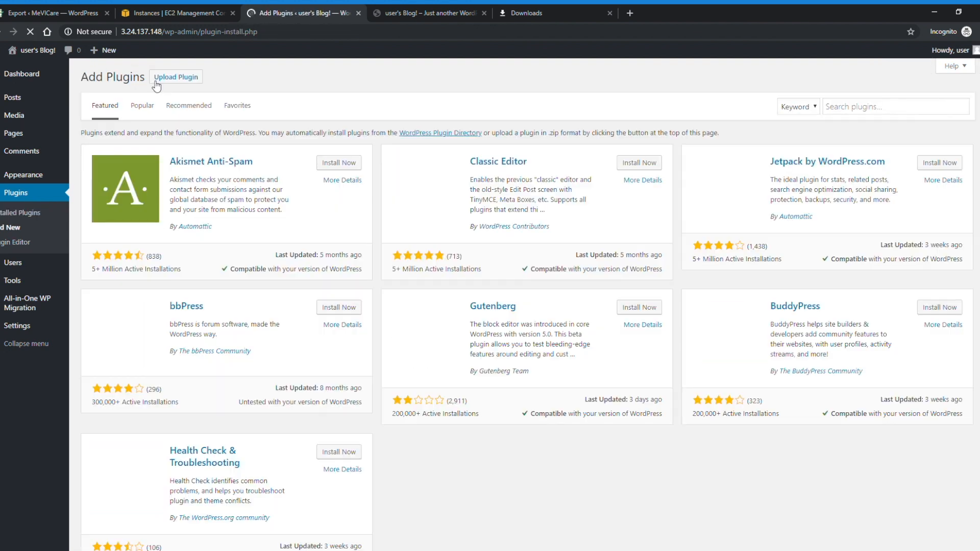
click(176, 76)
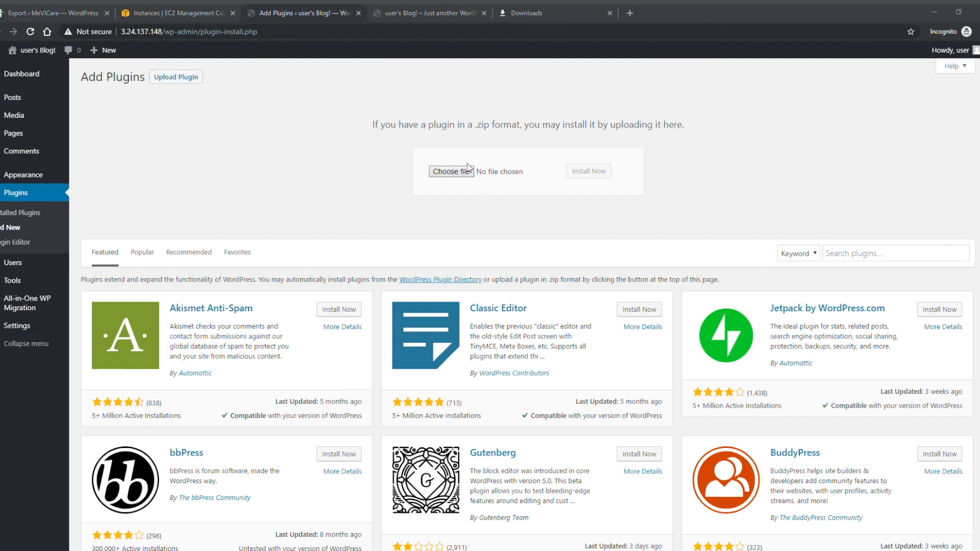
mouse_move(257, 302)
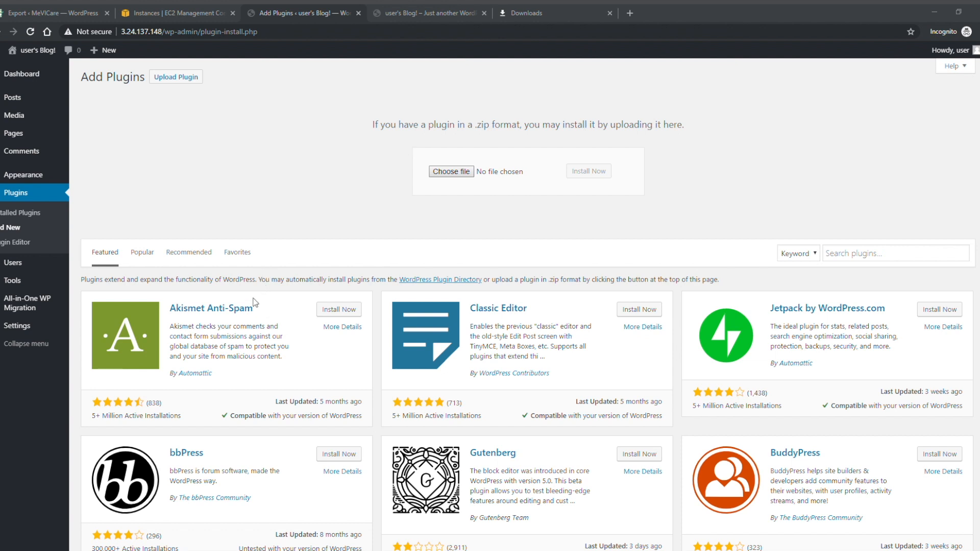
mouse_move(373, 207)
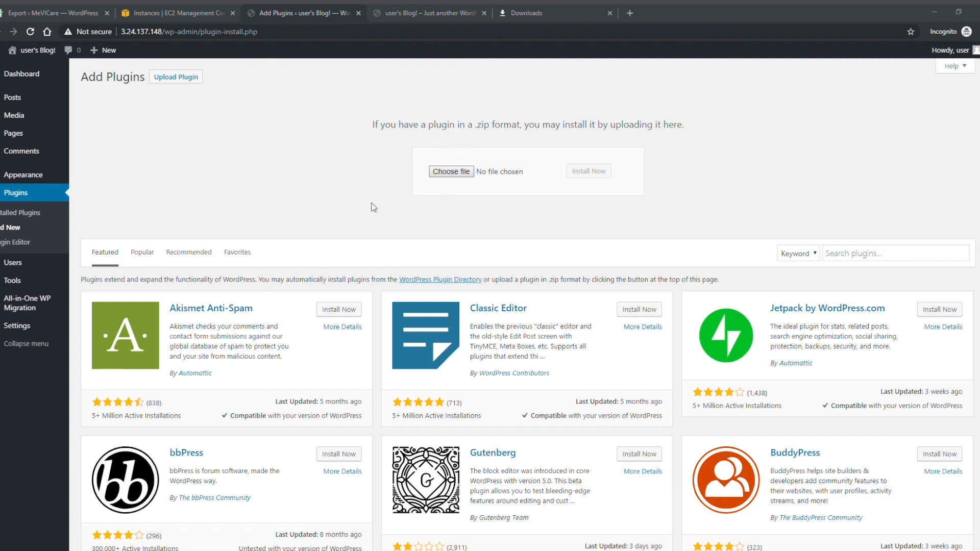
mouse_move(379, 204)
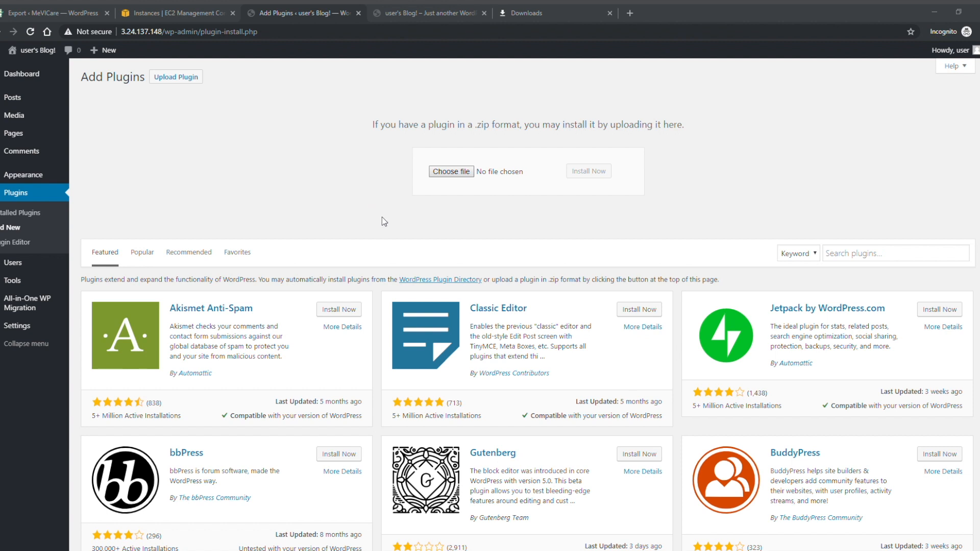
mouse_move(364, 219)
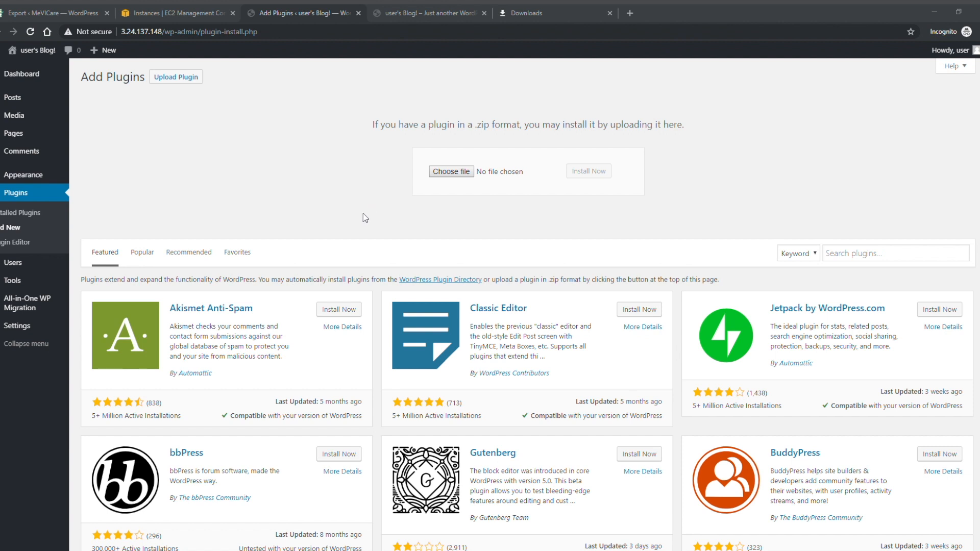
mouse_move(413, 219)
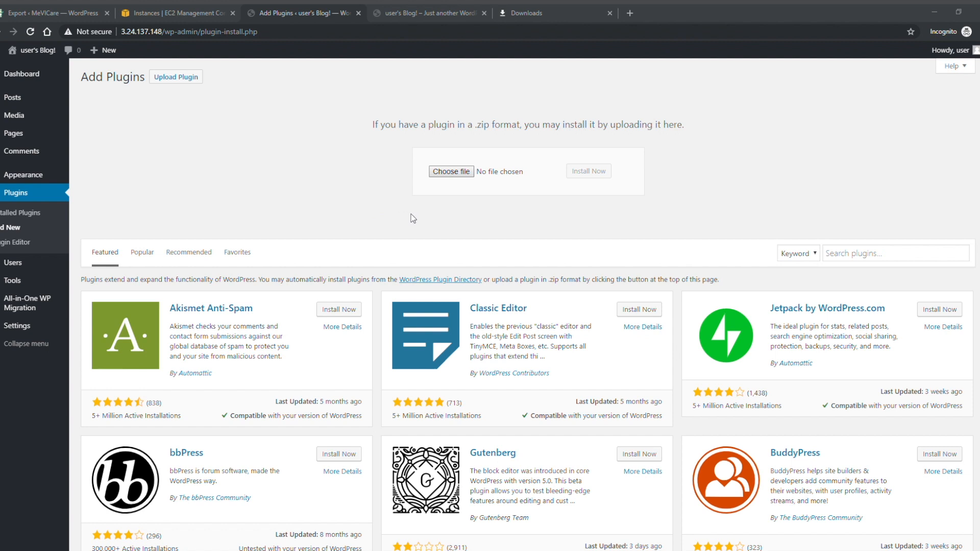
click(450, 172)
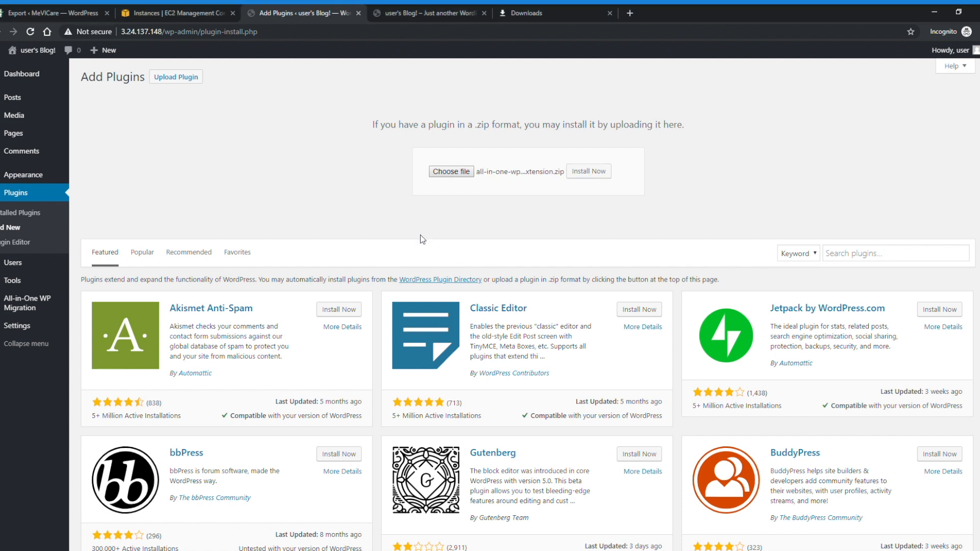
click(587, 170)
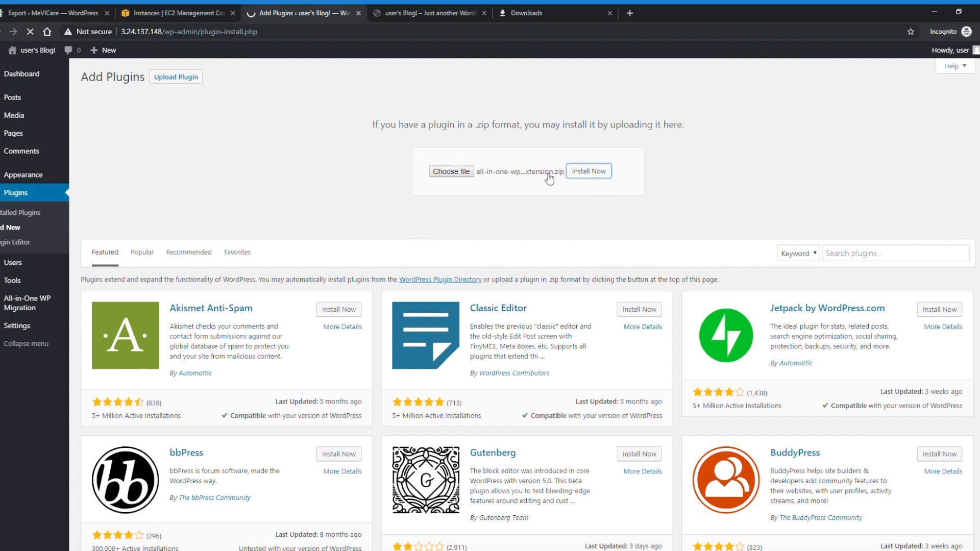
click(587, 170)
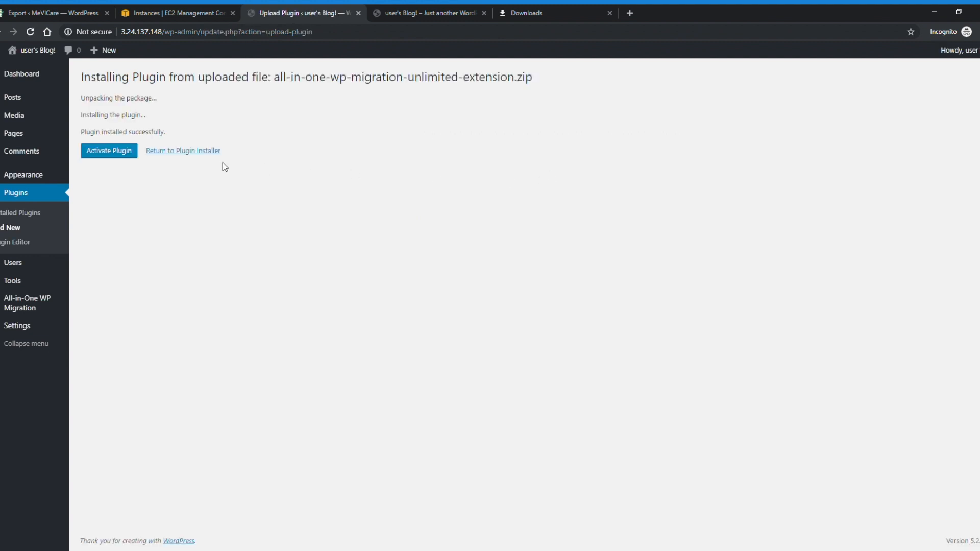
click(108, 150)
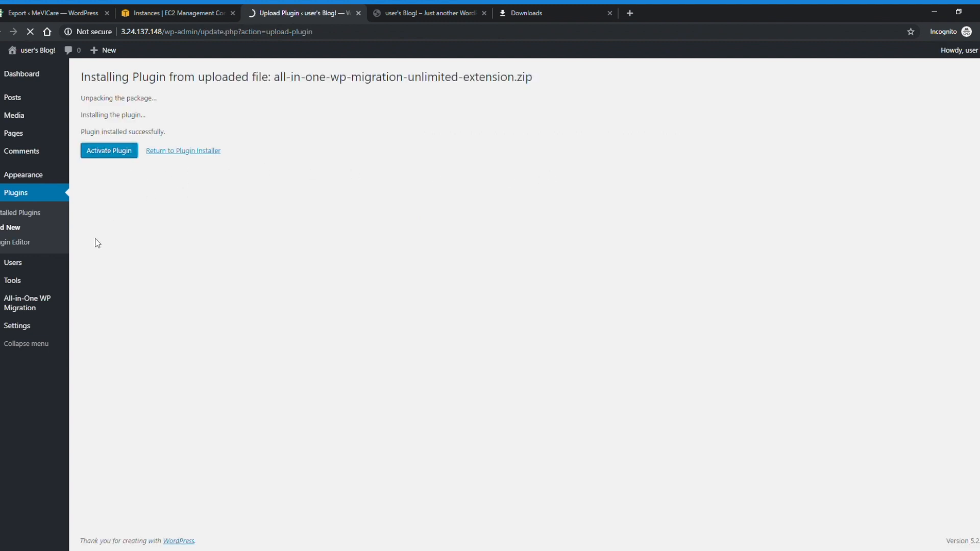
click(108, 150)
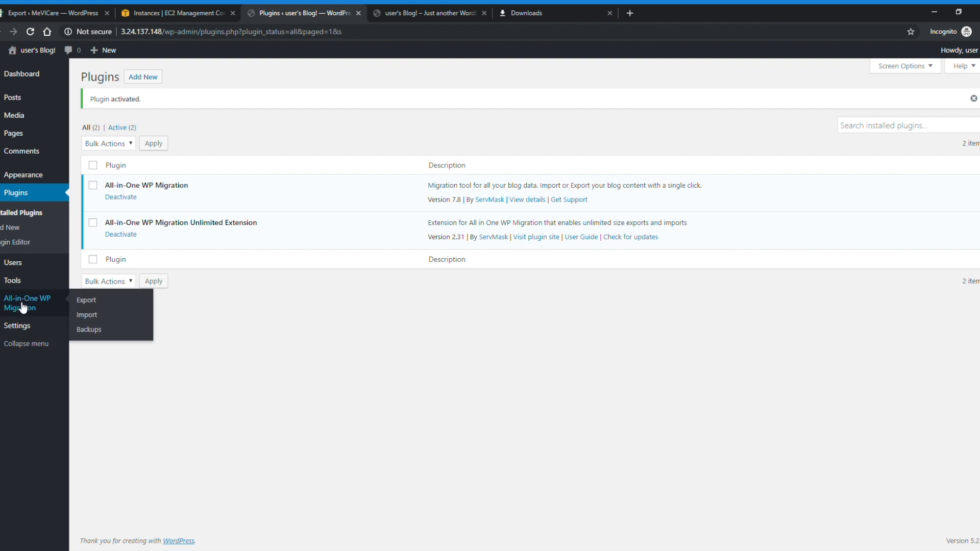
Go to All-in-One WP Migration > Import and expand the Import From source list.
click(85, 300)
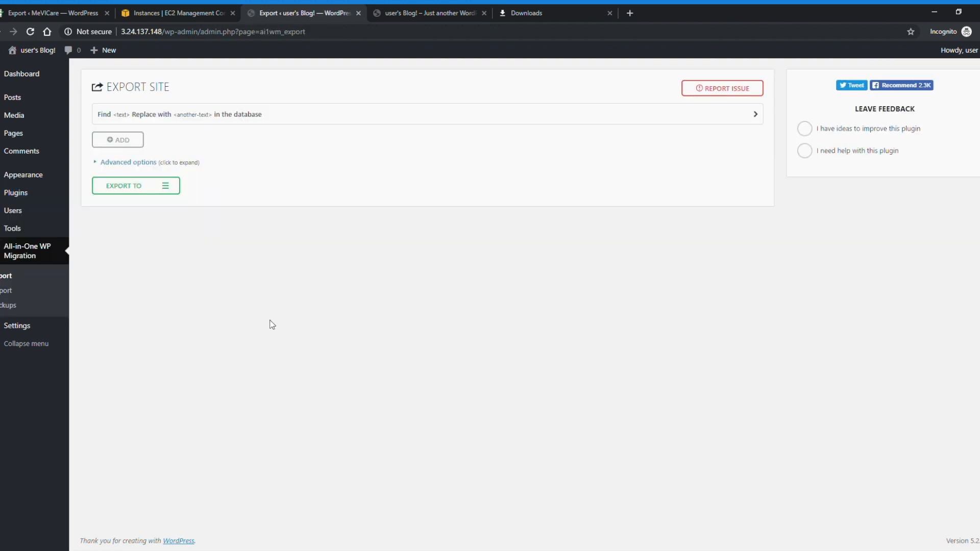
mouse_move(13, 228)
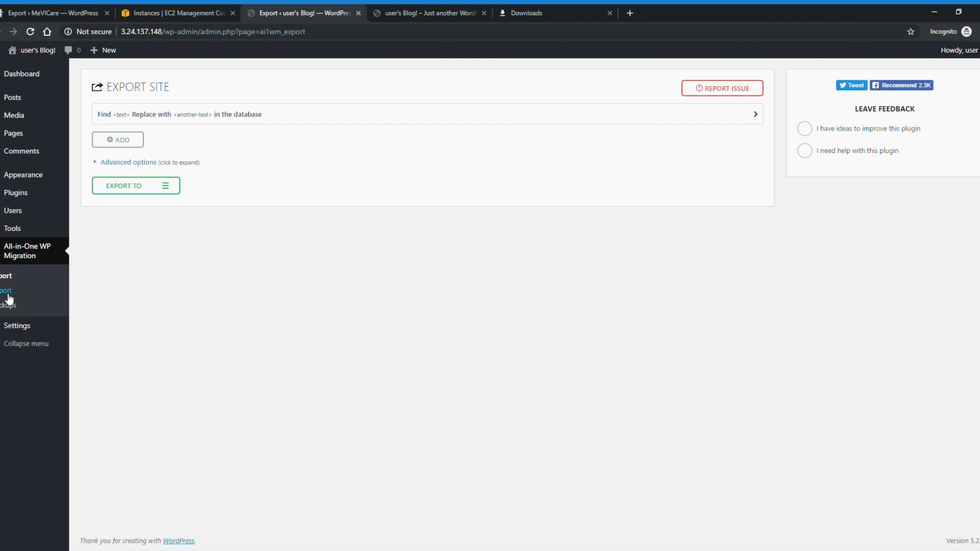
click(5, 290)
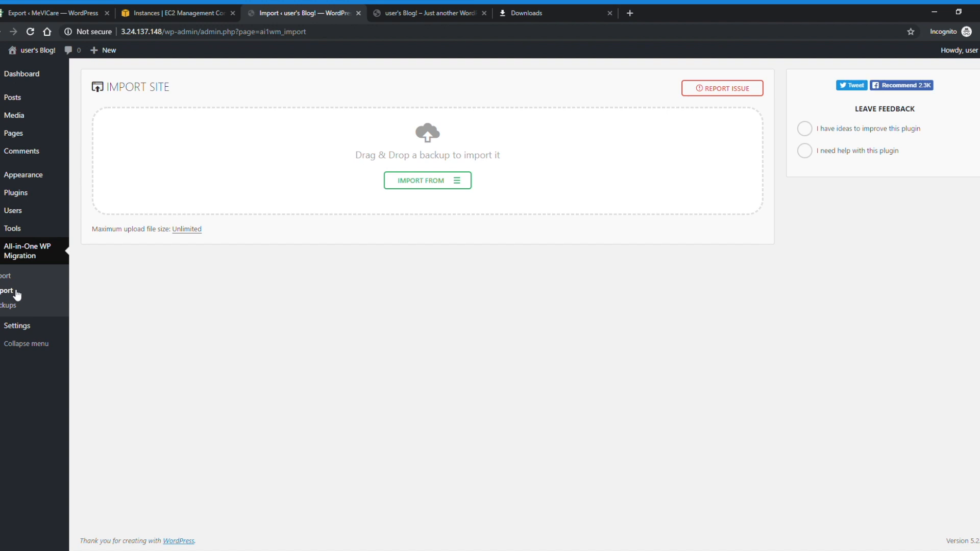
mouse_move(459, 185)
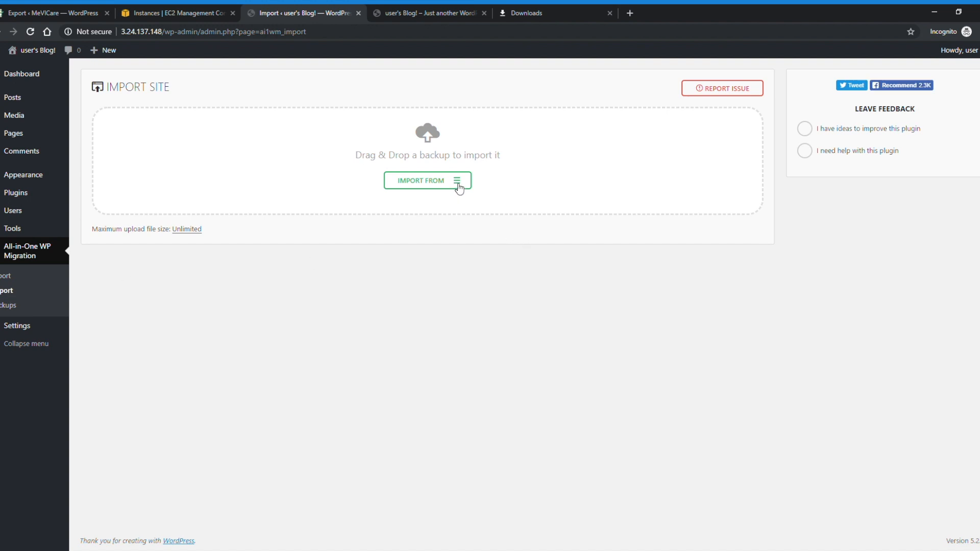
click(427, 181)
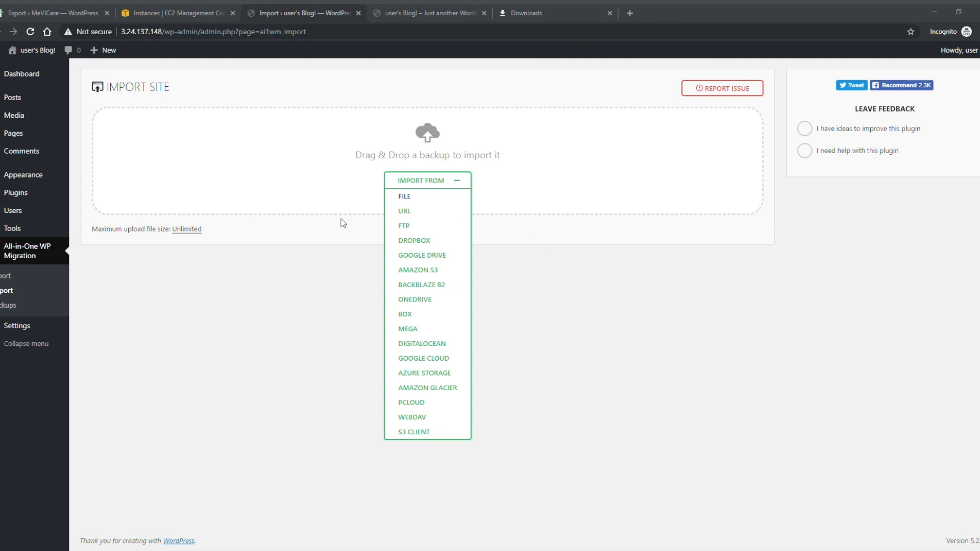
mouse_move(563, 263)
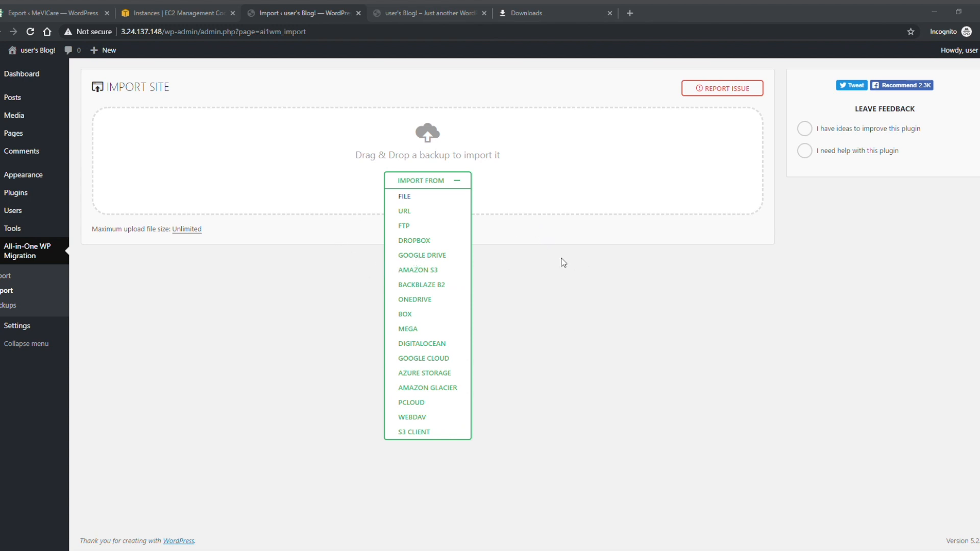
mouse_move(498, 261)
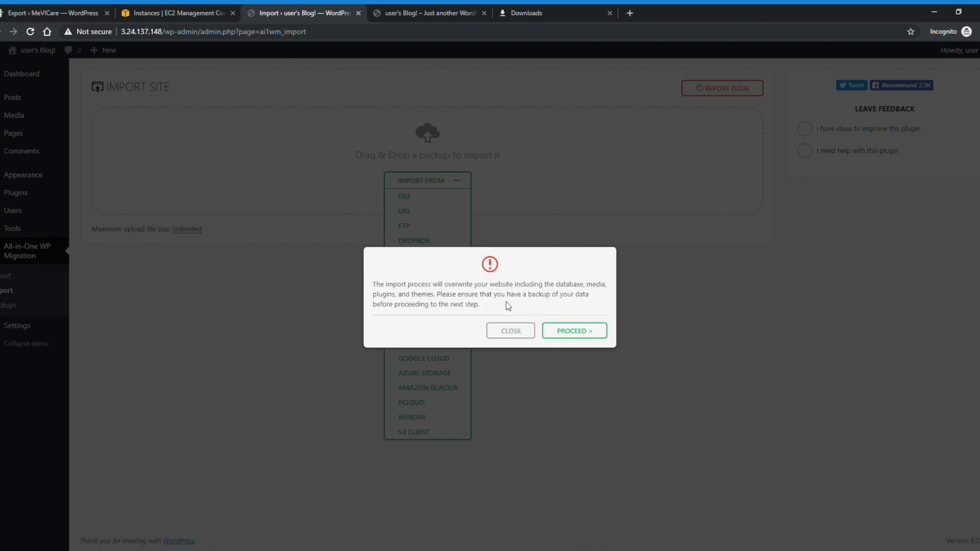
mouse_move(458, 298)
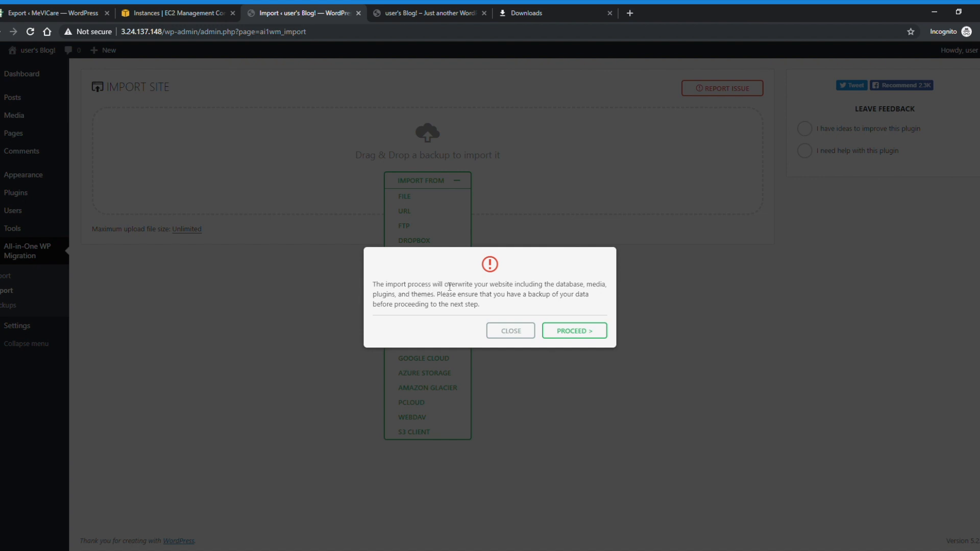
mouse_move(571, 289)
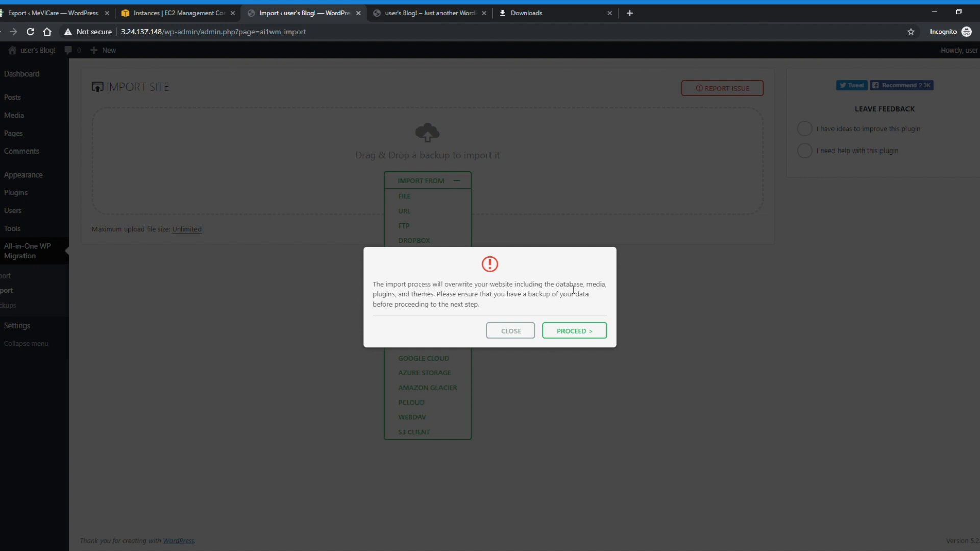
mouse_move(572, 331)
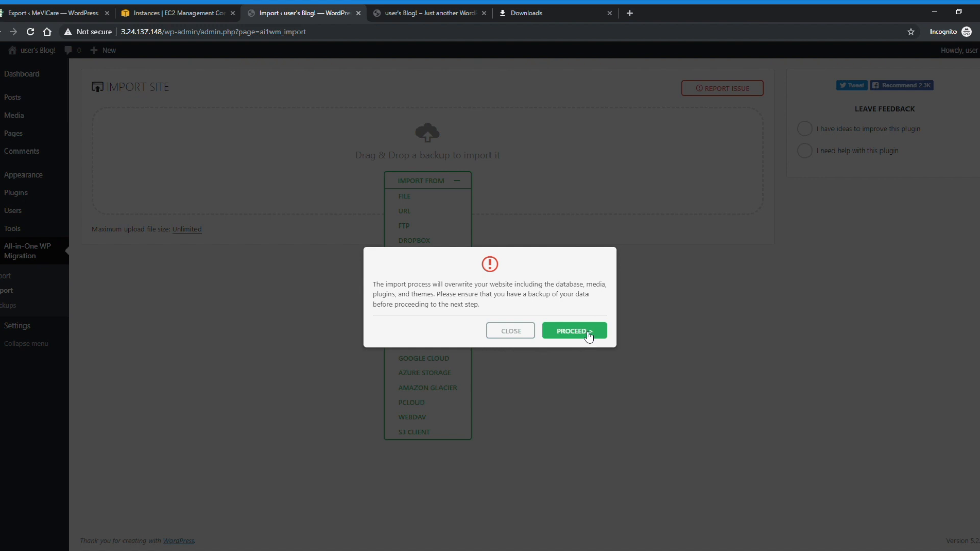
Proceed with overwriting the site and finish once the backup imports successfully.
click(573, 331)
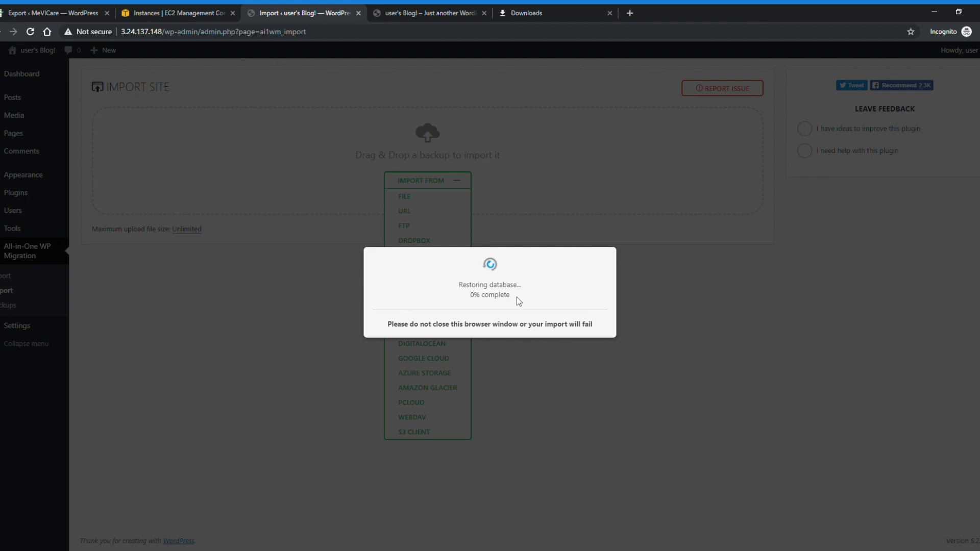
mouse_move(513, 305)
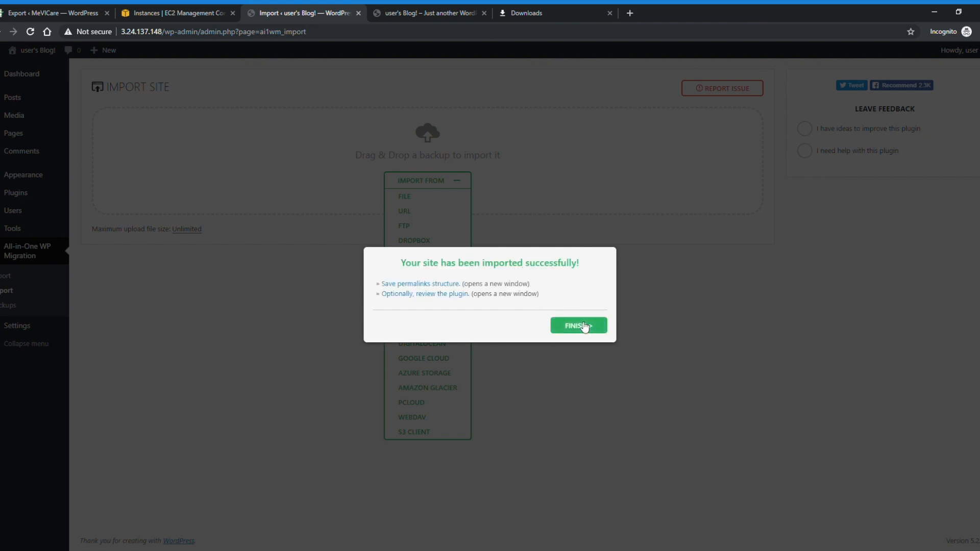
click(577, 325)
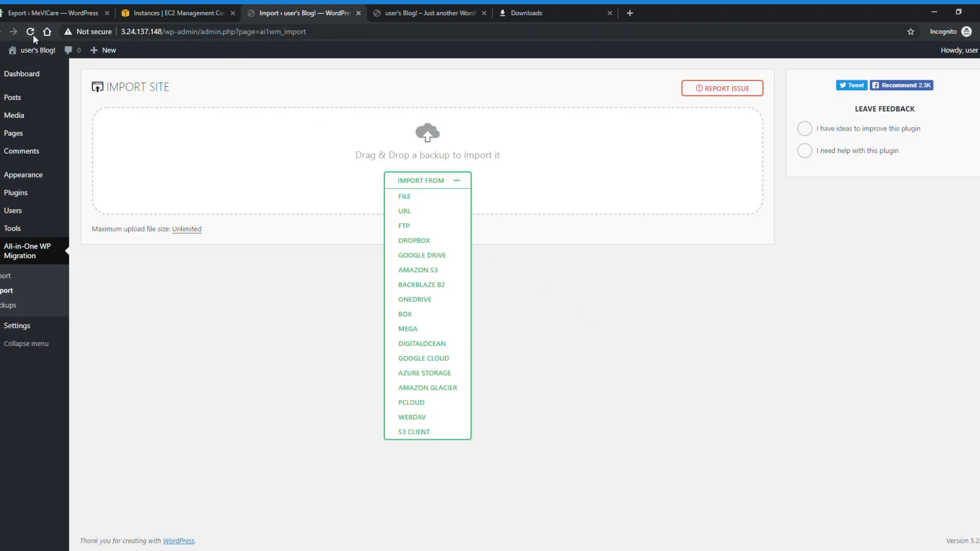
Reload and log in to the restored site as user 'root' with its password.
click(30, 32)
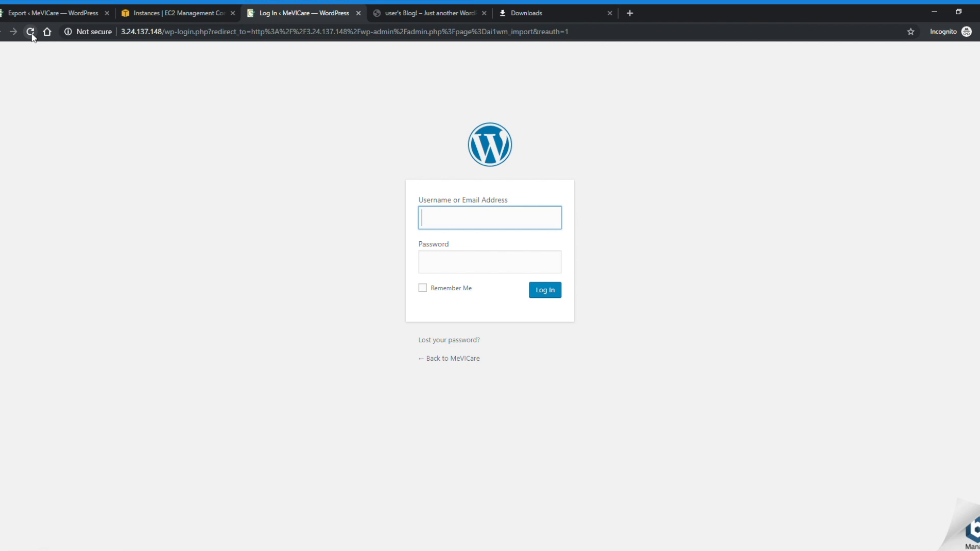
text(root)
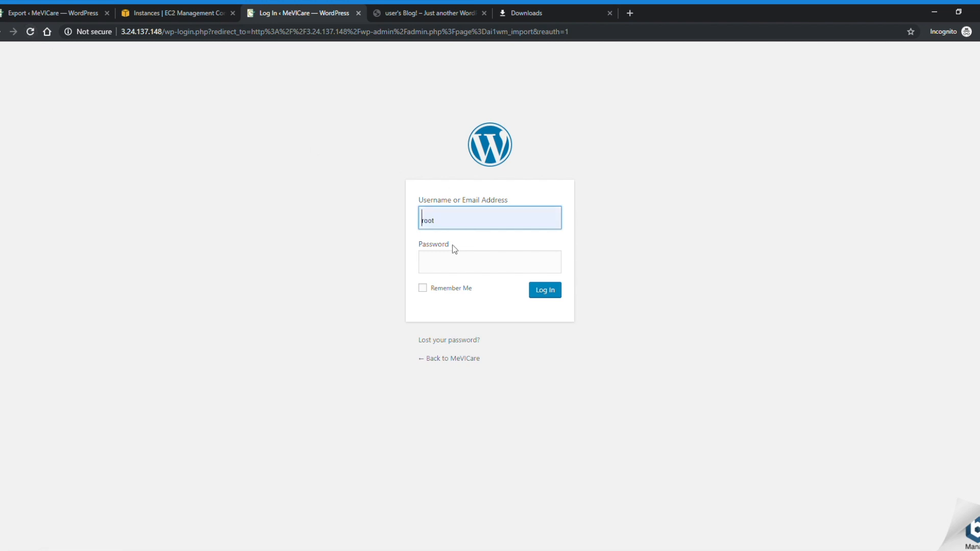
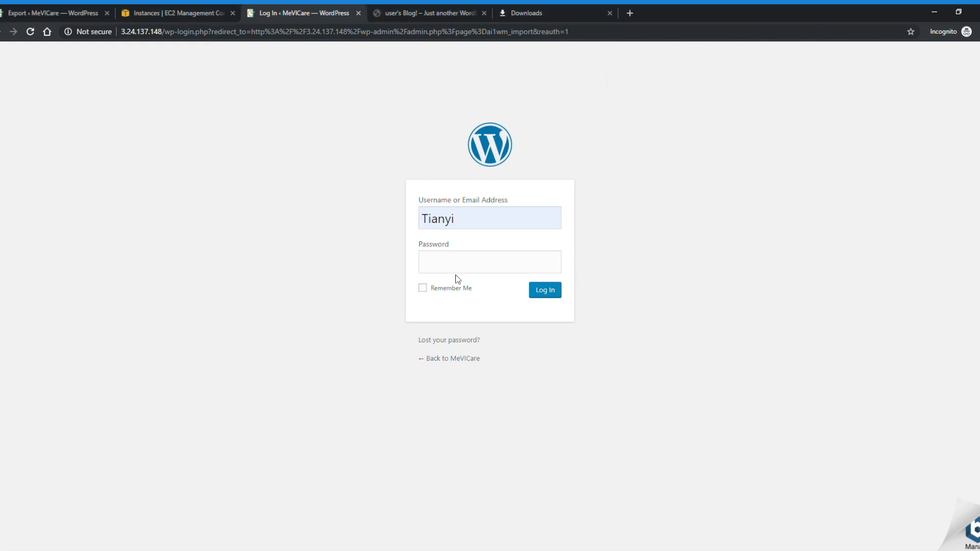
click(488, 261)
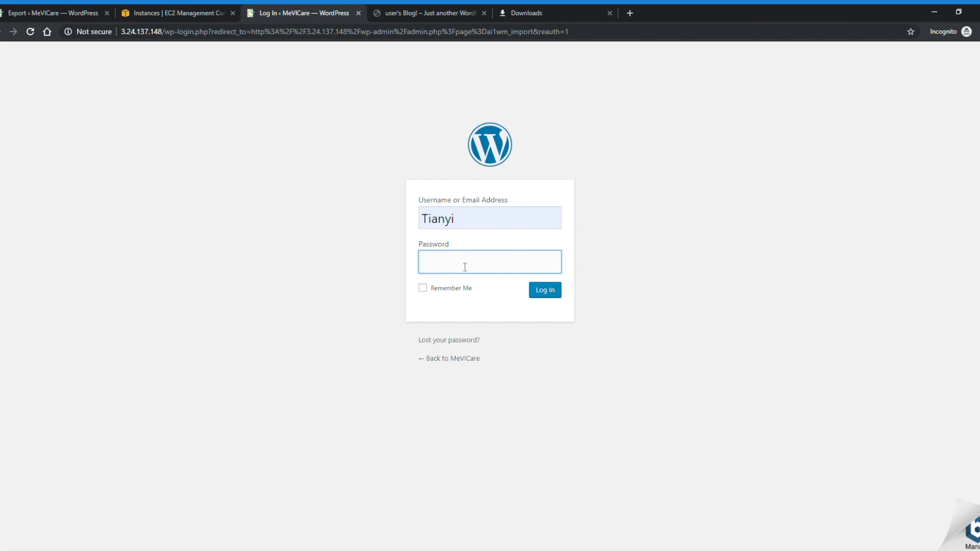
click(489, 261)
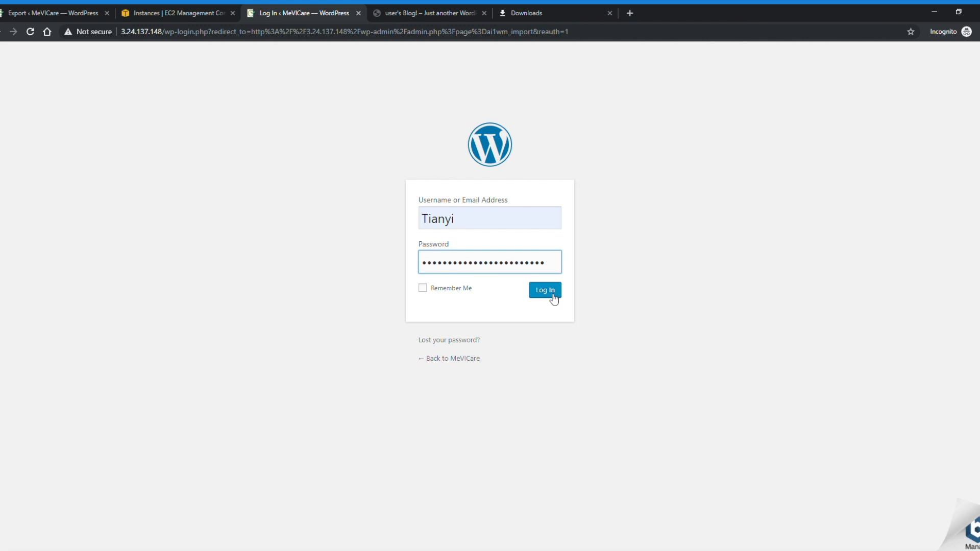
click(543, 290)
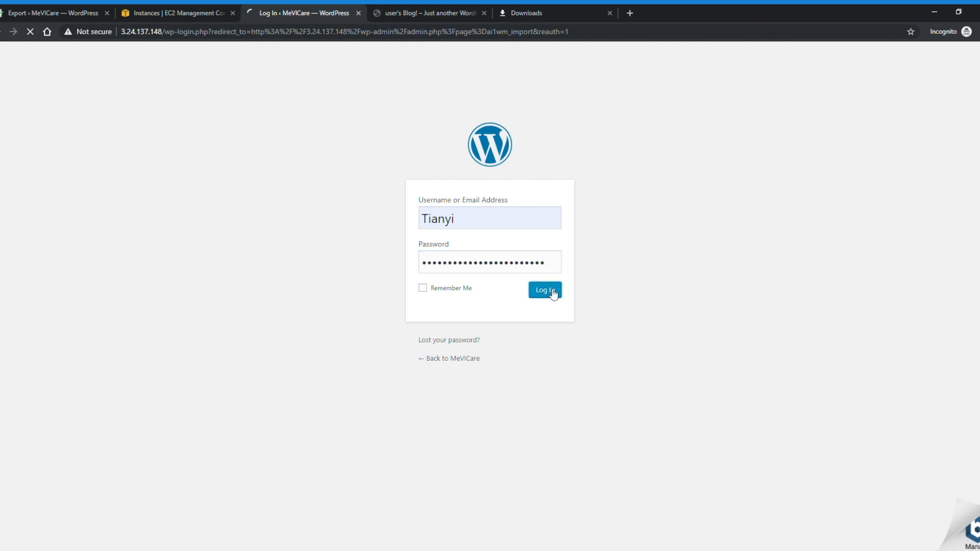
click(544, 290)
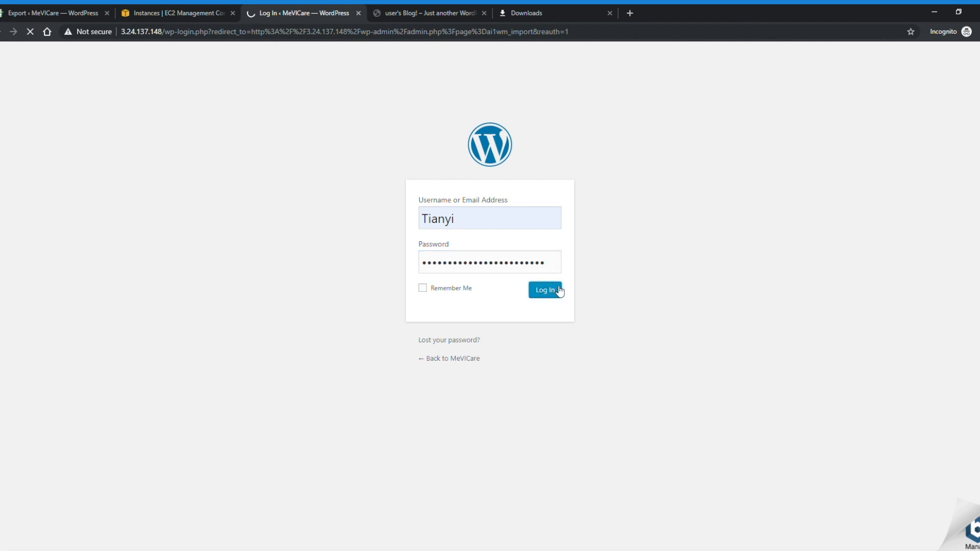
click(544, 289)
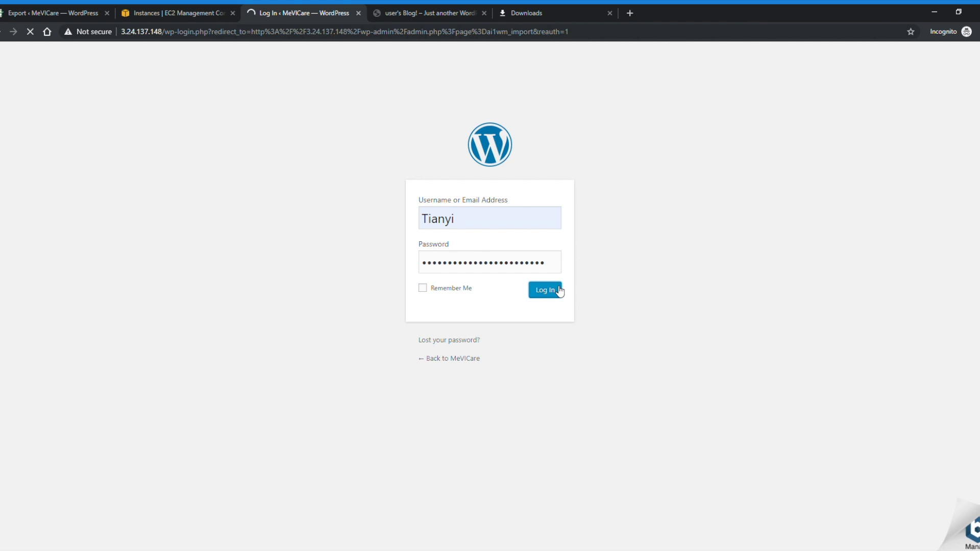
click(544, 289)
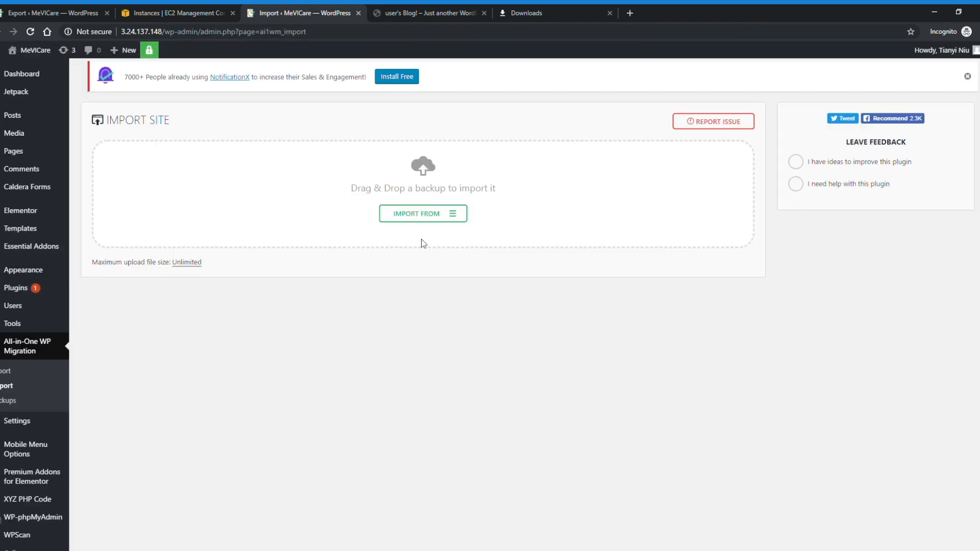
mouse_move(13, 323)
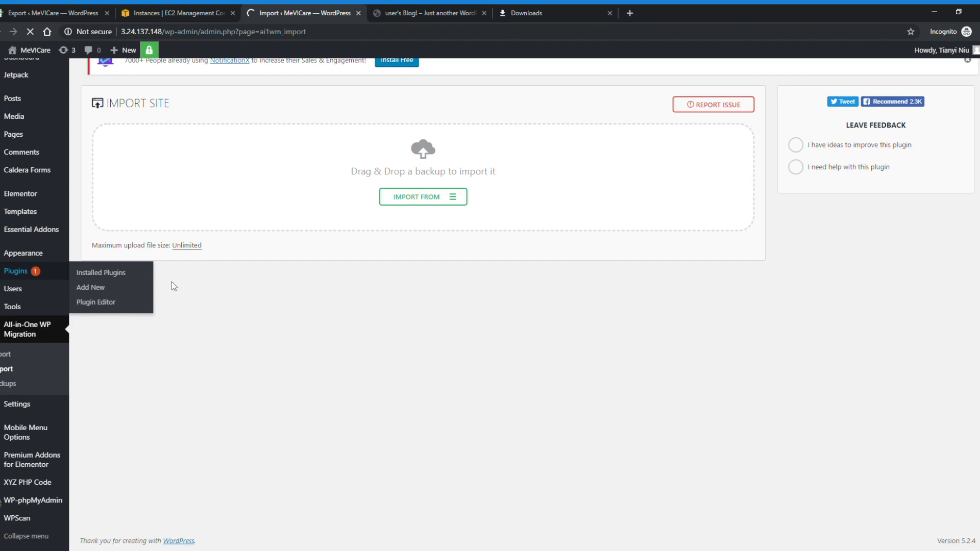
Review the restored site's installed plugins list, then visit the MeVICare home page.
click(101, 271)
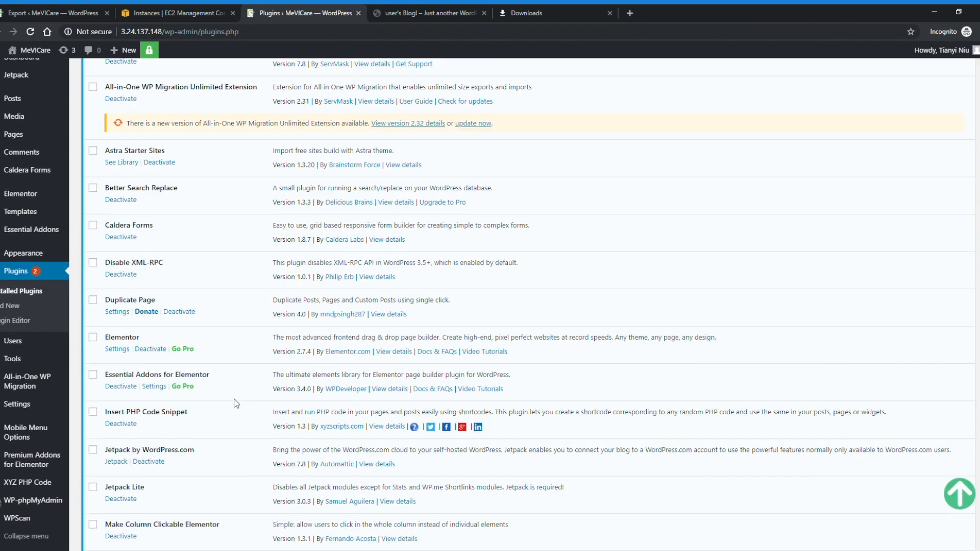
scroll(down, 3)
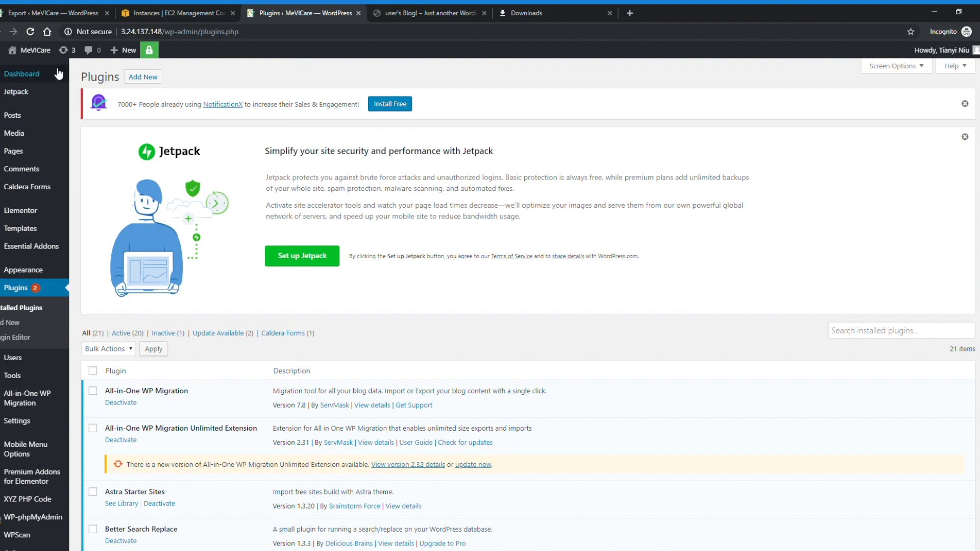
click(303, 12)
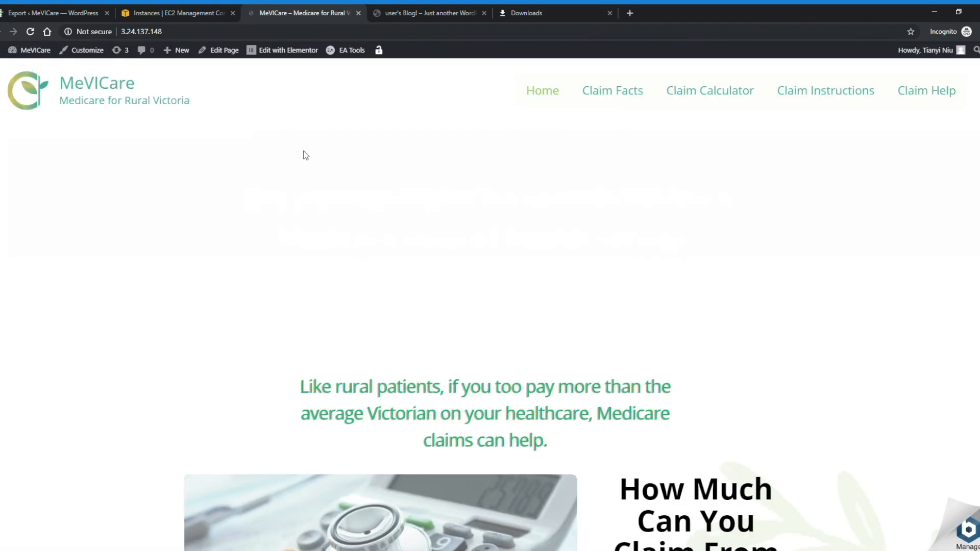
Visit Claim Facts, Claim Instructions and Claim Calculator, which shows an access-denied error for bn_wordpress.
scroll(down, 3)
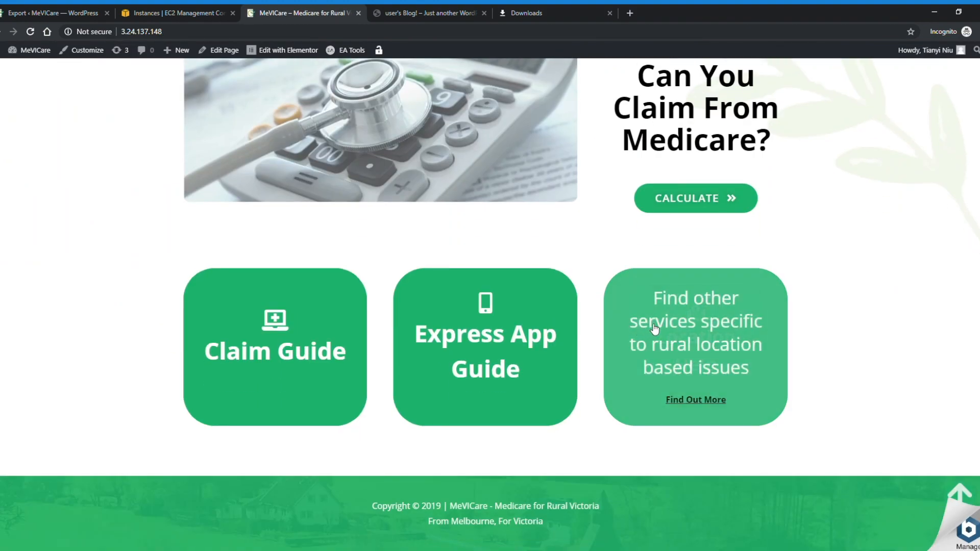
click(612, 89)
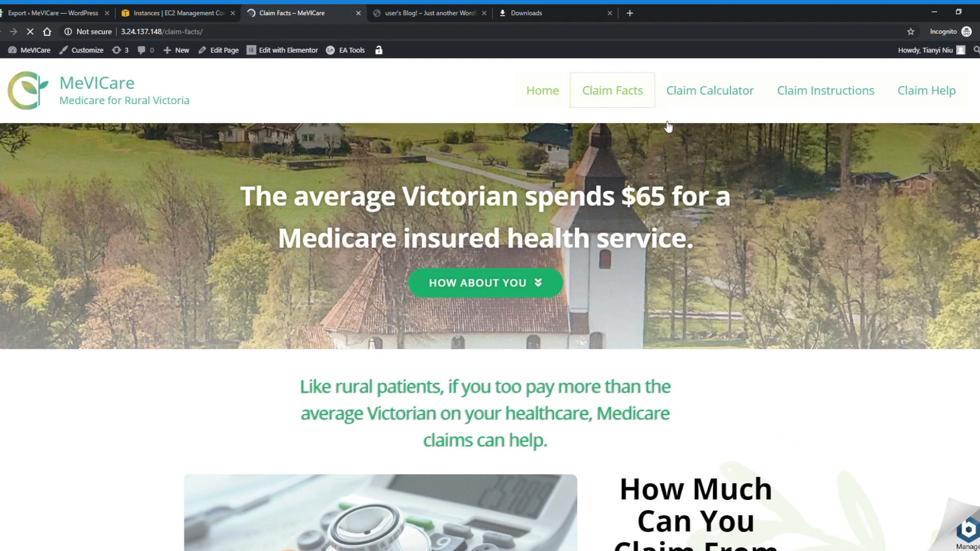
click(825, 90)
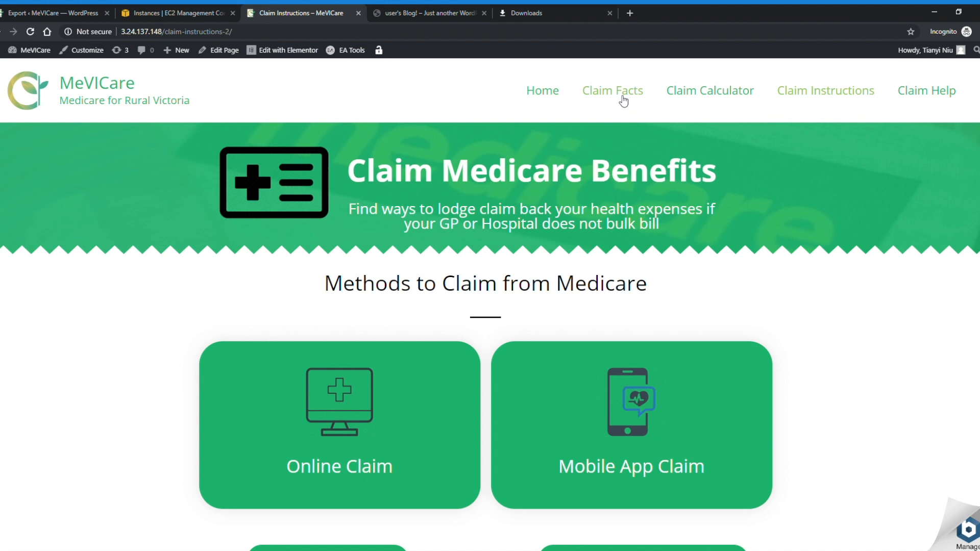
click(709, 90)
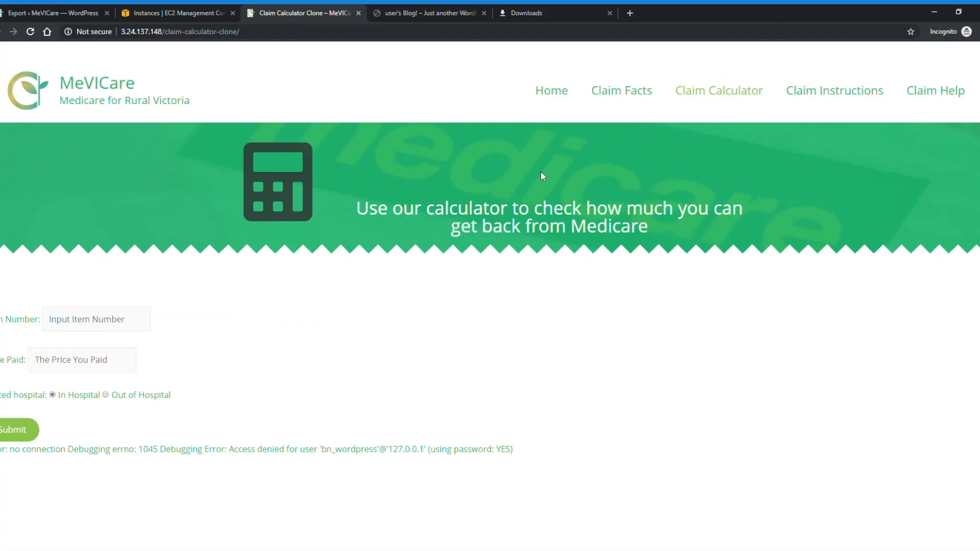
mouse_move(365, 232)
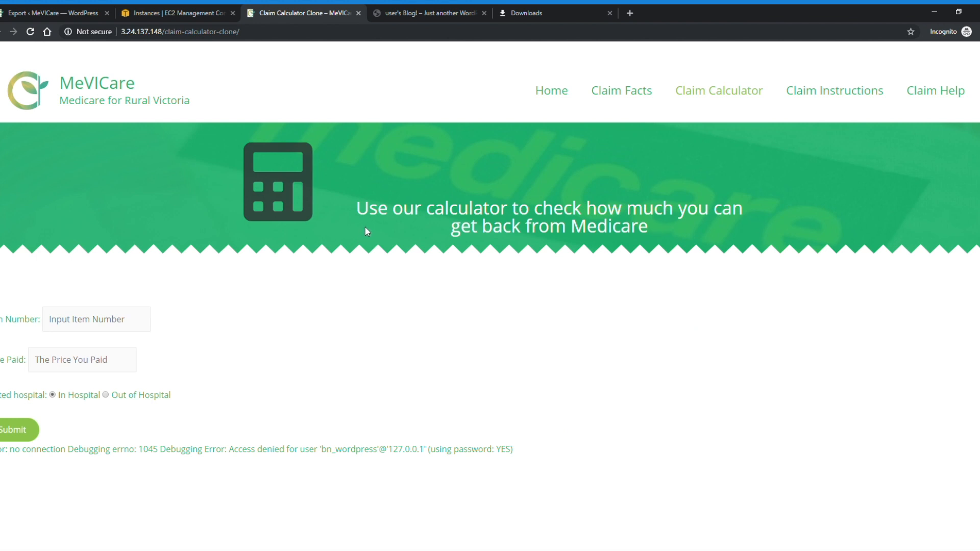
mouse_move(195, 86)
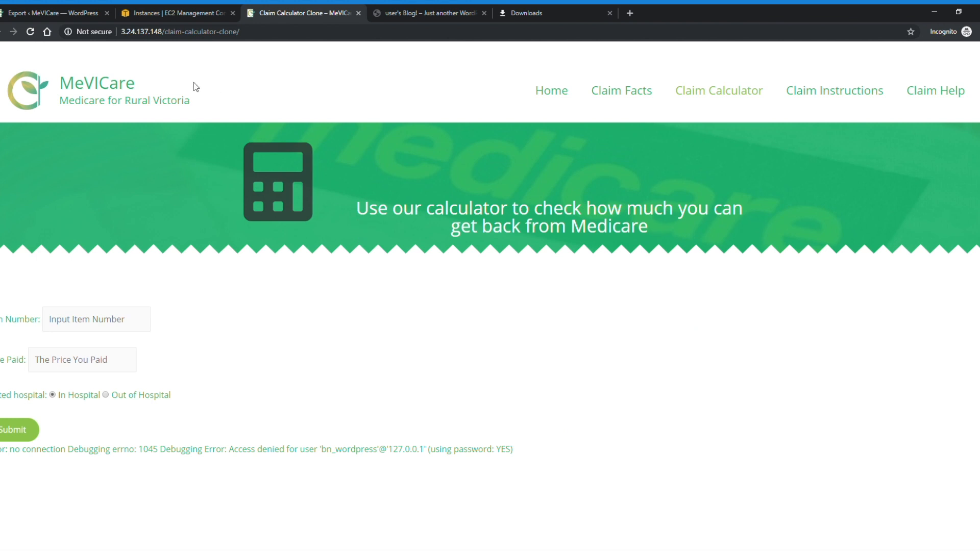
mouse_move(385, 495)
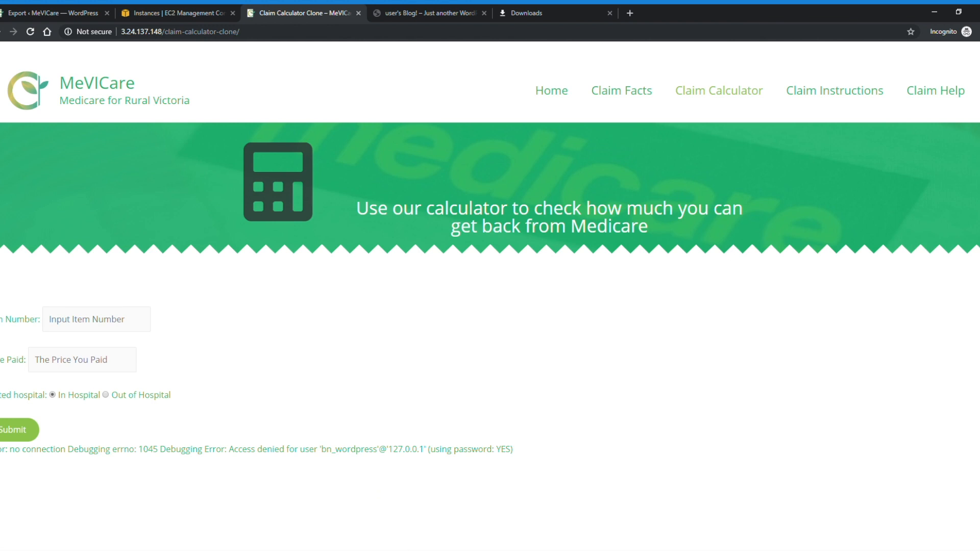
mouse_move(567, 330)
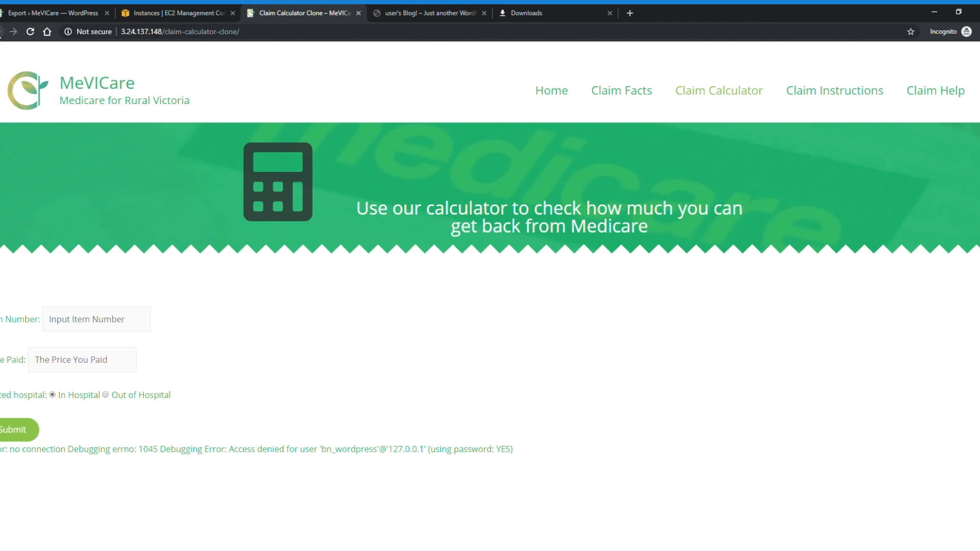
mouse_move(11, 37)
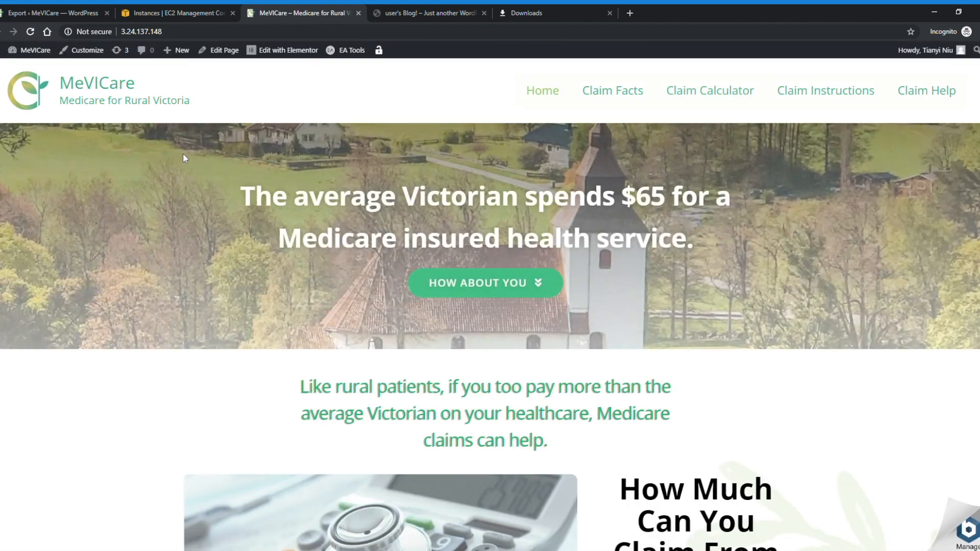
Return to the admin dashboard and go to XYZ PHP Code > PHPCode Snippets to edit 'calculator'.
click(35, 50)
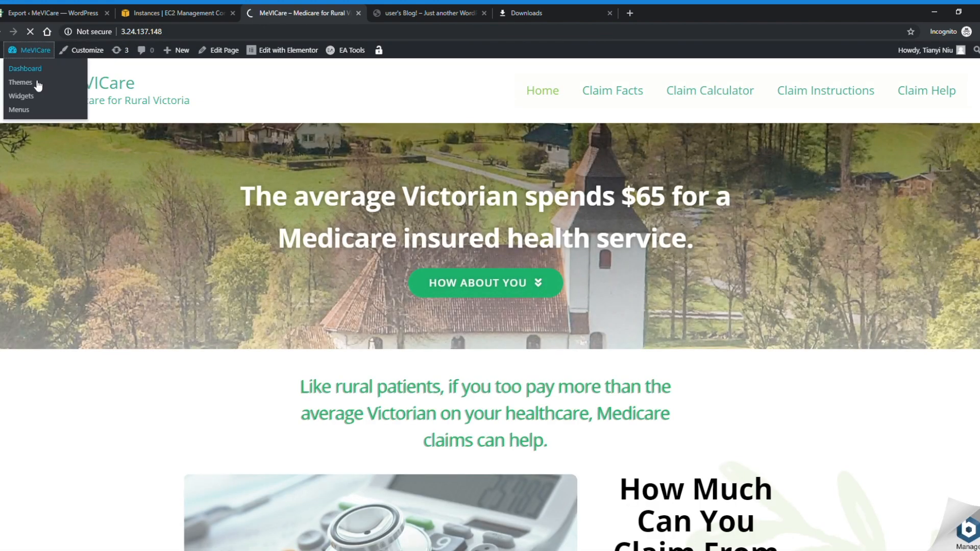
click(25, 69)
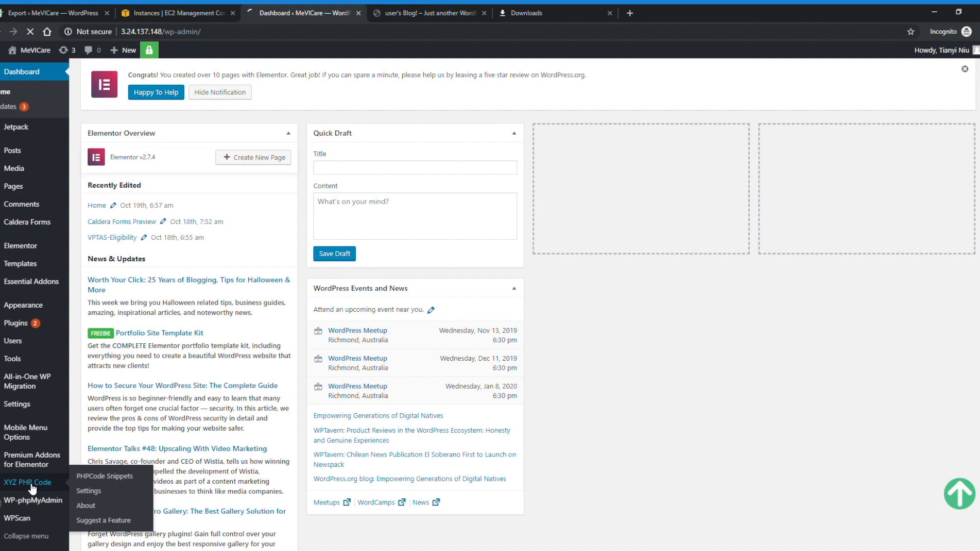
click(104, 477)
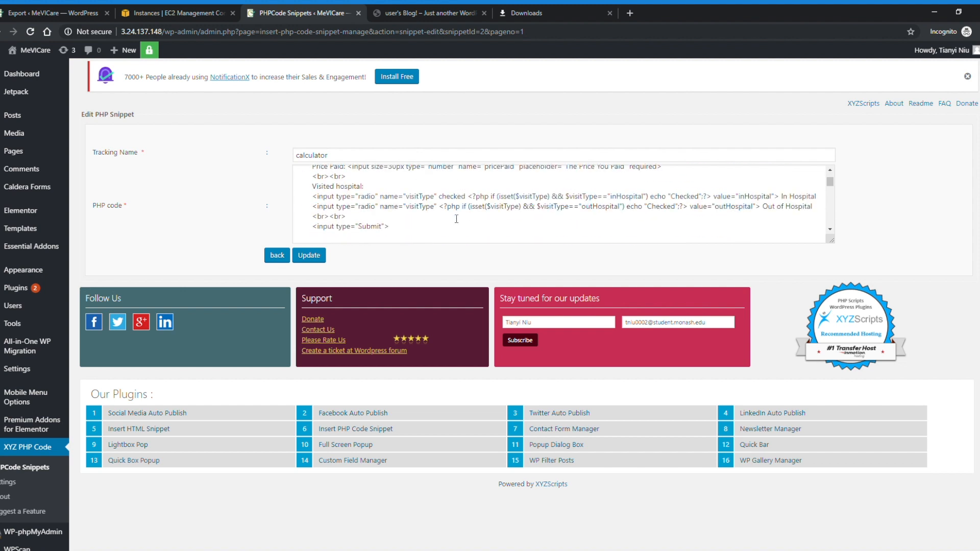
Scroll the snippet code to the connection credentials and select the $password value.
scroll(down, 3)
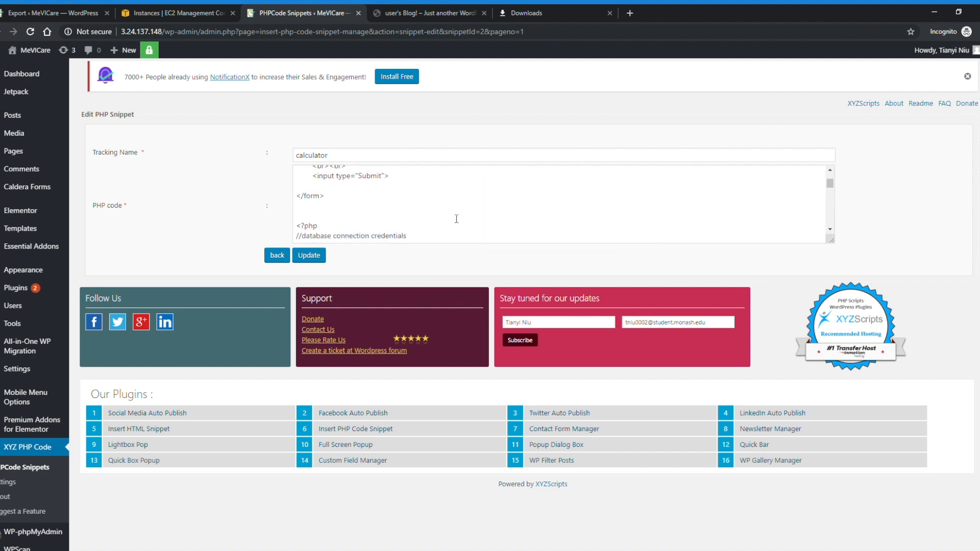
scroll(down, 3)
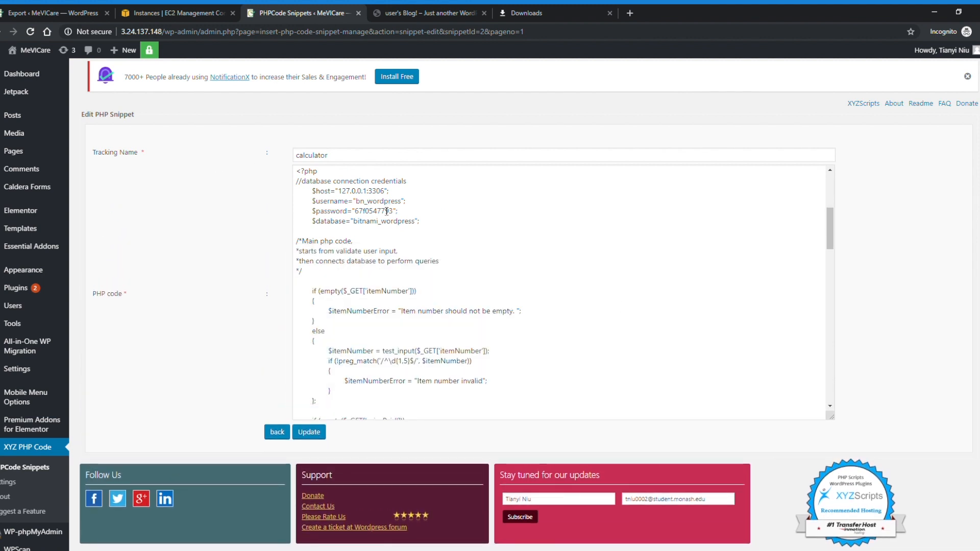
double_click(374, 212)
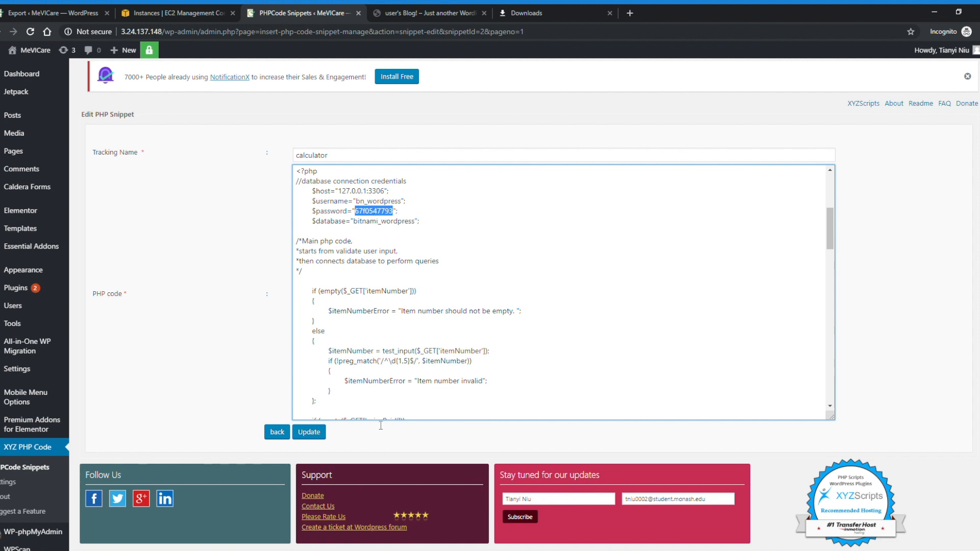
mouse_move(428, 270)
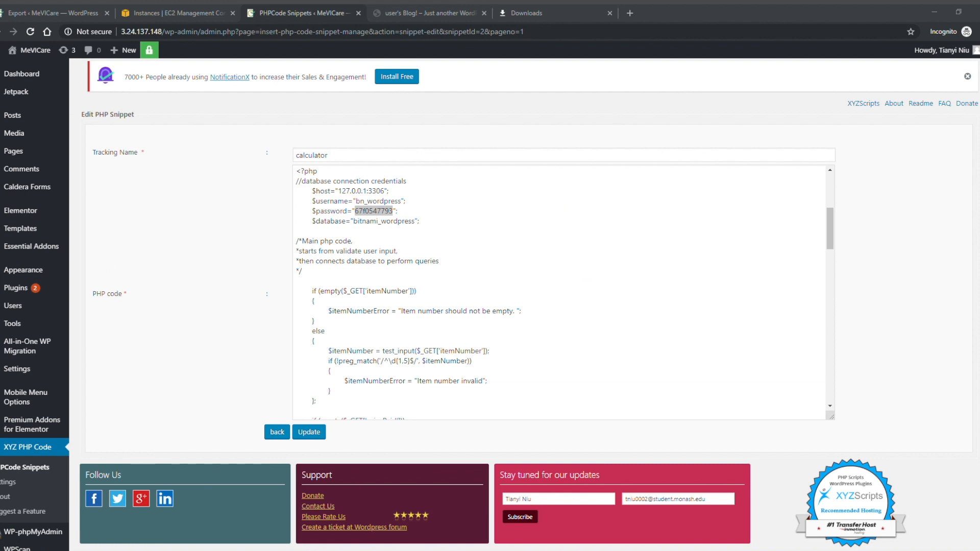
Select the running EC2 instance's public IP 3.24.137.148 in its Description panel to copy it.
click(174, 12)
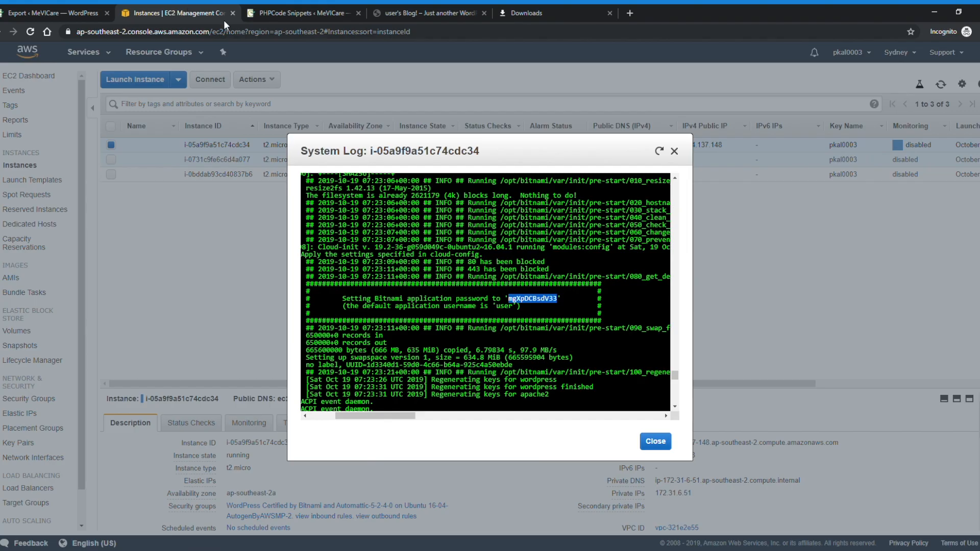
click(654, 441)
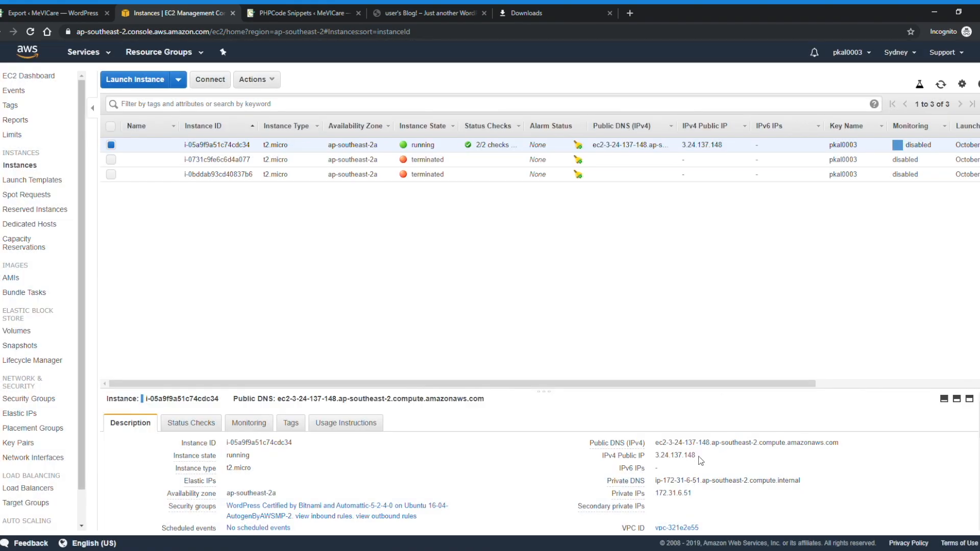
double_click(675, 455)
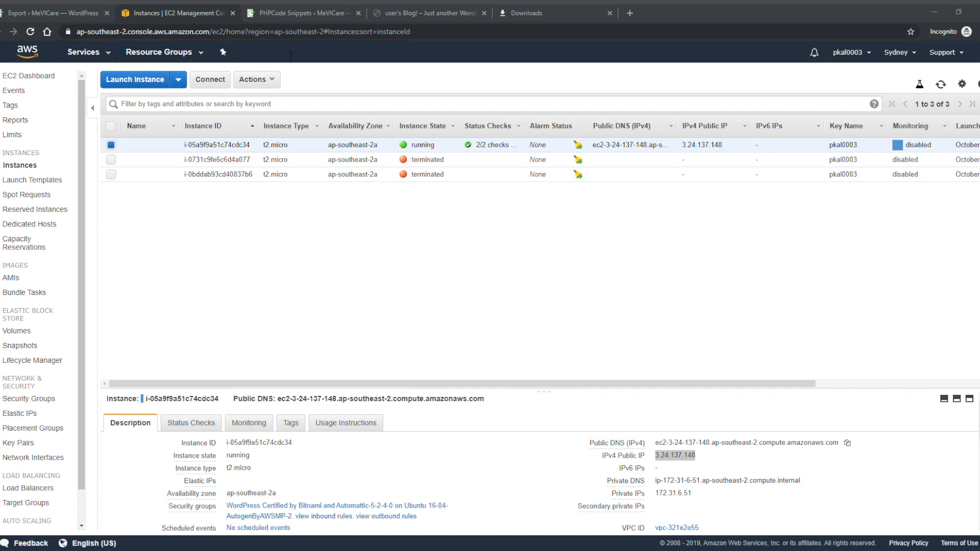
mouse_move(328, 57)
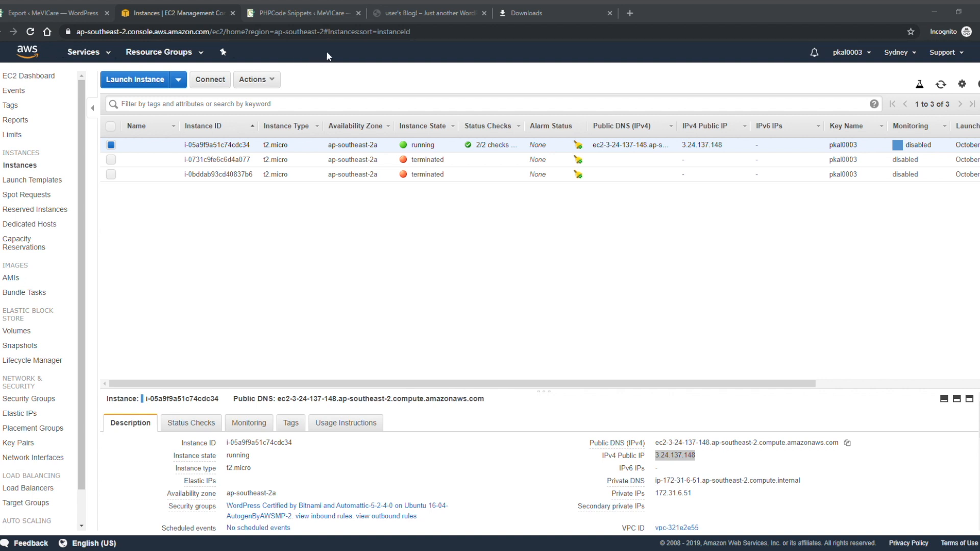
mouse_move(505, 324)
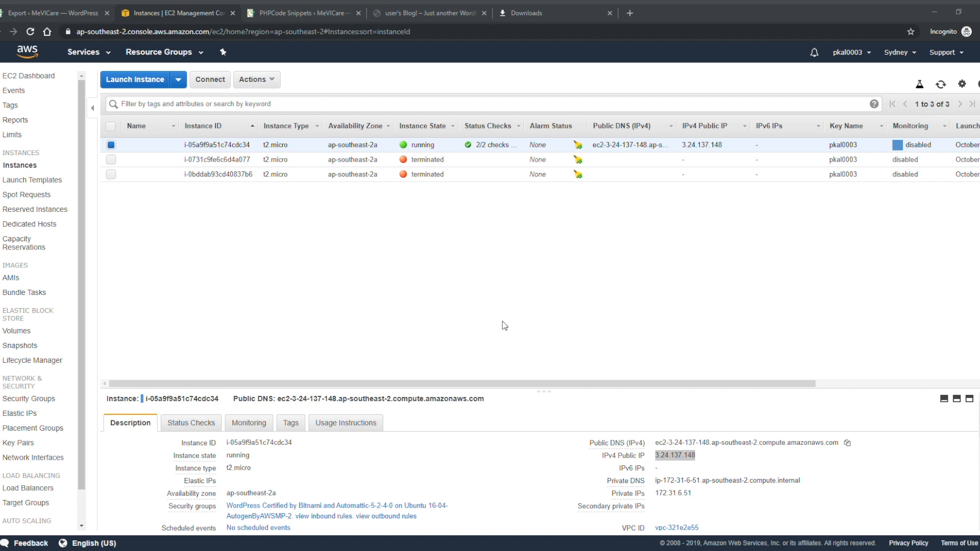
mouse_move(458, 154)
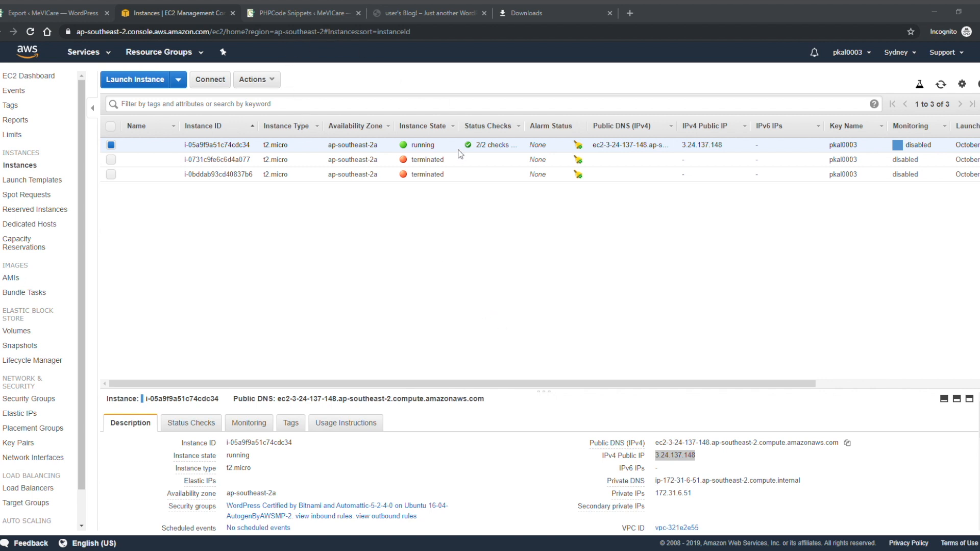
mouse_move(450, 239)
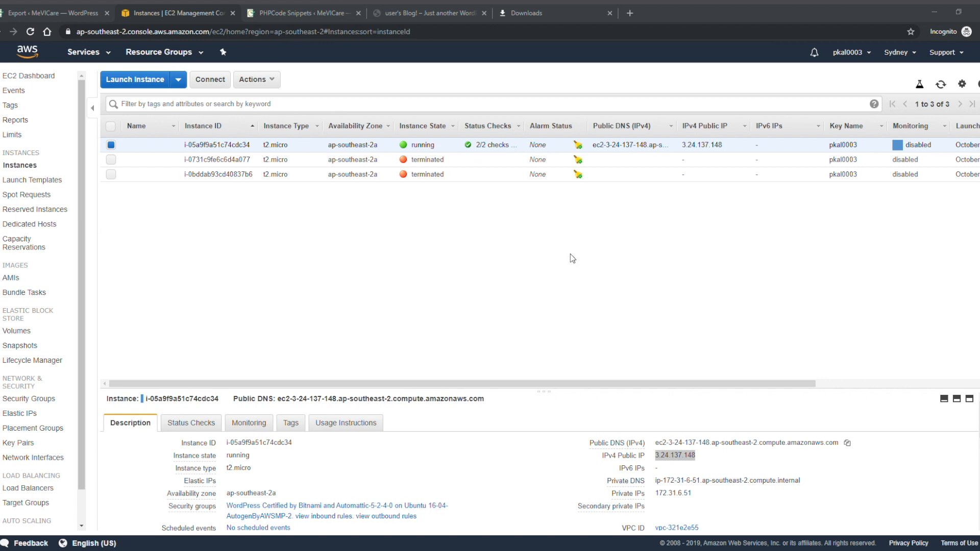
mouse_move(570, 249)
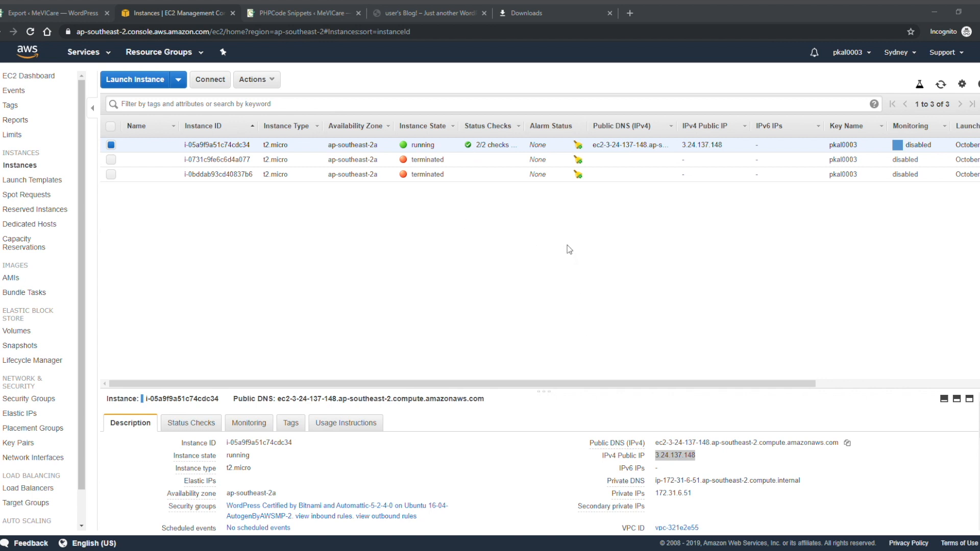
mouse_move(556, 232)
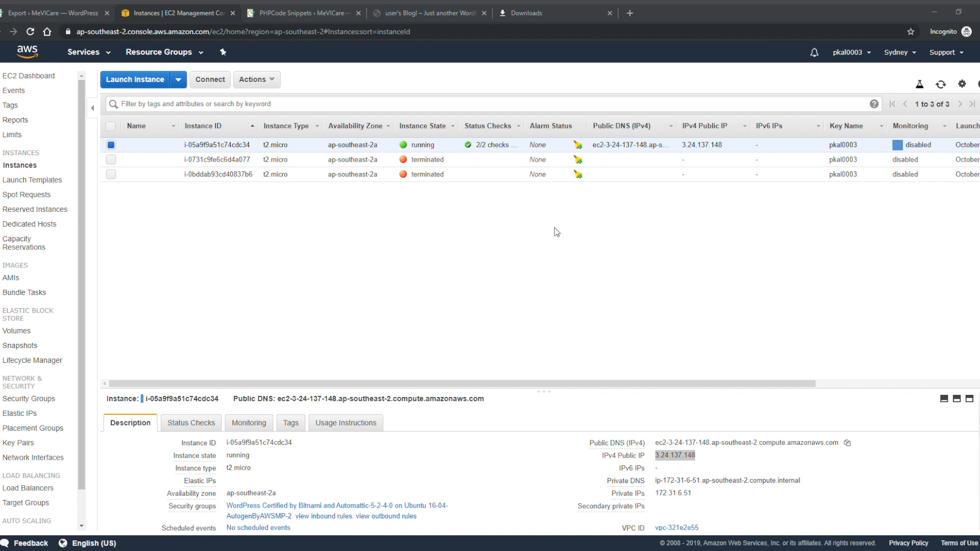
mouse_move(567, 163)
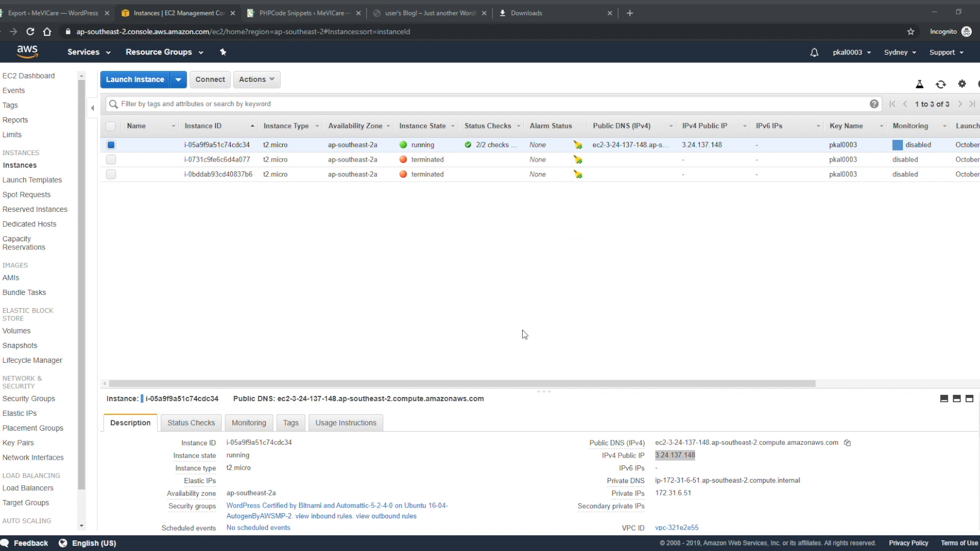
mouse_move(527, 324)
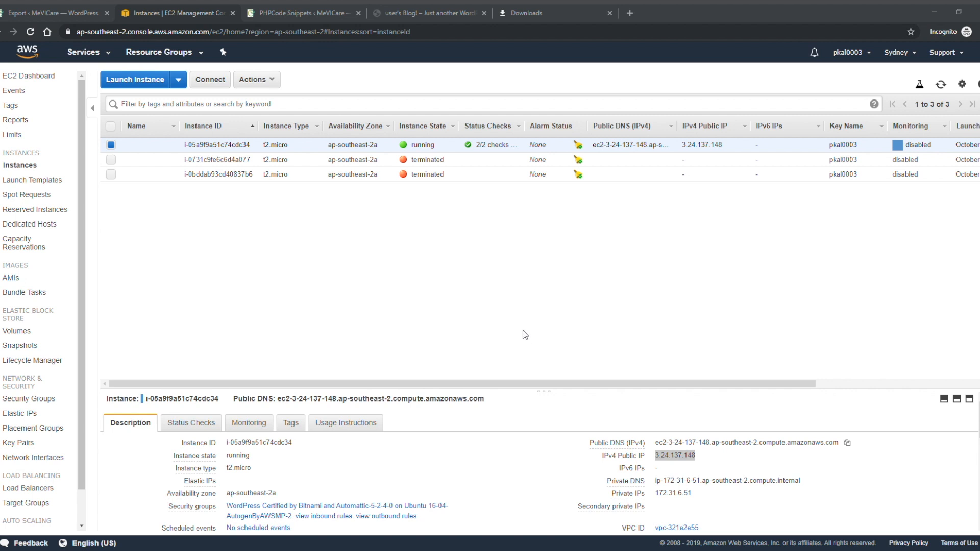
mouse_move(548, 364)
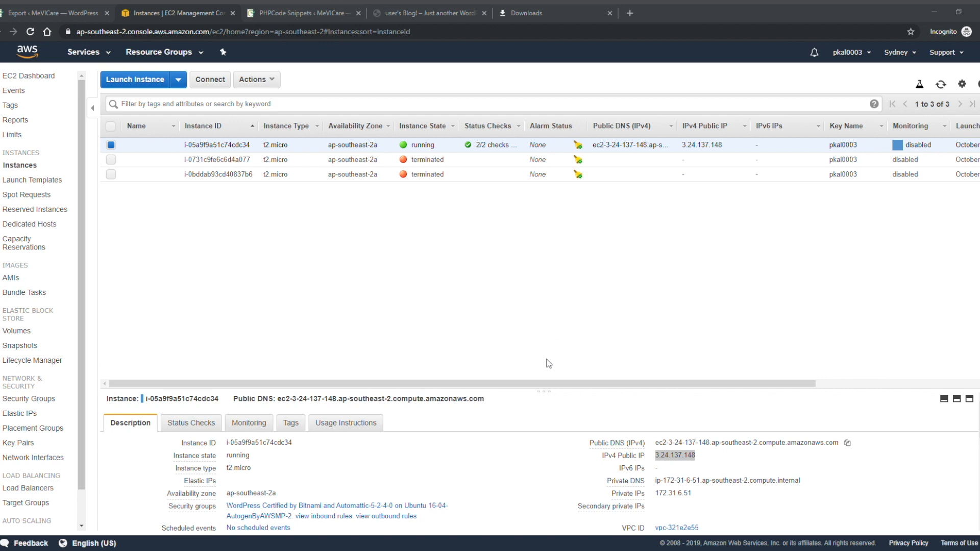
mouse_move(542, 356)
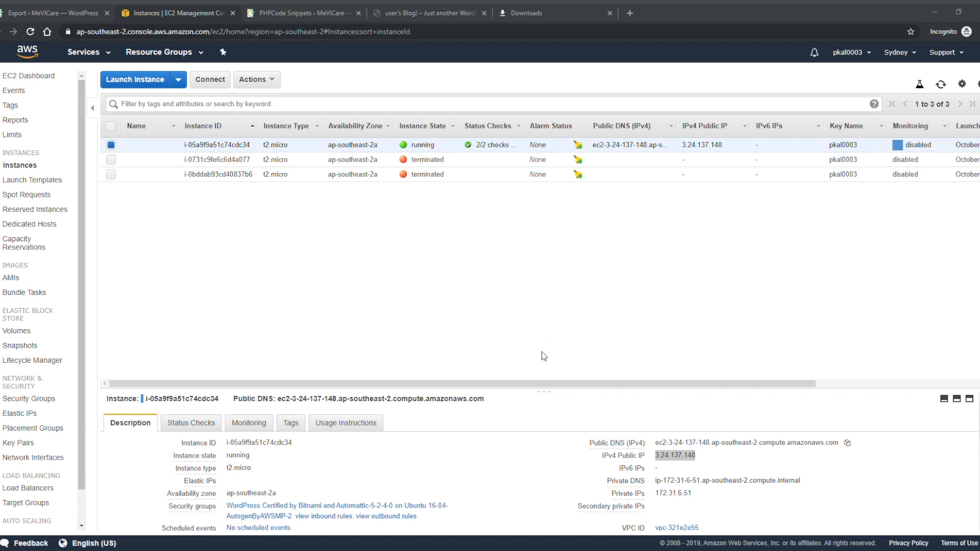
mouse_move(541, 355)
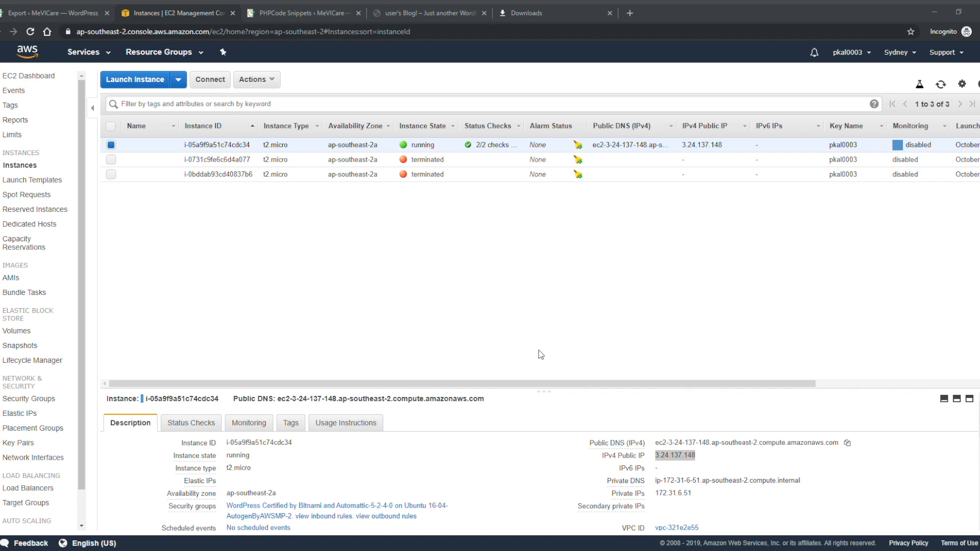
mouse_move(589, 387)
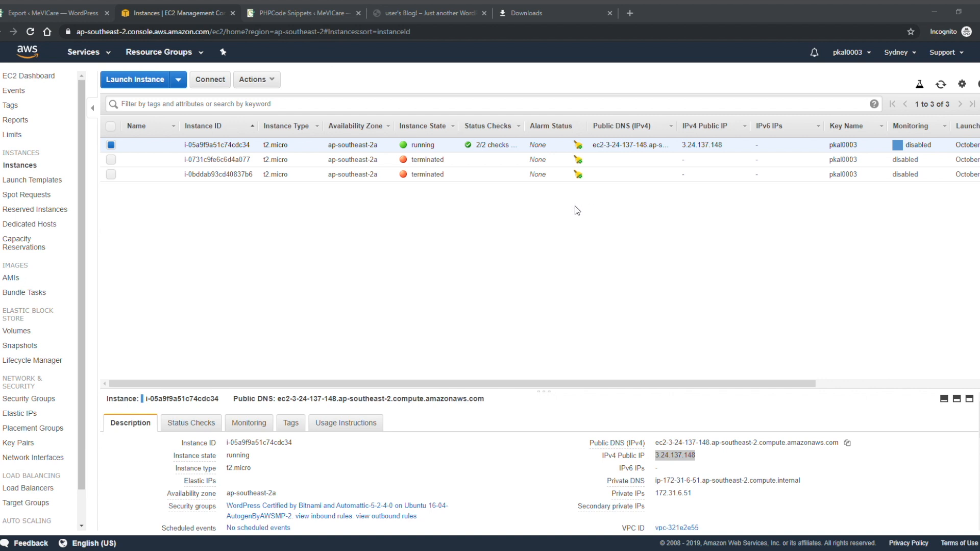
mouse_move(496, 219)
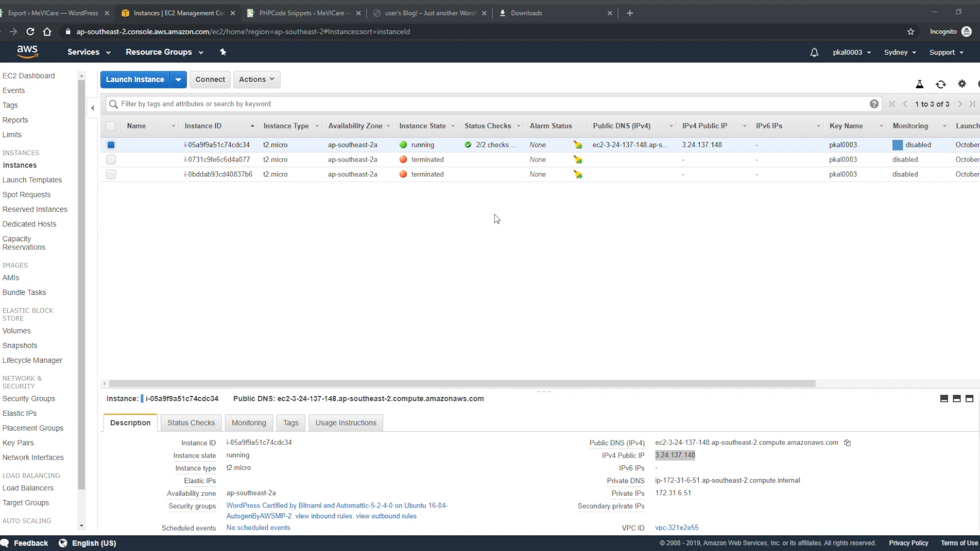
mouse_move(523, 241)
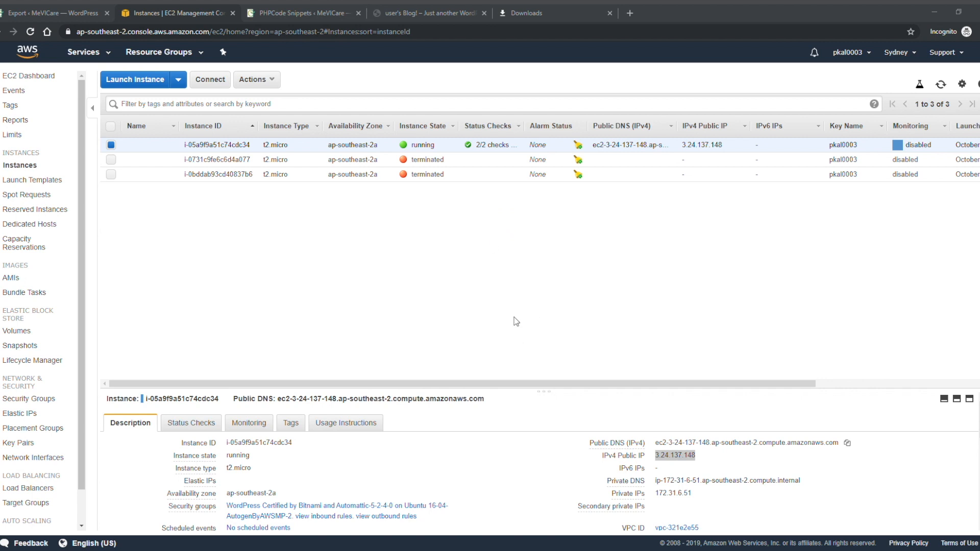
mouse_move(519, 307)
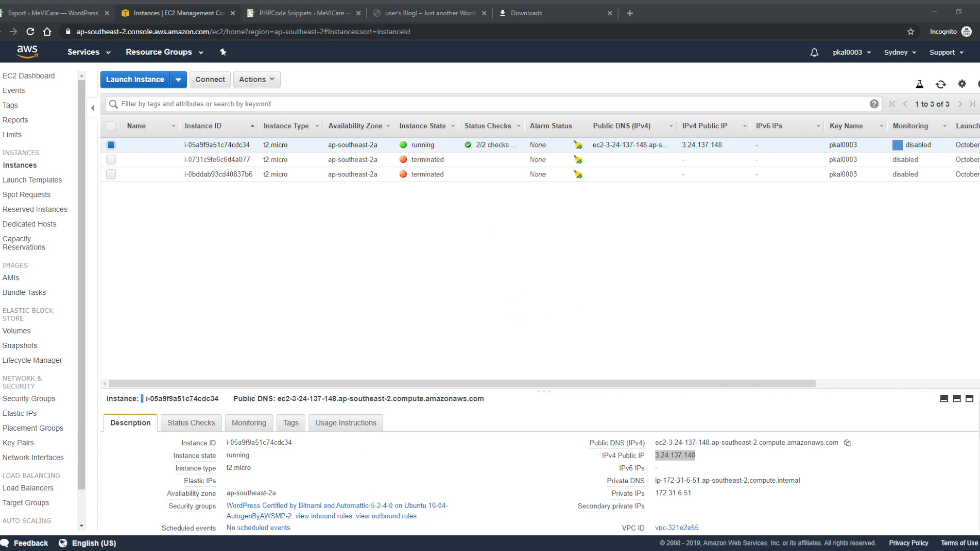
mouse_move(639, 59)
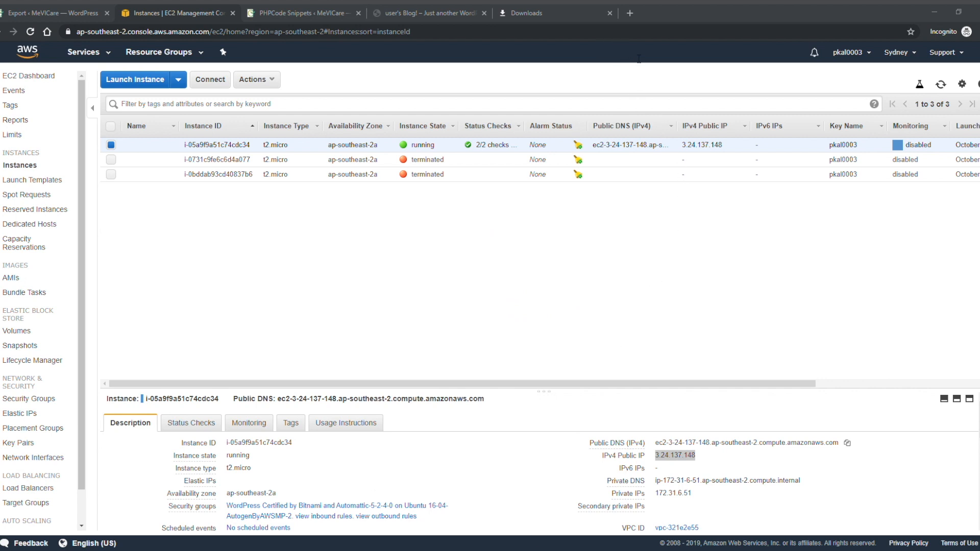
mouse_move(680, 421)
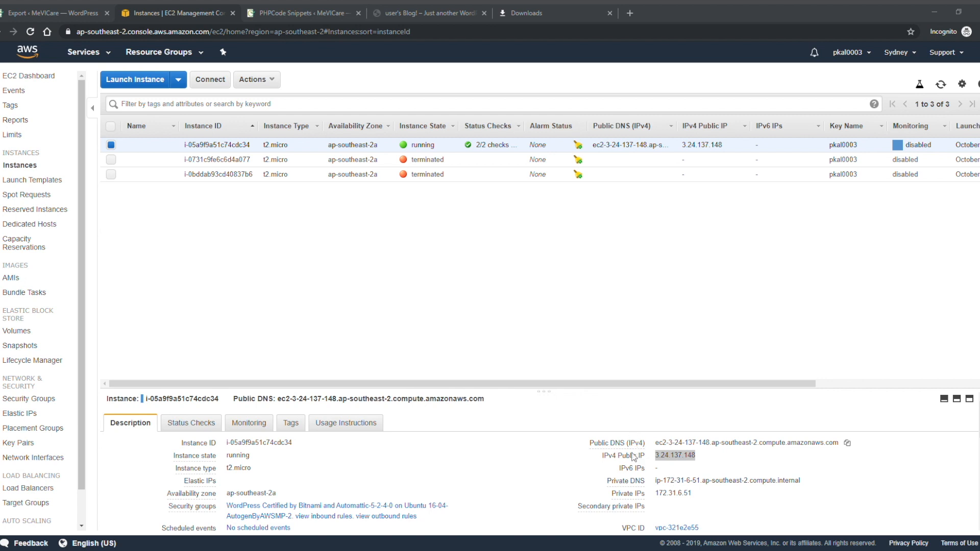
mouse_move(633, 457)
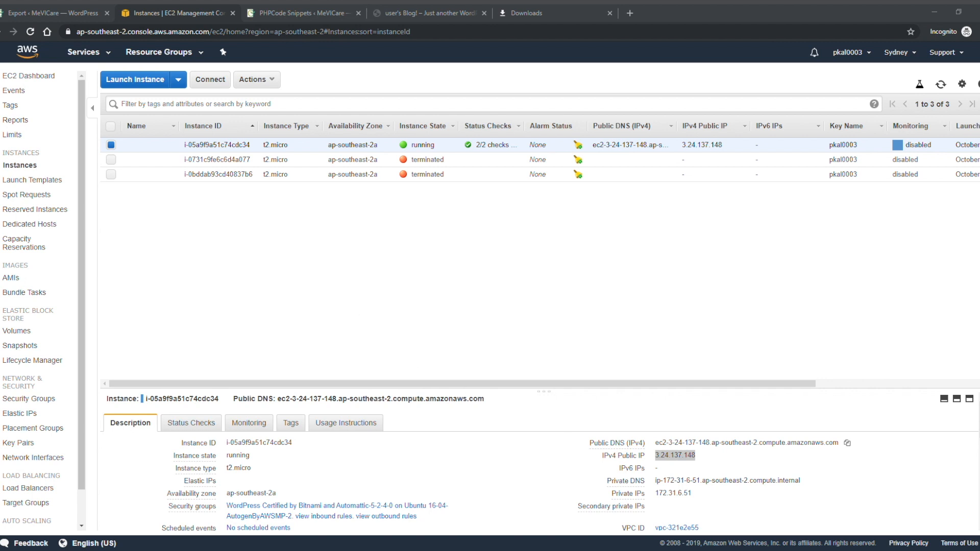
double_click(676, 456)
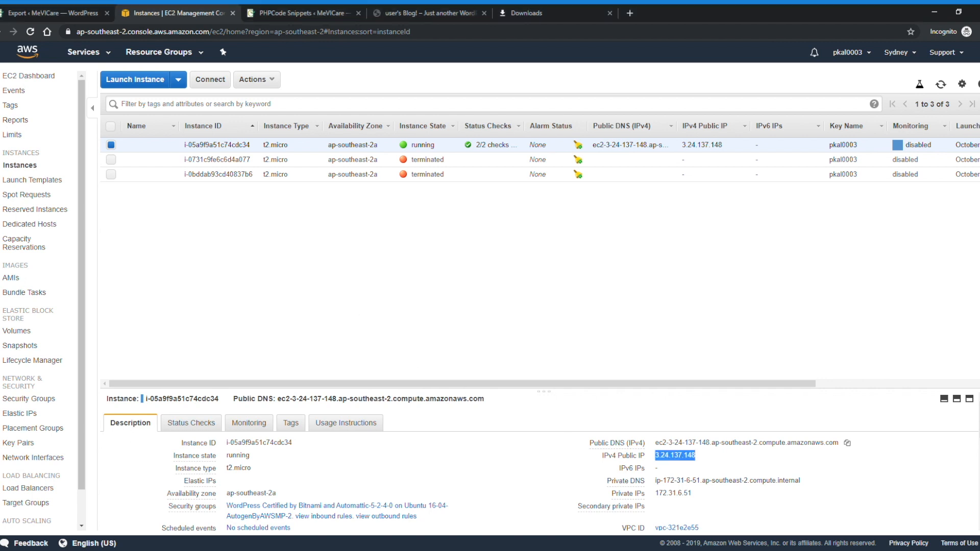
click(302, 12)
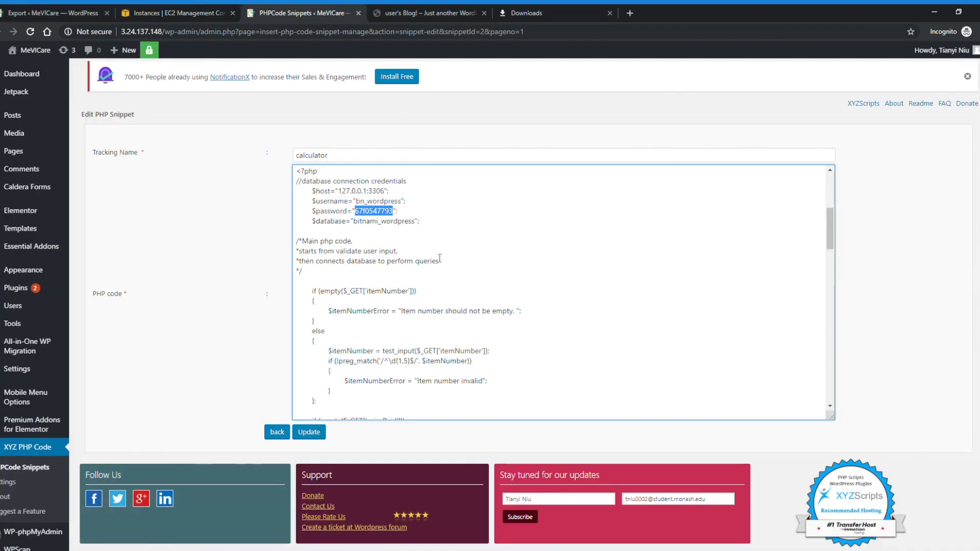
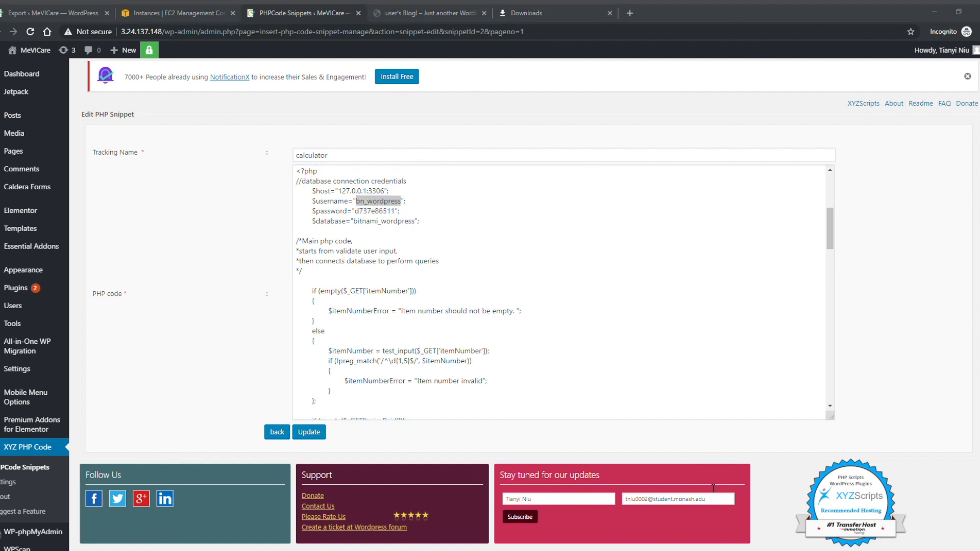
click(410, 233)
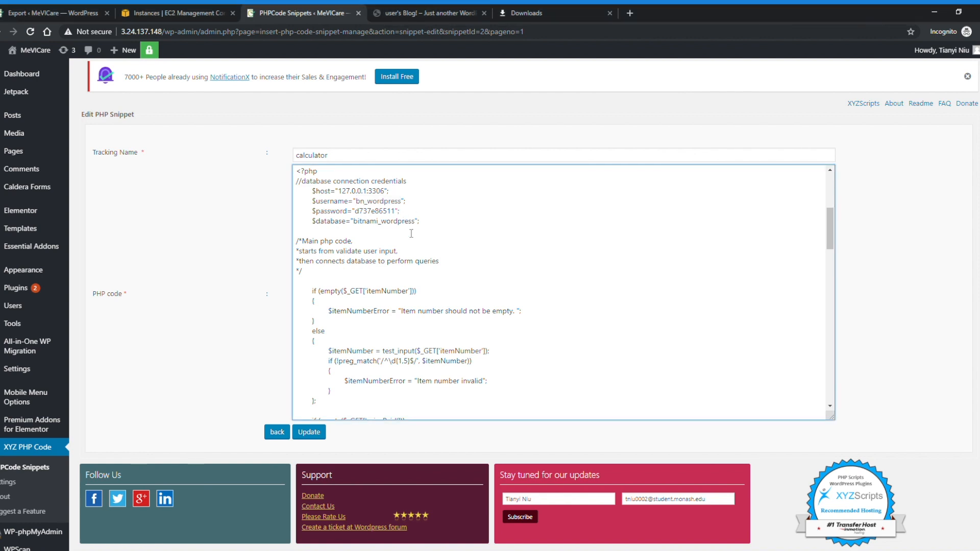
click(308, 432)
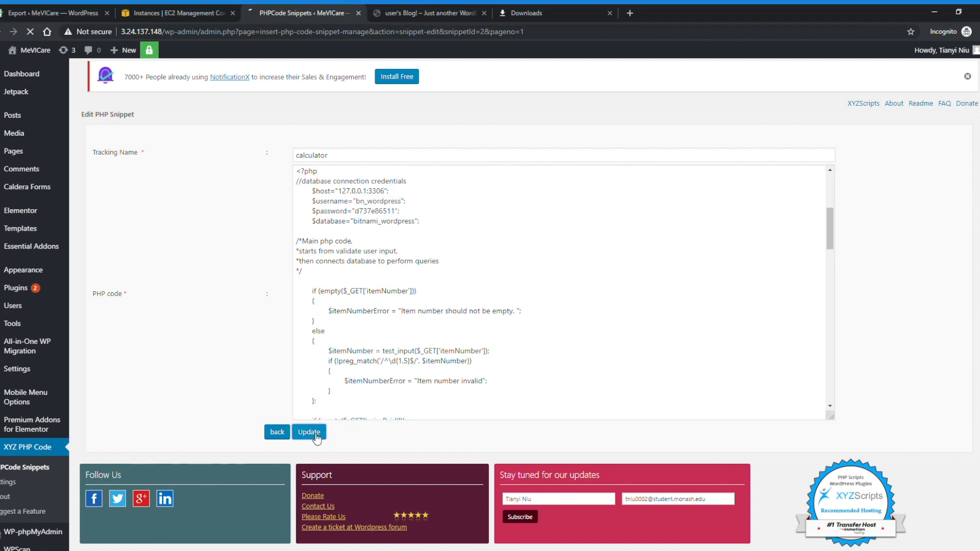
click(308, 431)
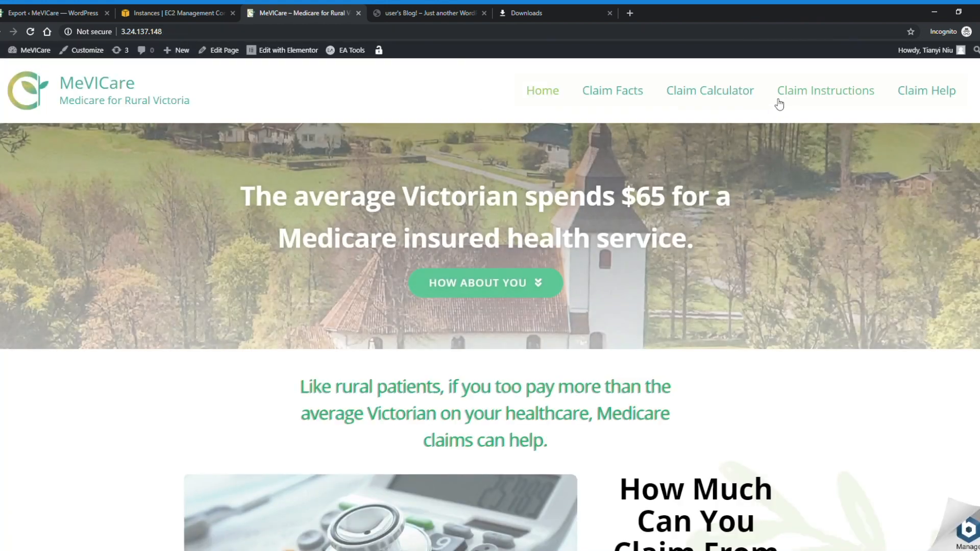
Submit the Claim Calculator with price 134 in hospital, getting 'Please enter the right Item Number.'.
click(709, 89)
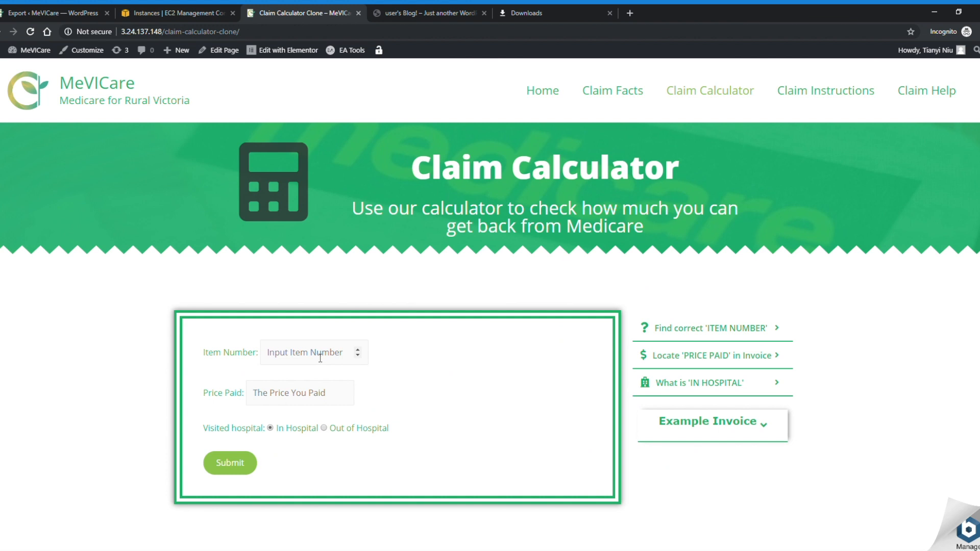
text(134)
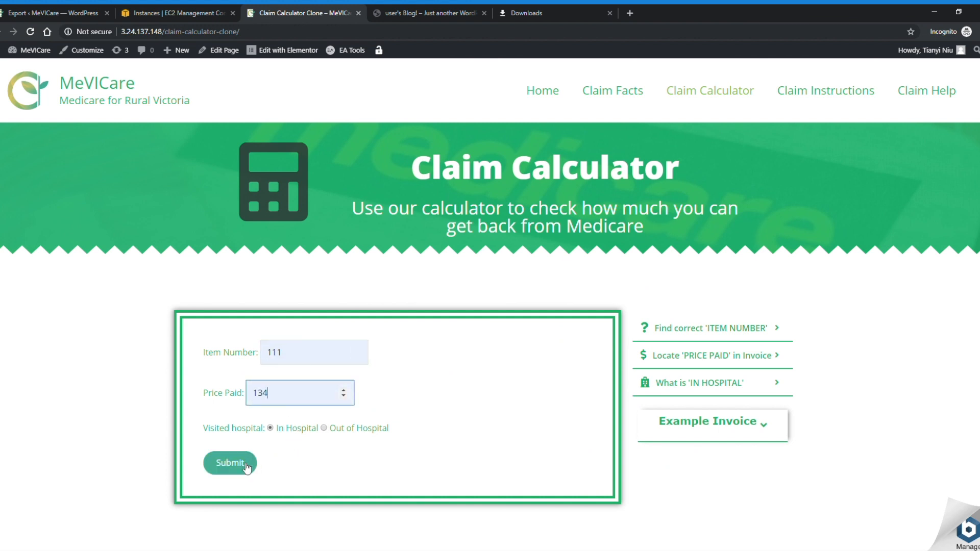
click(230, 463)
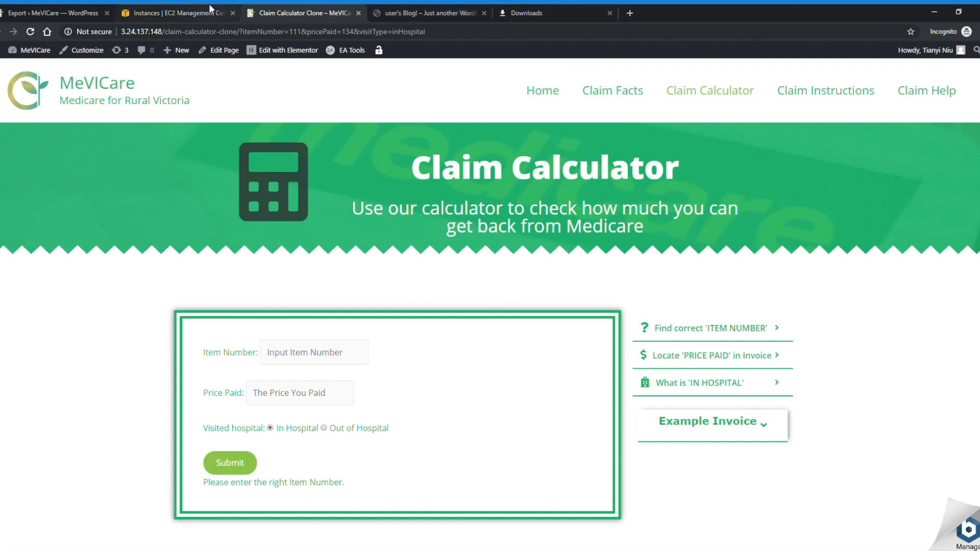
Launch phpMyAdmin from the WP-phpMyAdmin extension and log in as bn_wordpress, hitting the cookie error.
click(53, 12)
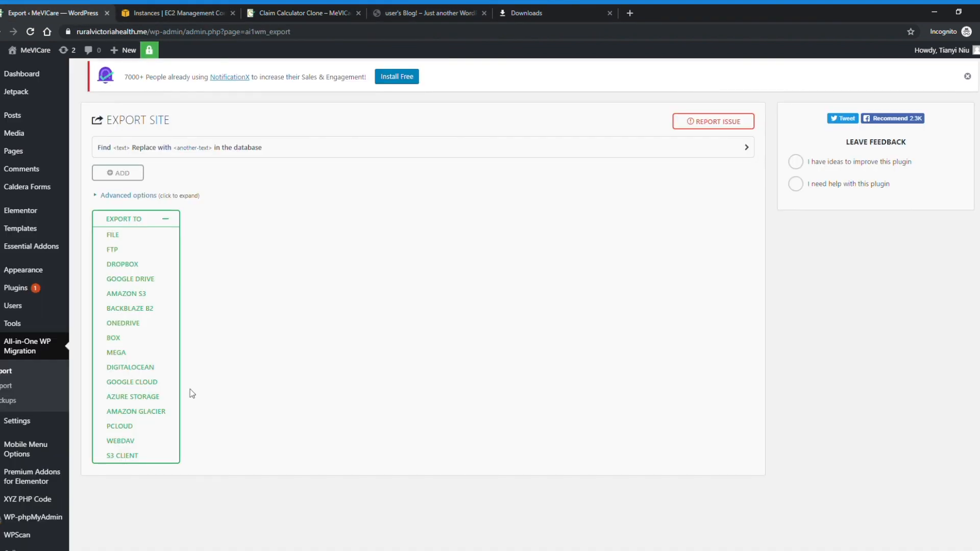
click(303, 13)
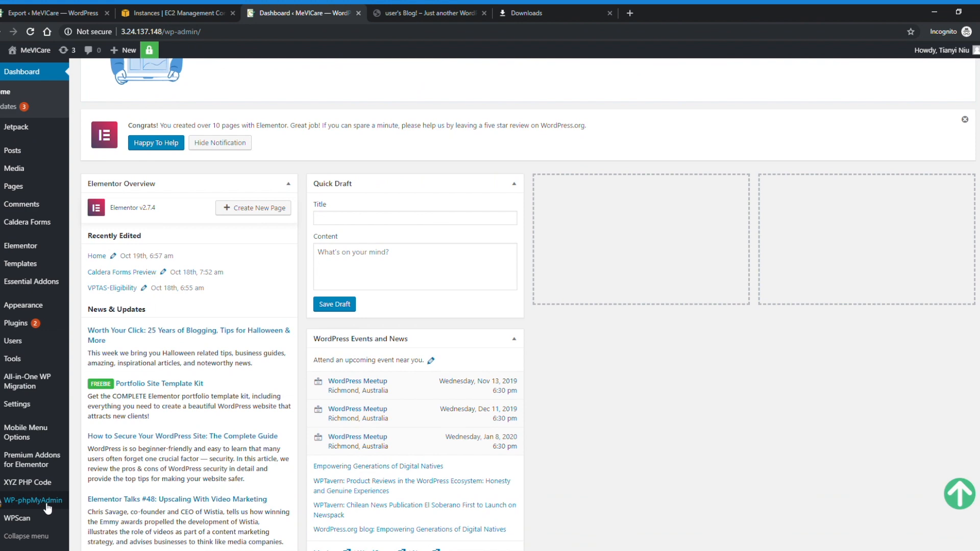
click(32, 500)
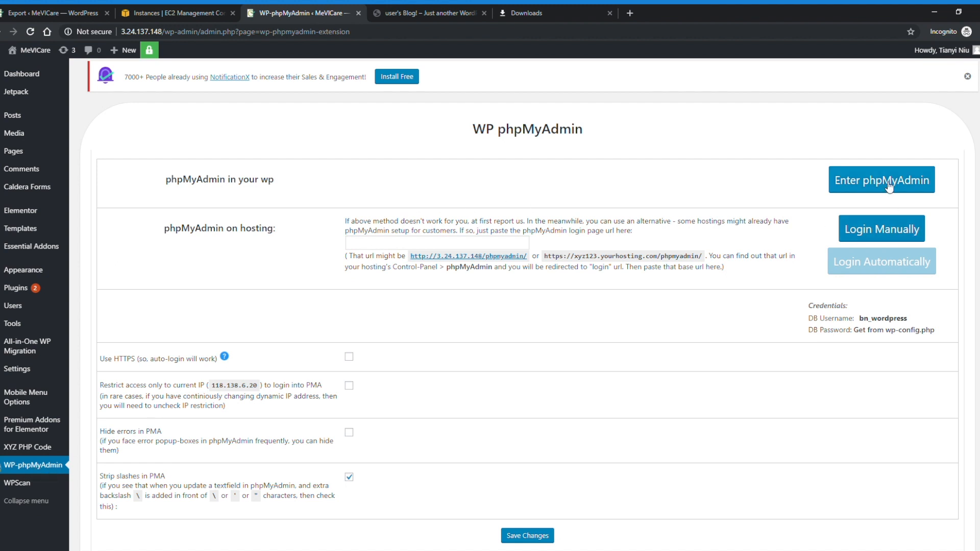
click(879, 180)
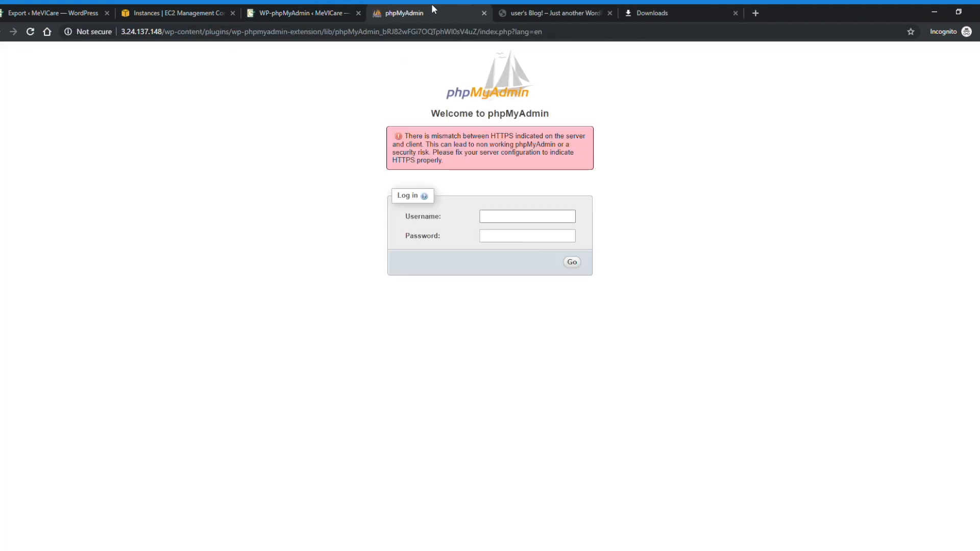
click(527, 216)
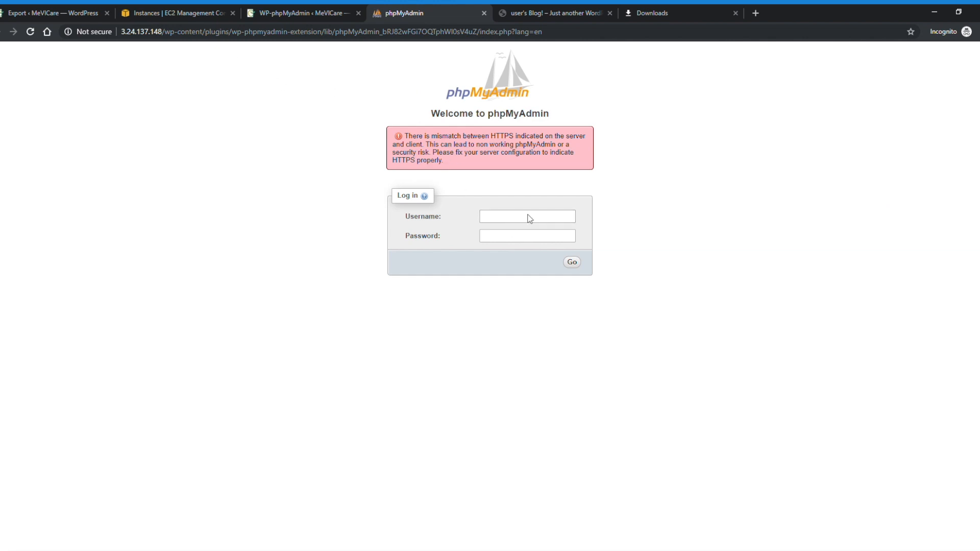
text(bn_wordpress)
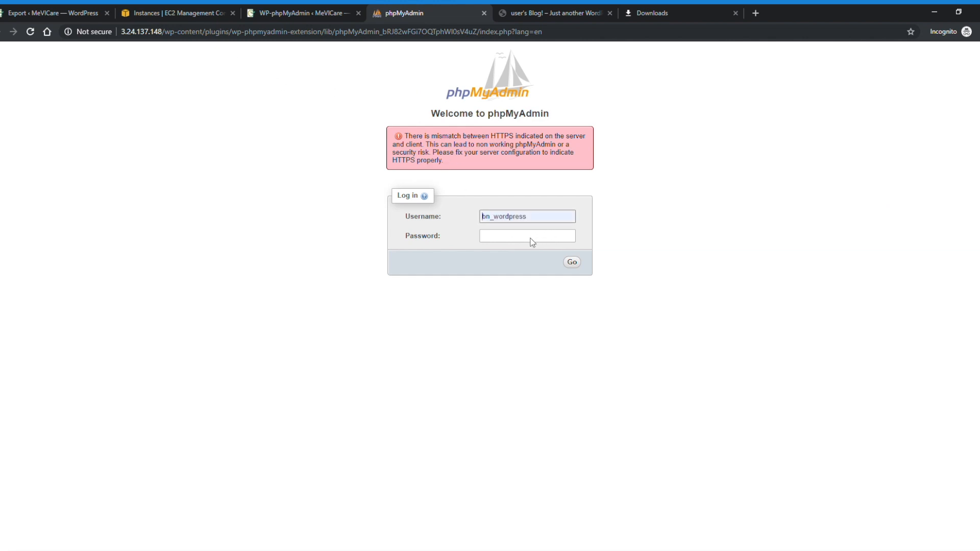
click(569, 263)
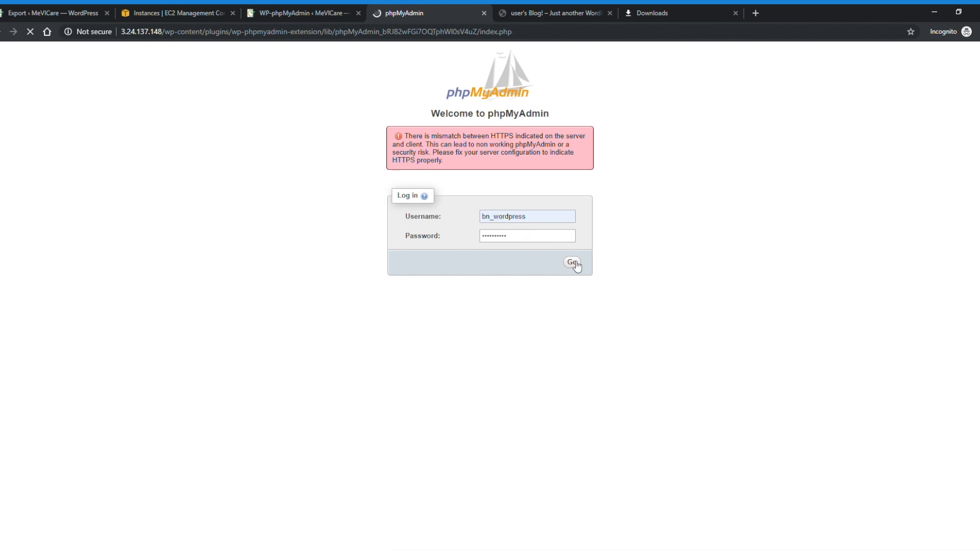
click(570, 262)
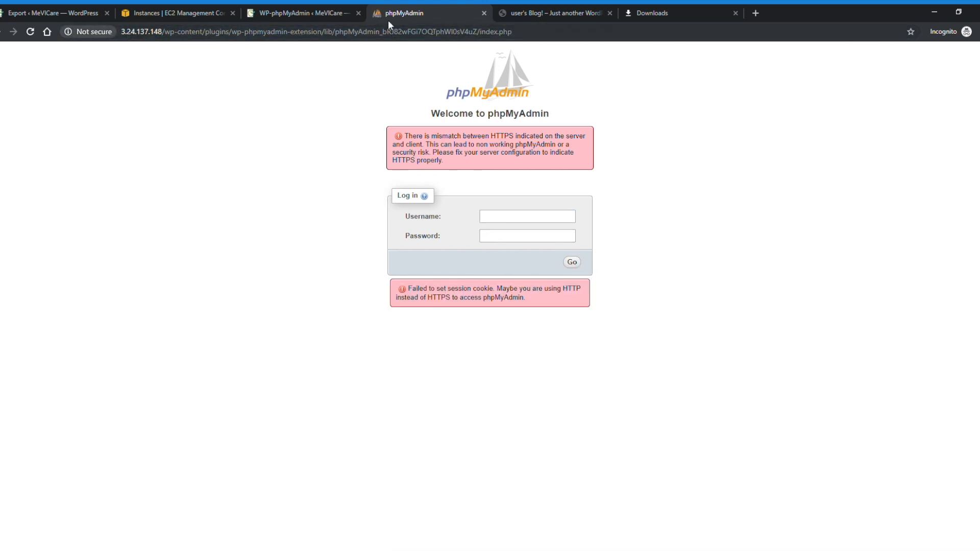
Enable Use HTTPS in the extension settings, save, and proceed past the certificate warning into phpMyAdmin.
click(301, 12)
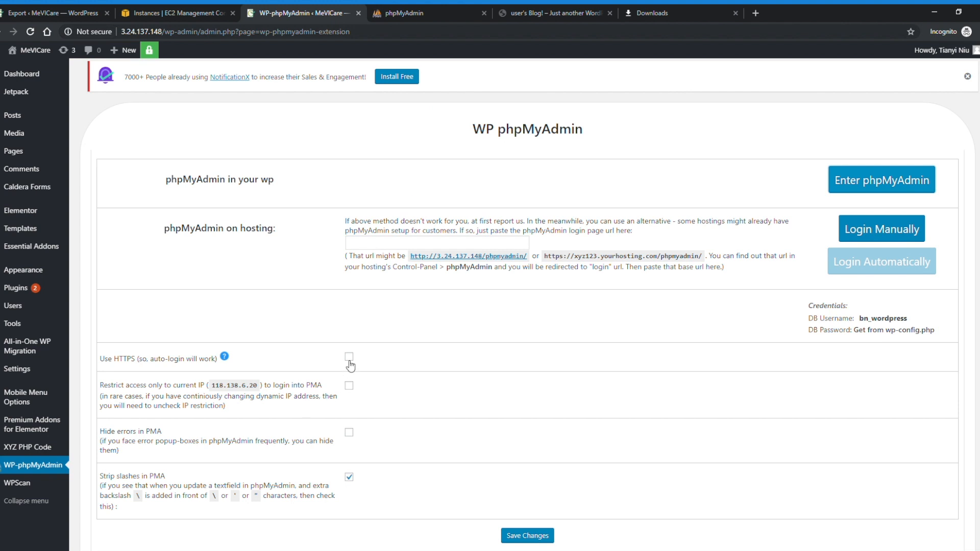
click(349, 357)
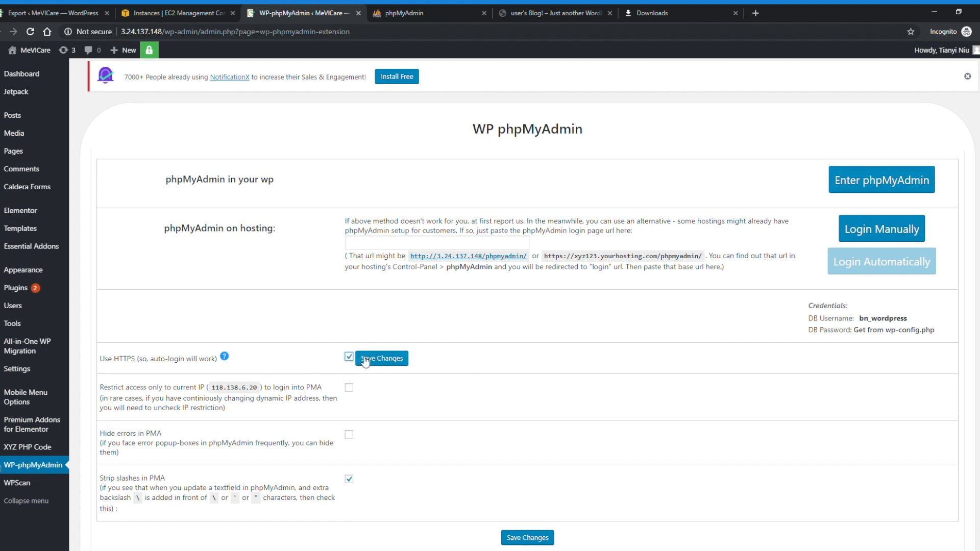
click(381, 358)
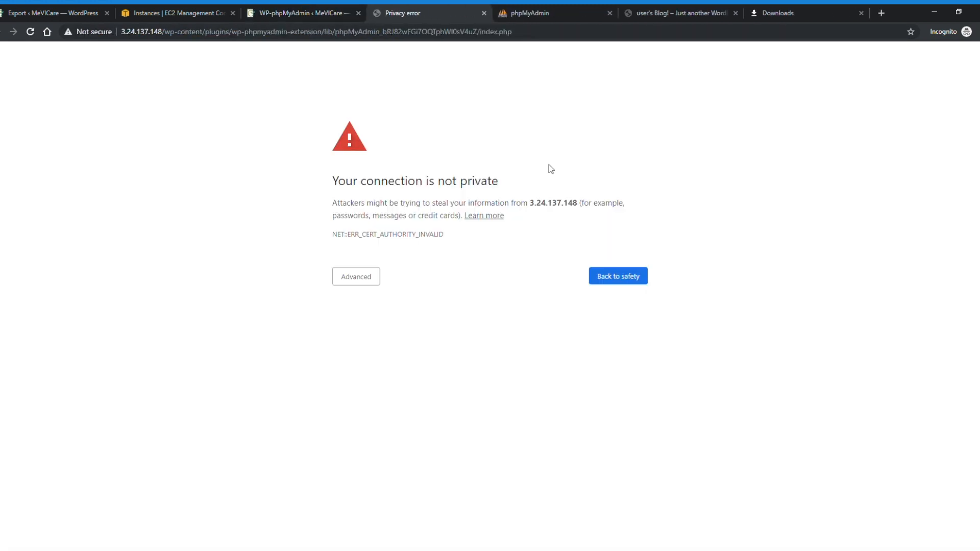
click(355, 277)
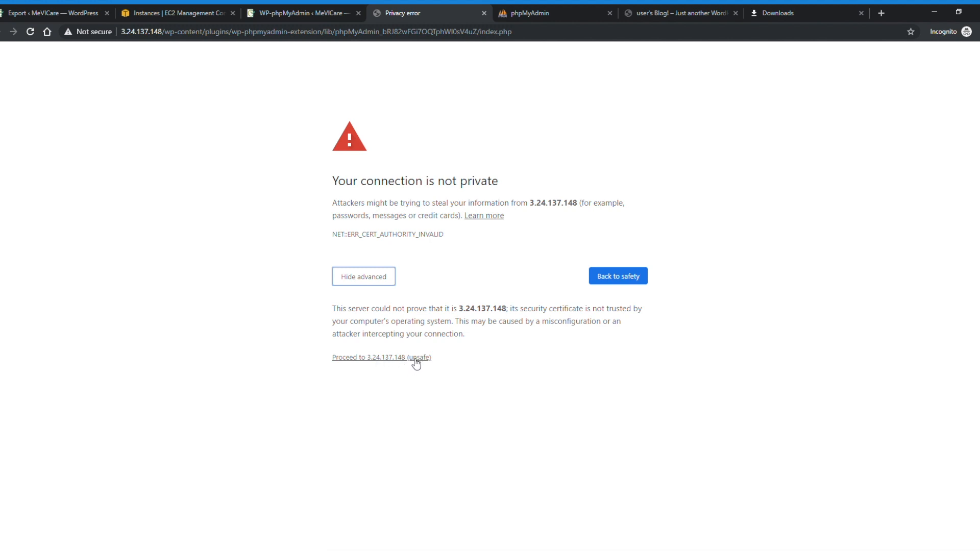
click(380, 357)
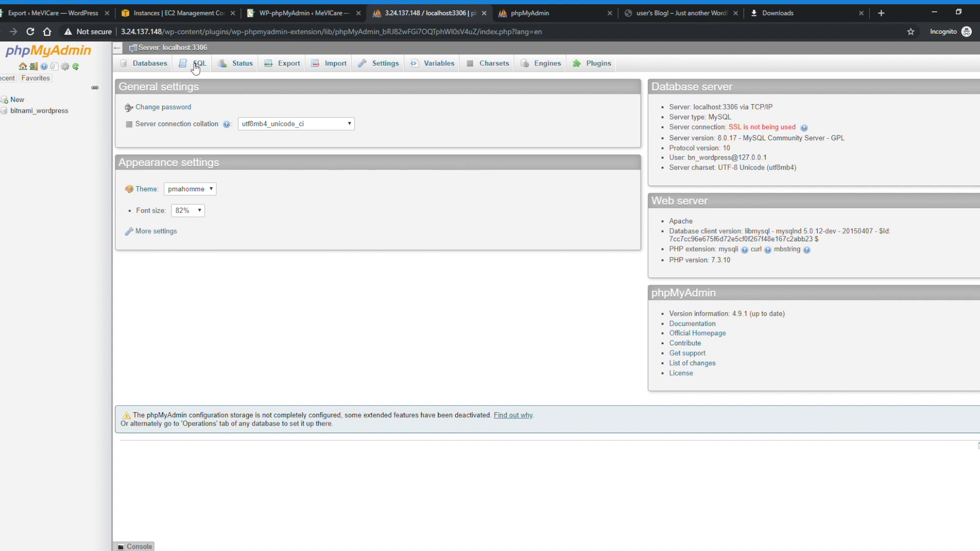
Show the server-level SQL query editor and expand bitnami_wordpress to list its wp_ tables.
click(199, 63)
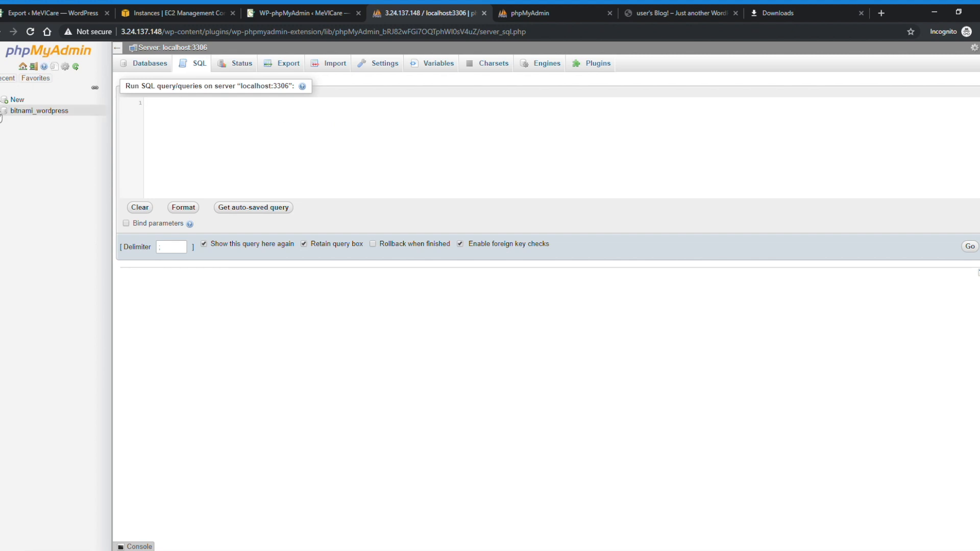
click(39, 110)
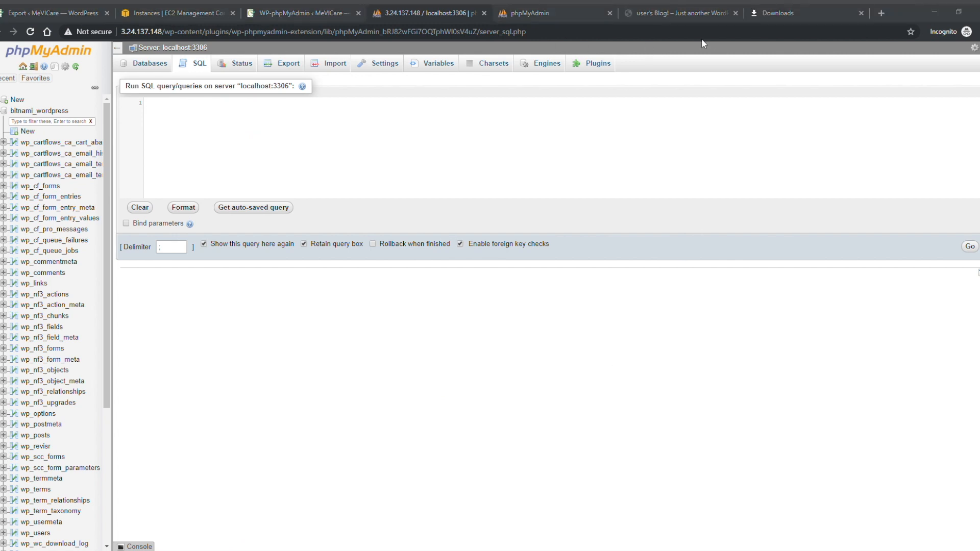
mouse_move(633, 197)
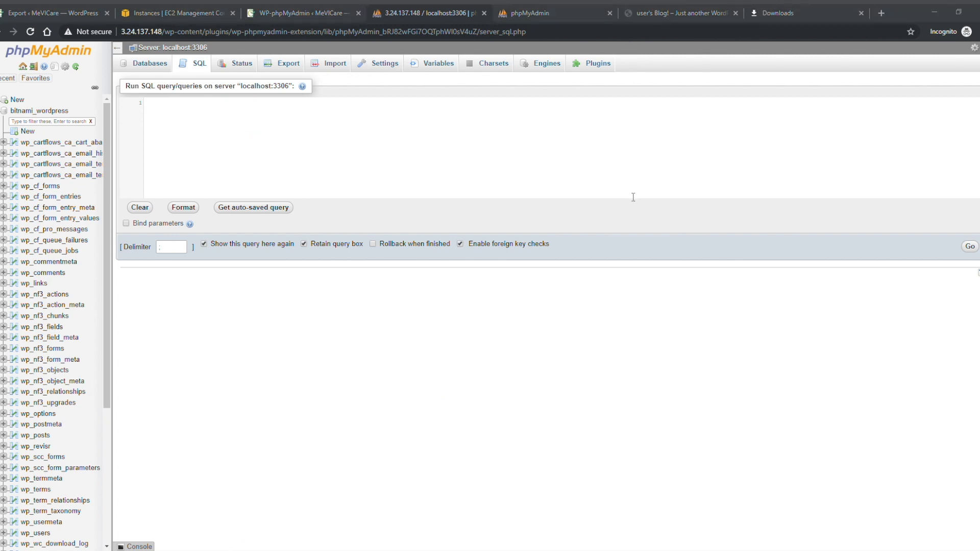
mouse_move(405, 321)
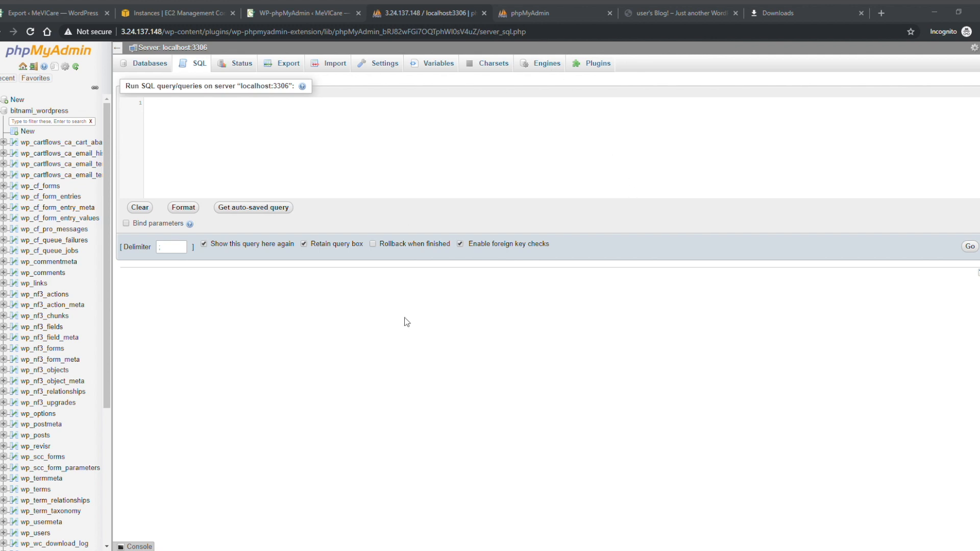
mouse_move(562, 282)
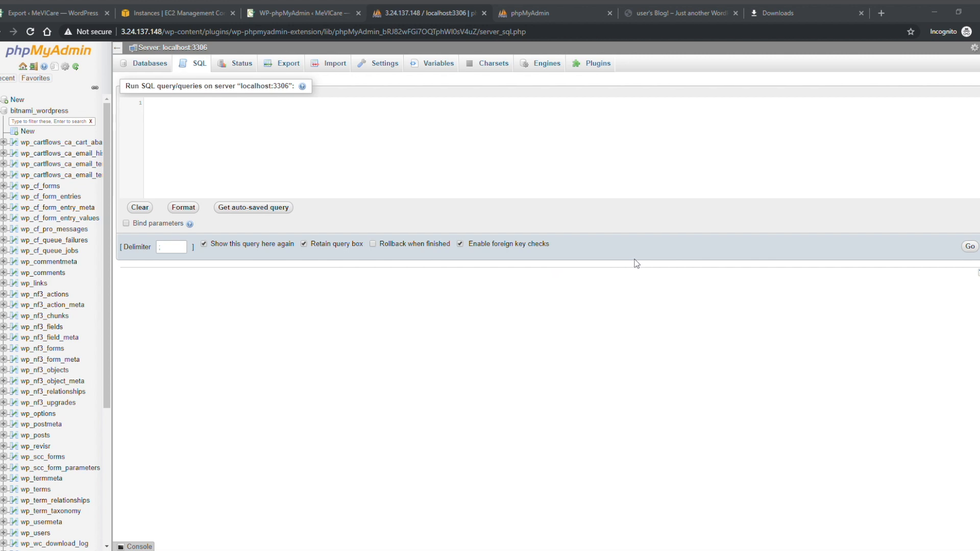
mouse_move(504, 317)
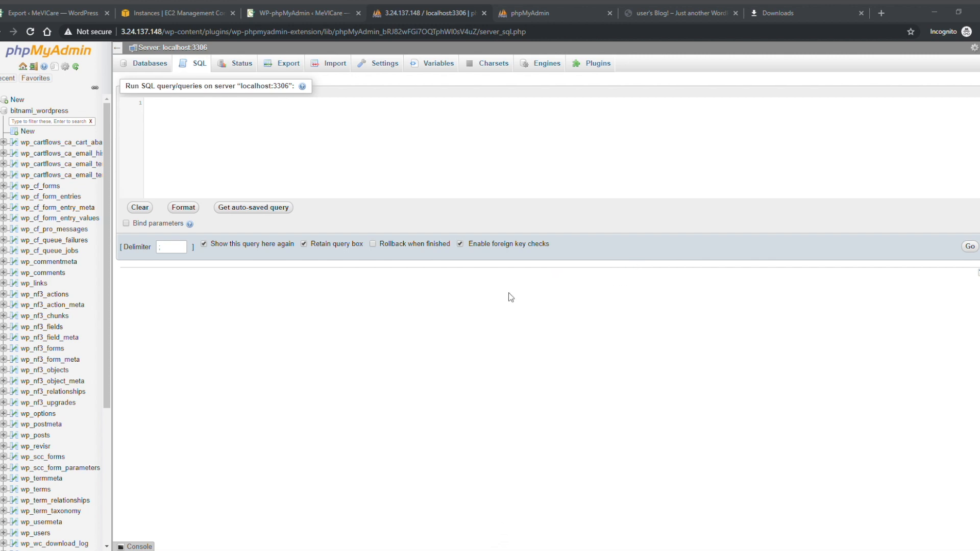
mouse_move(514, 293)
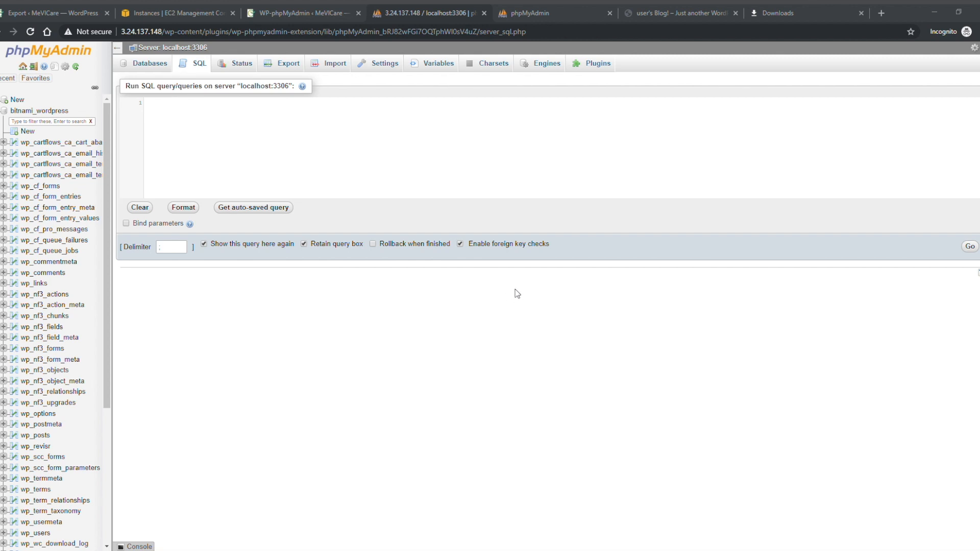
mouse_move(491, 312)
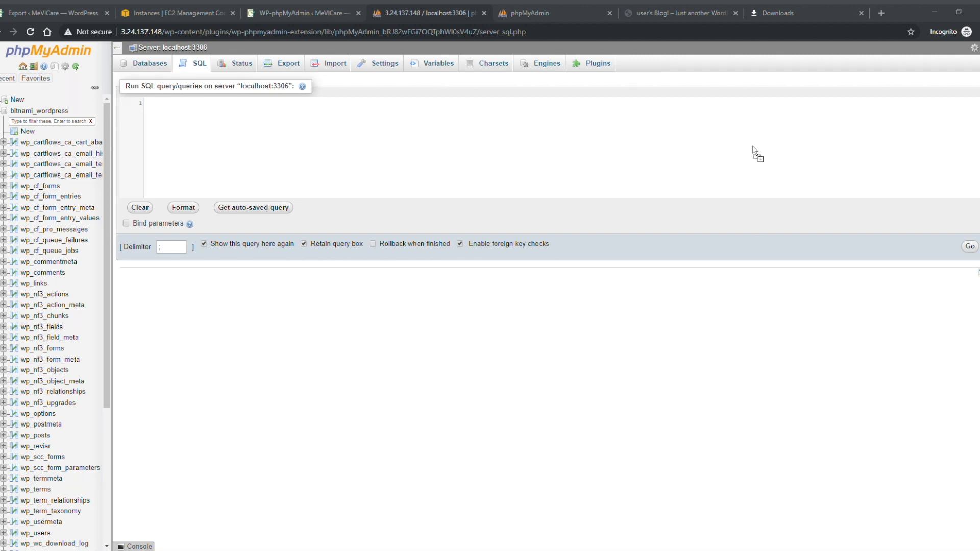
mouse_move(697, 50)
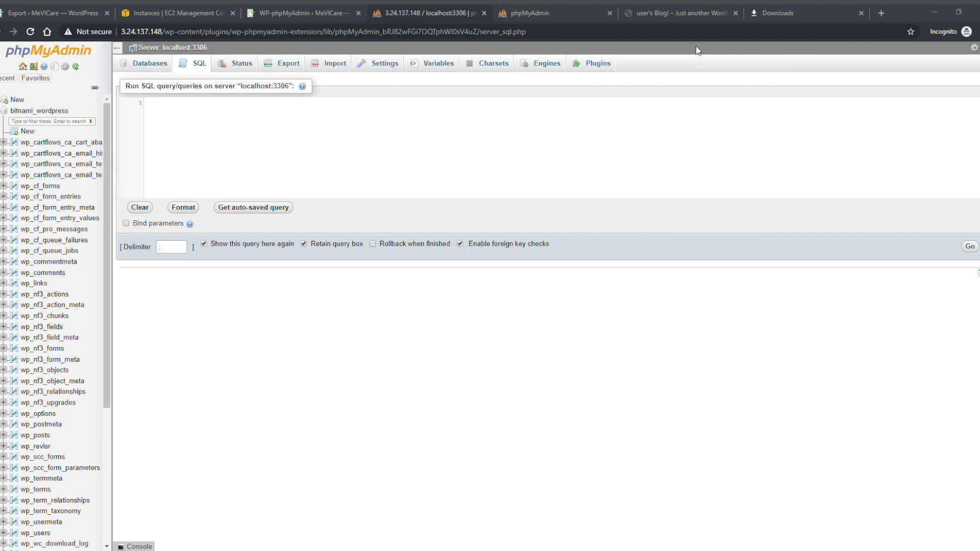
mouse_move(531, 83)
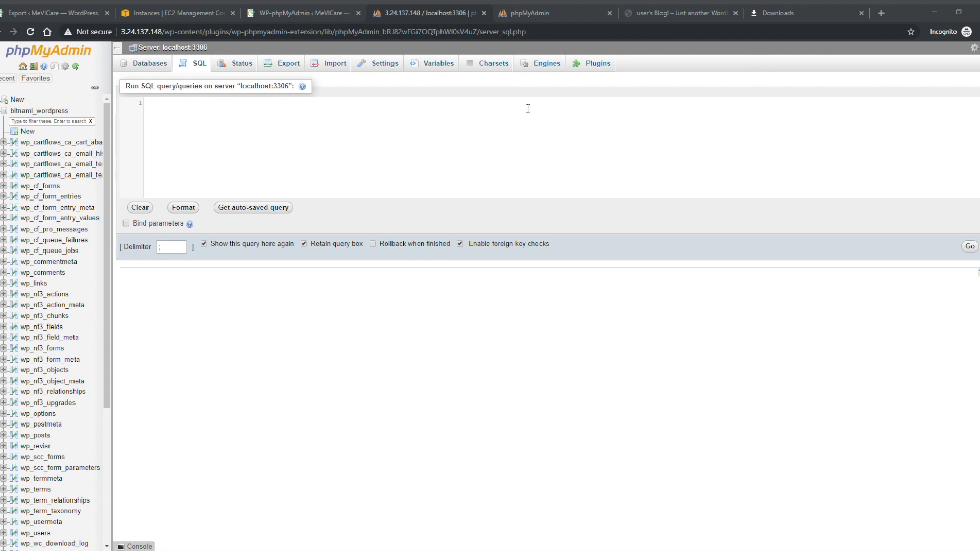
mouse_move(591, 99)
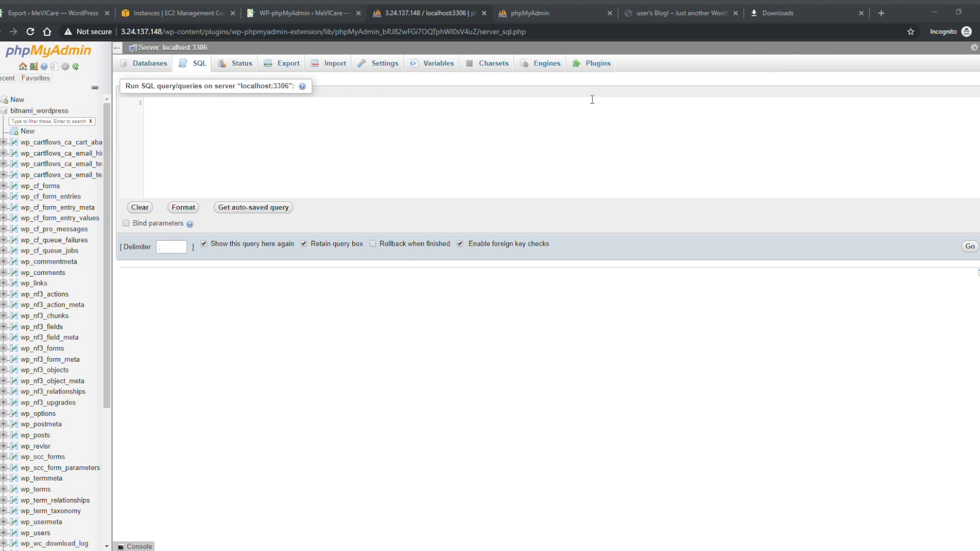
mouse_move(633, 137)
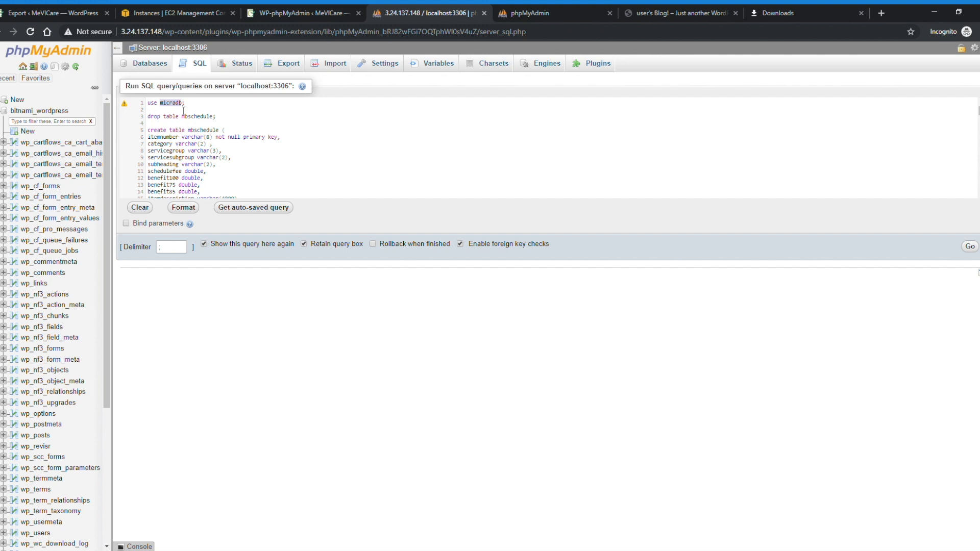
Point the mbschedule script at bitnami_wordpress instead of microdb and run it with Go.
text(bitnami_)
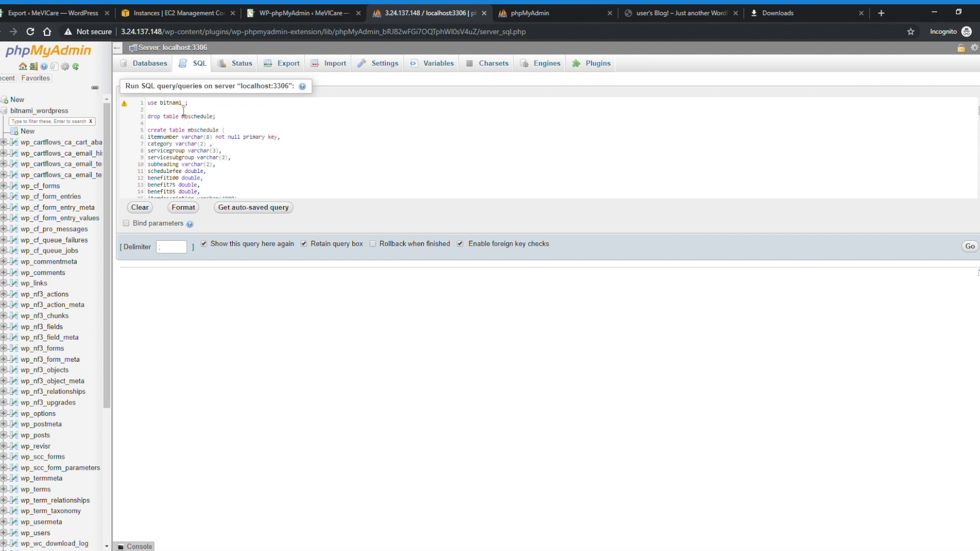
text(wordpress)
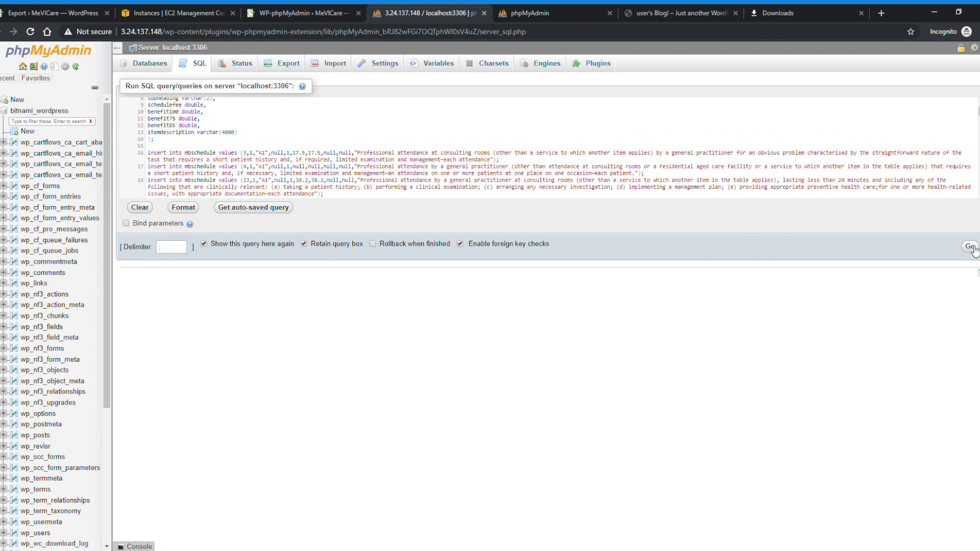
click(973, 246)
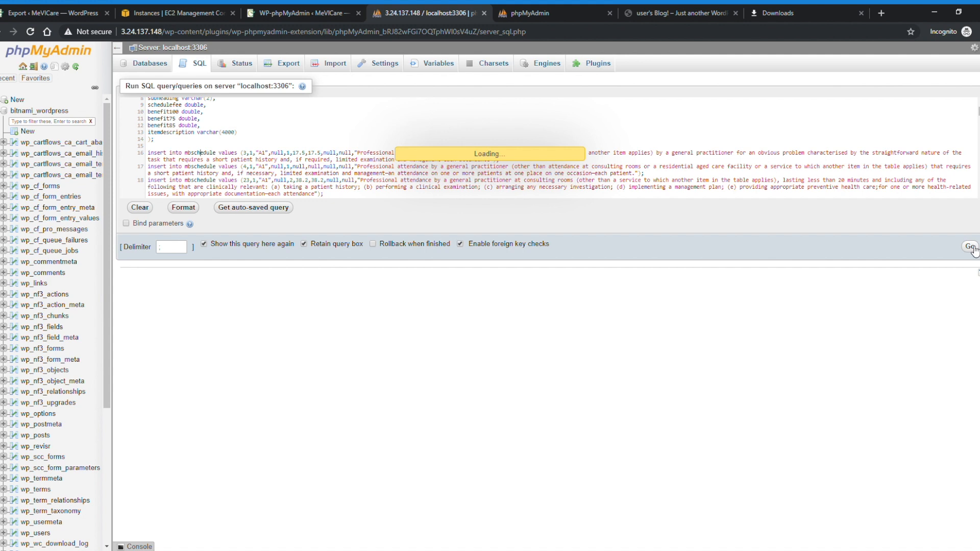
click(973, 246)
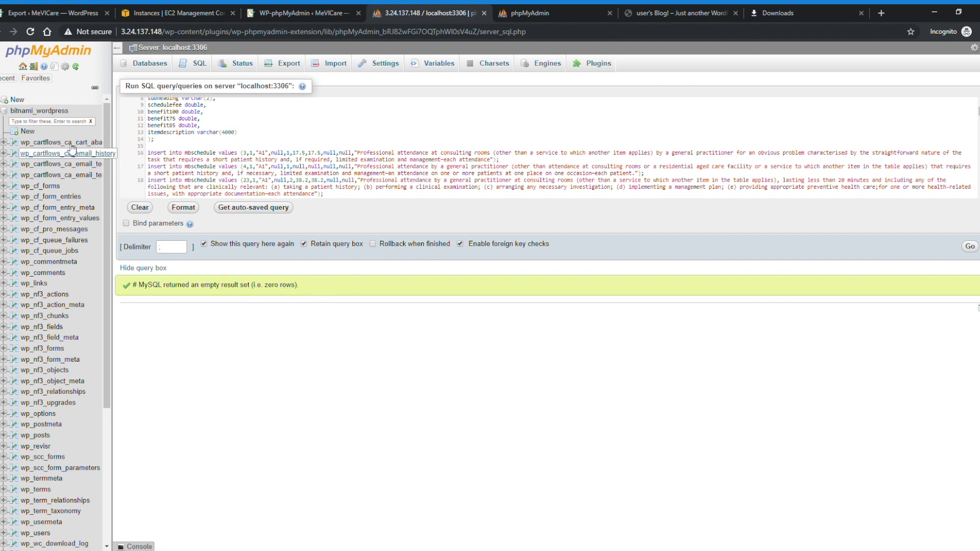
Browse the new mbschedule table's 5,953 rows in bitnami_wordpress, then return to the Claim Calculator tab.
click(41, 110)
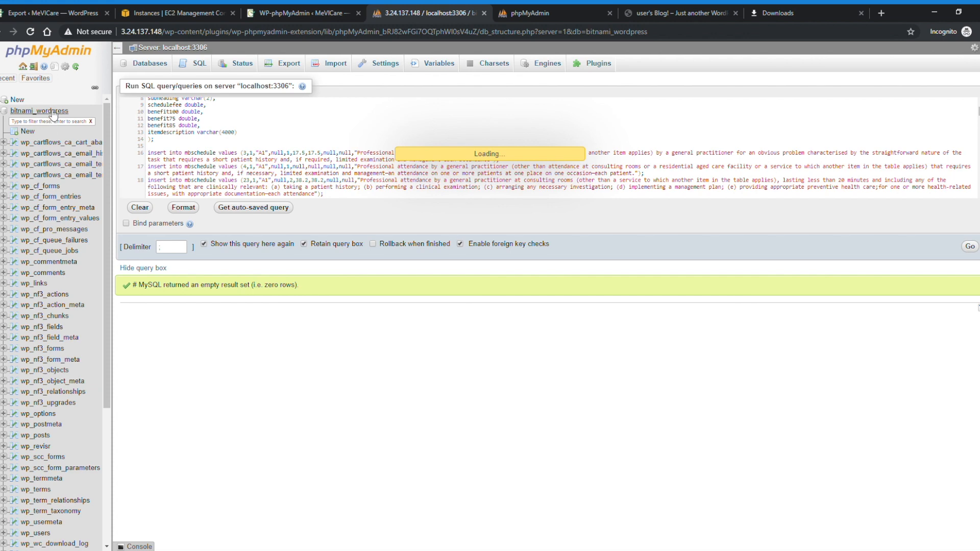
click(147, 64)
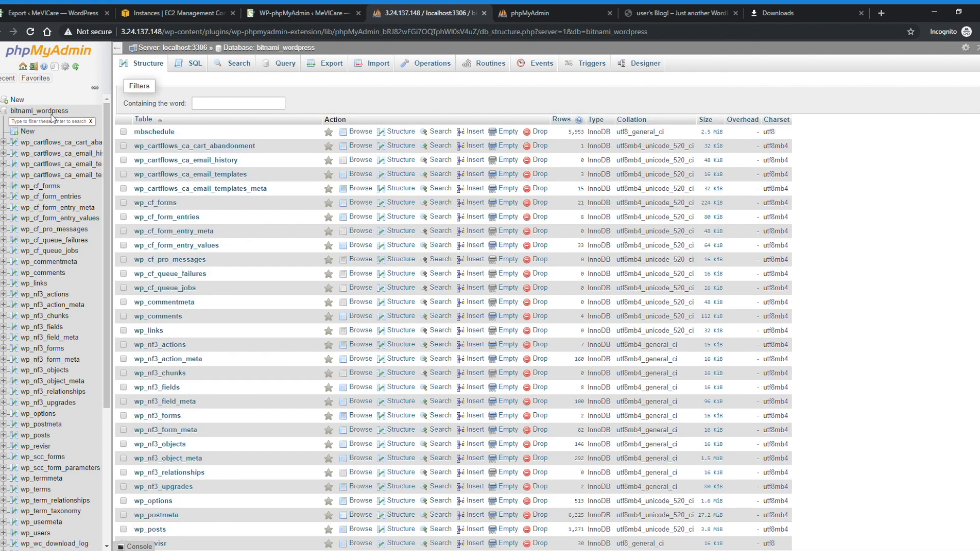
click(154, 132)
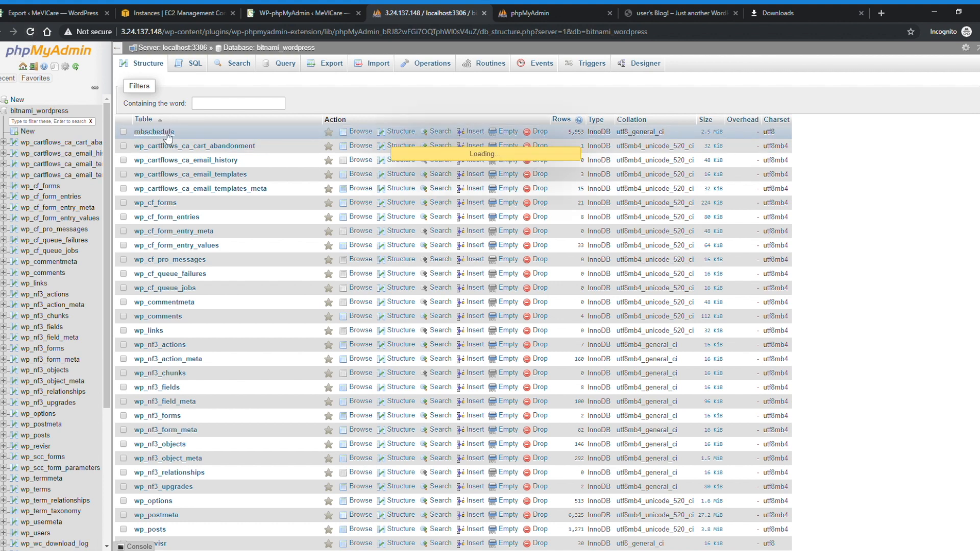
click(155, 132)
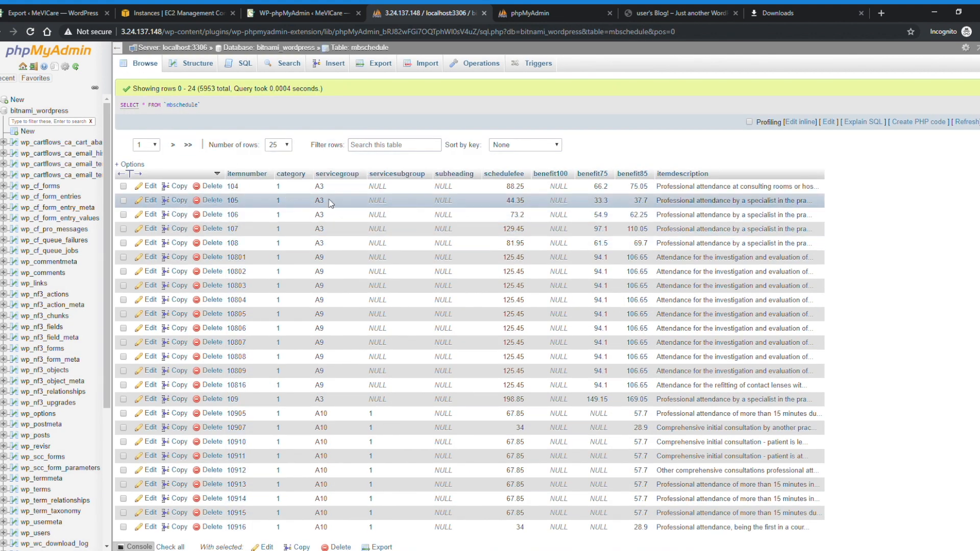
scroll(down, 3)
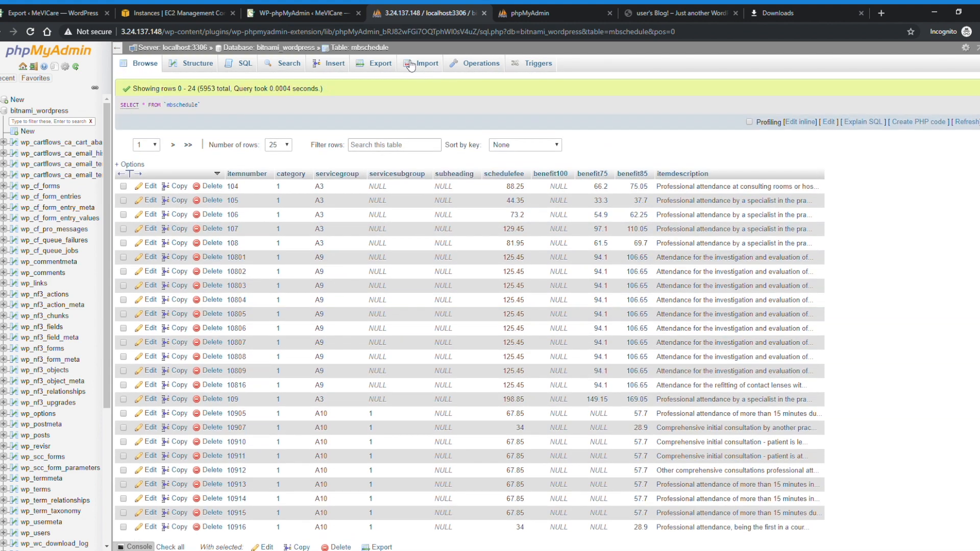
click(304, 13)
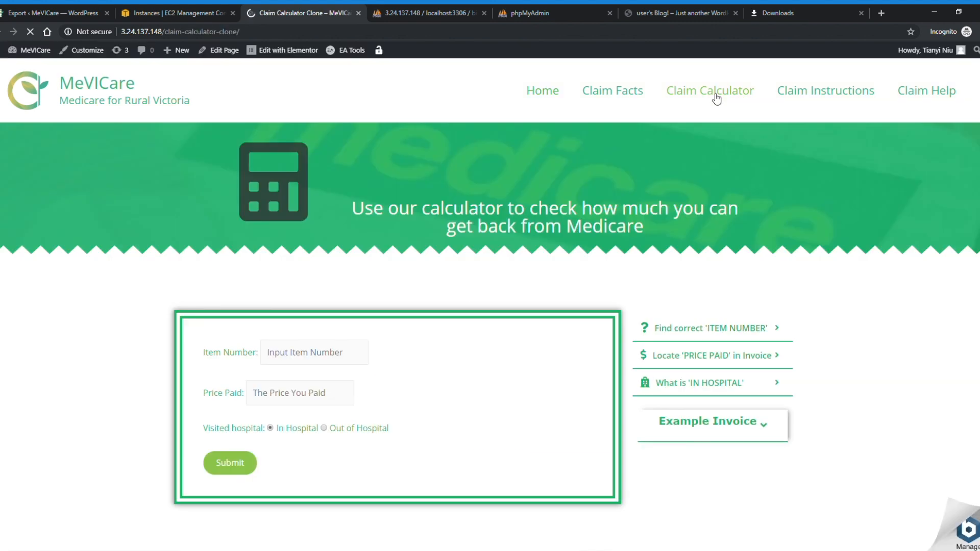
Calculate item 116 at $134 in hospital, showing Medicare covers $66.25 (49.44%).
text(116)
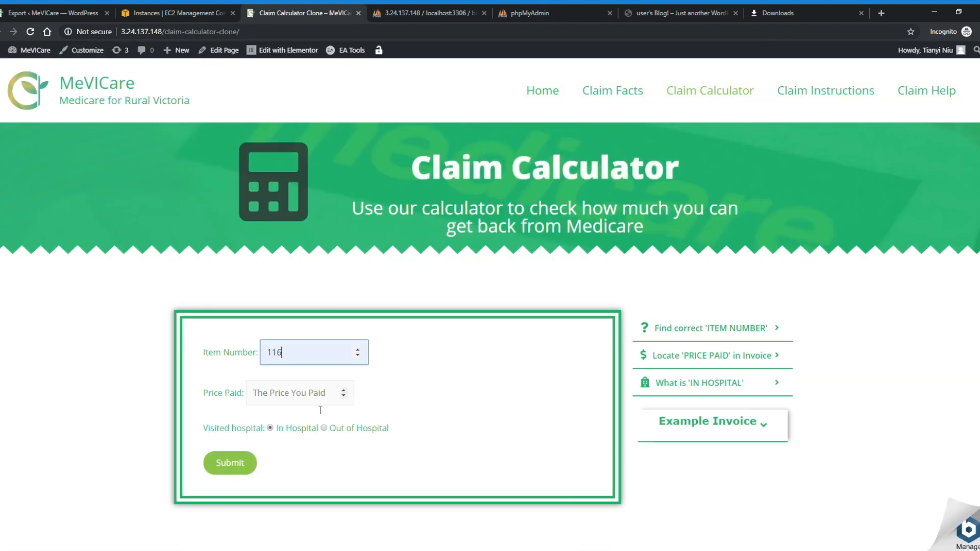
click(230, 463)
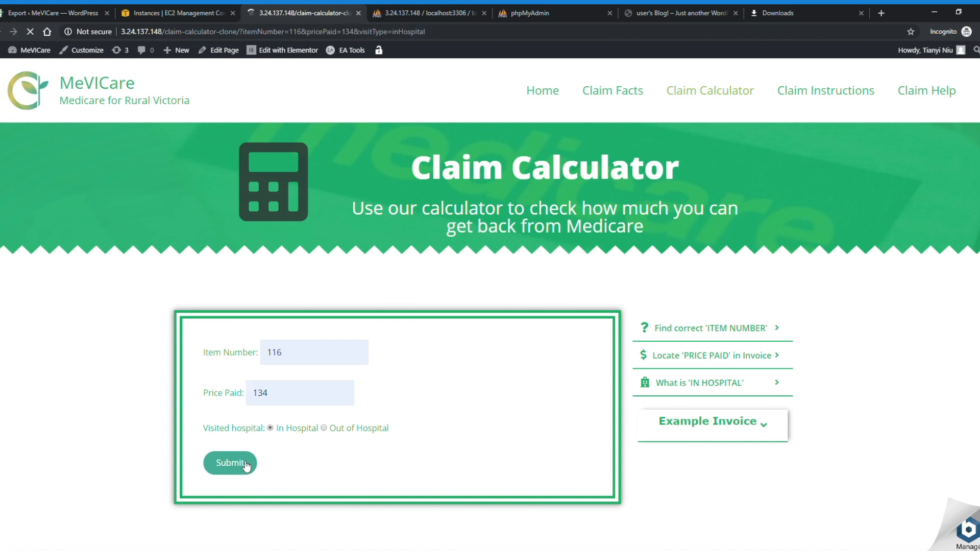
click(230, 463)
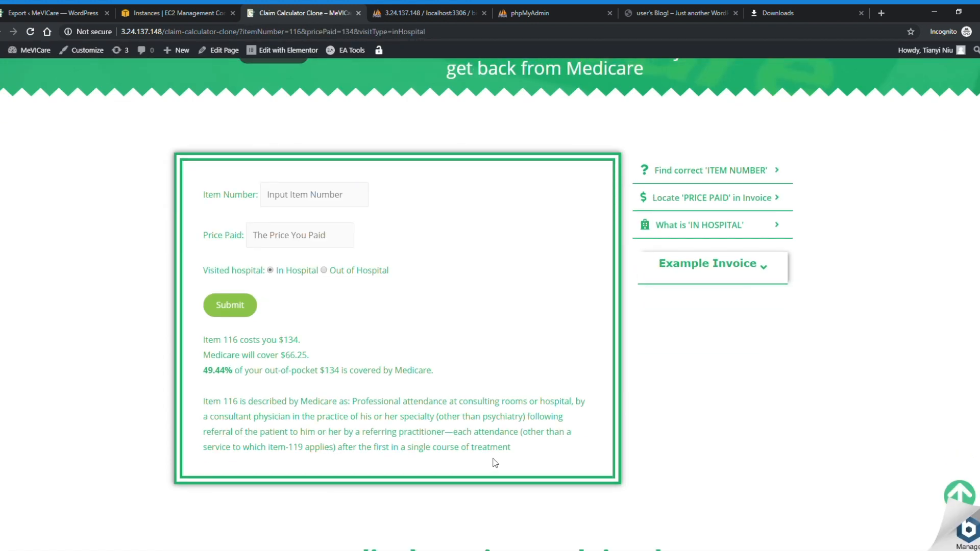
drag(204, 339, 511, 447)
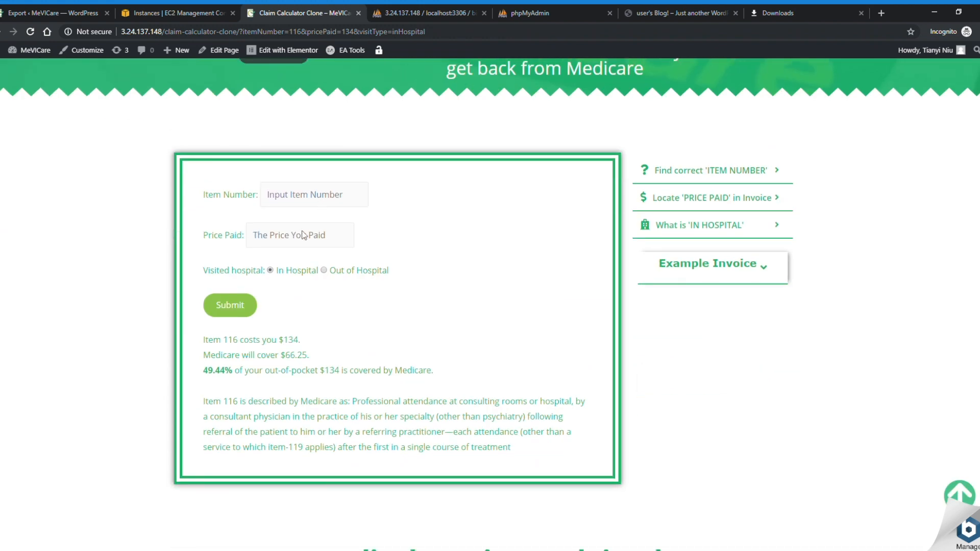
drag(202, 339, 433, 369)
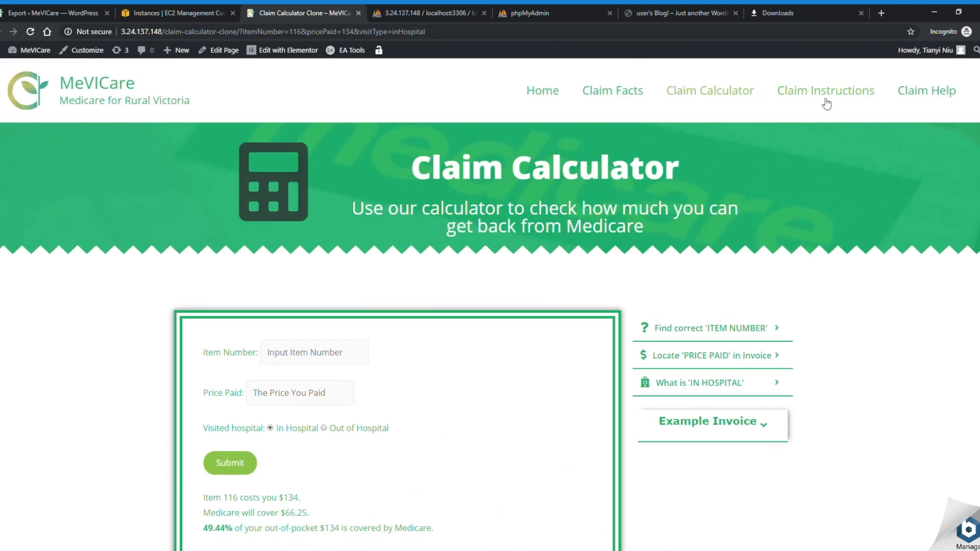
mouse_move(813, 103)
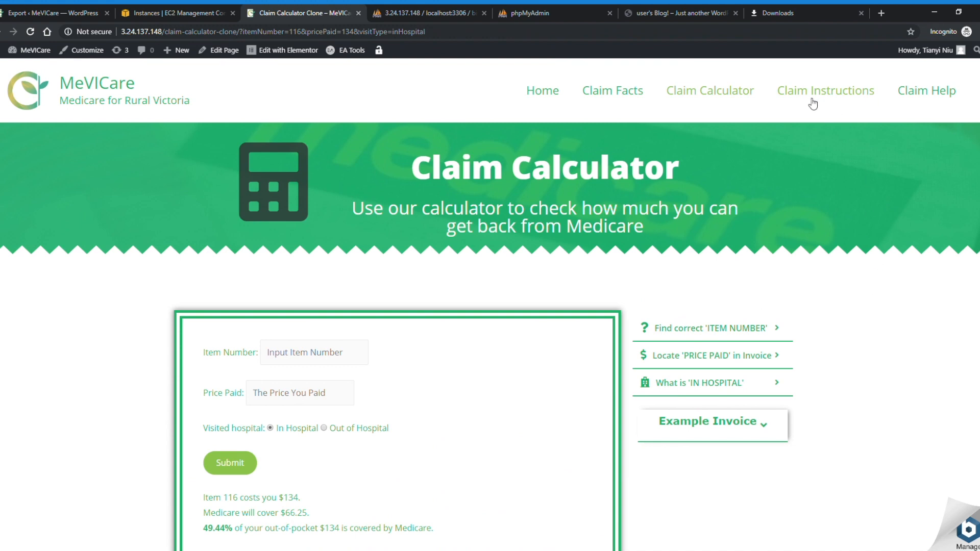
Browse Claim Instructions, Mobile App Claim, Claim Facts and Home, finishing on Claim Help via Location Help.
click(825, 91)
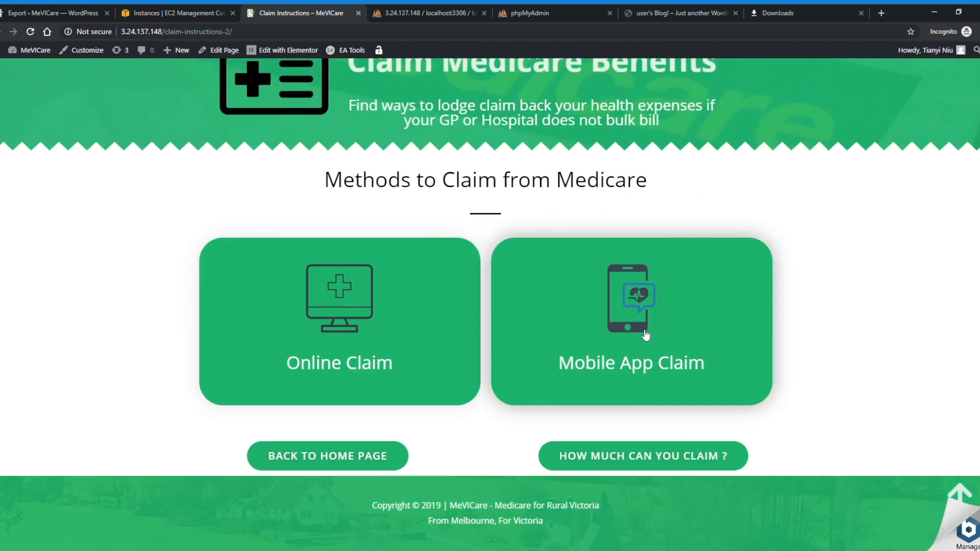
click(631, 321)
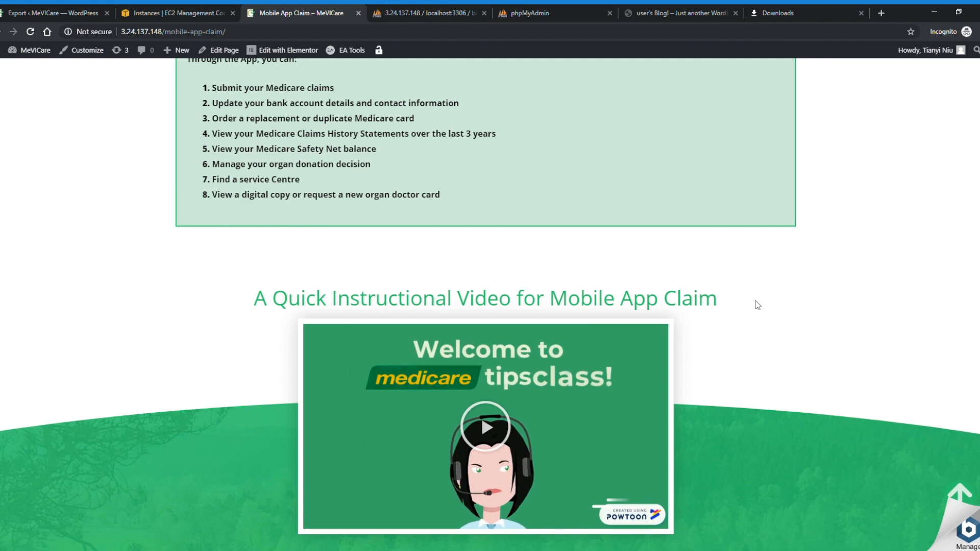
click(483, 427)
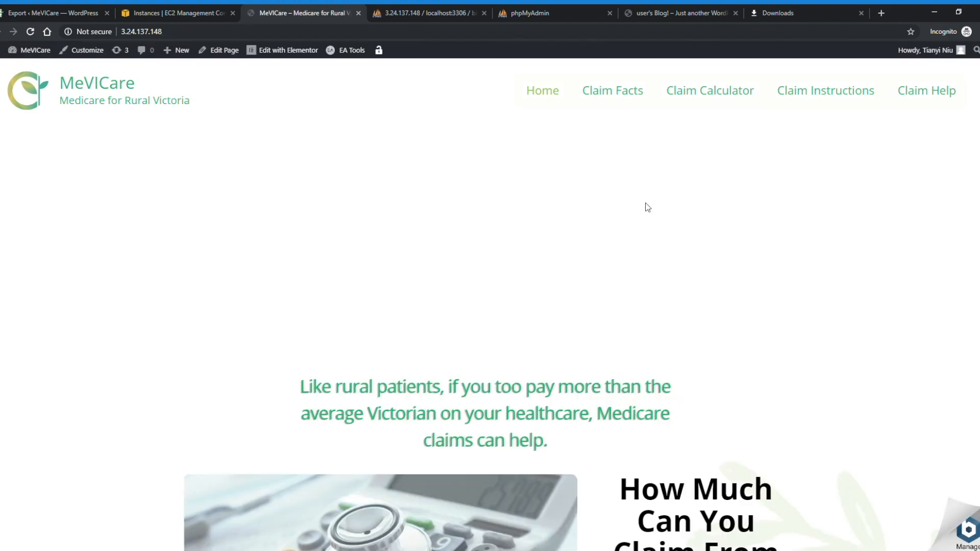
click(611, 90)
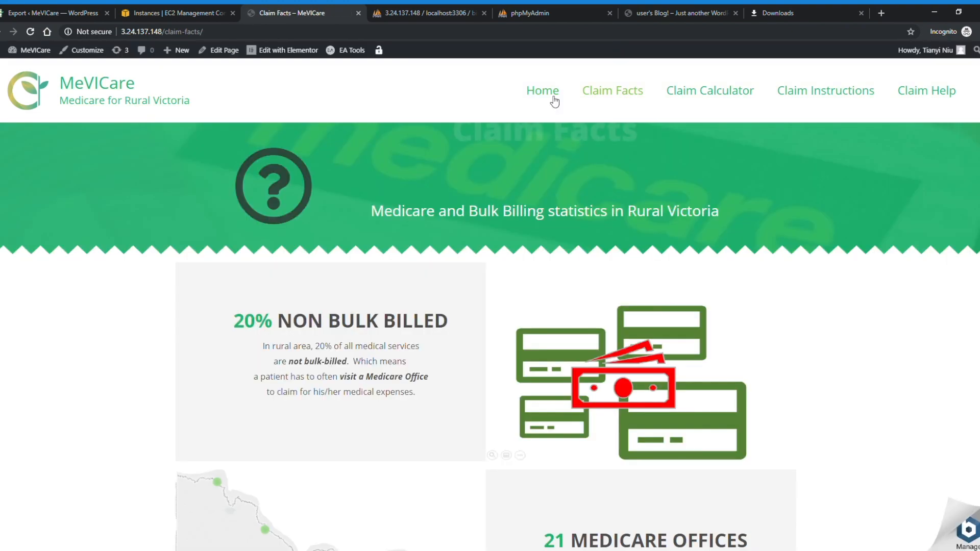
click(541, 90)
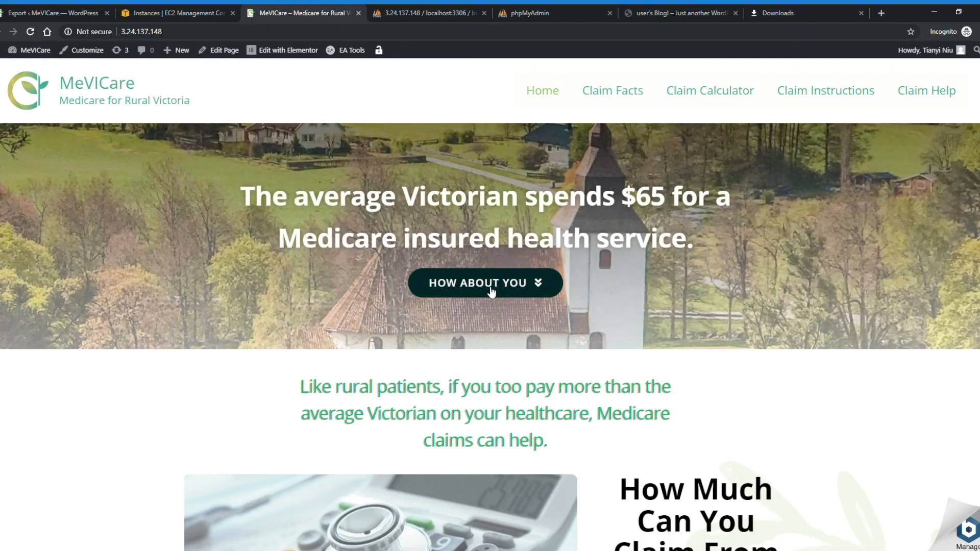
scroll(down, 3)
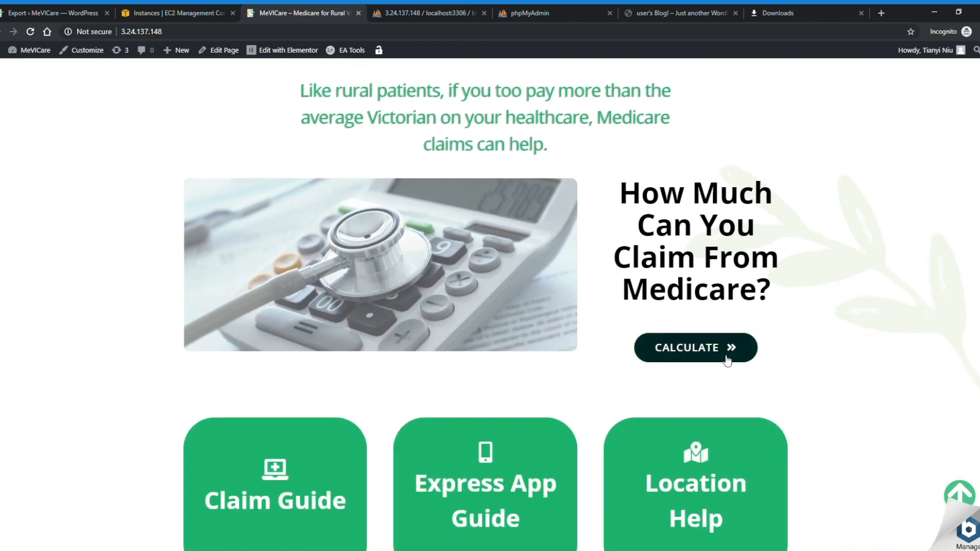
click(694, 483)
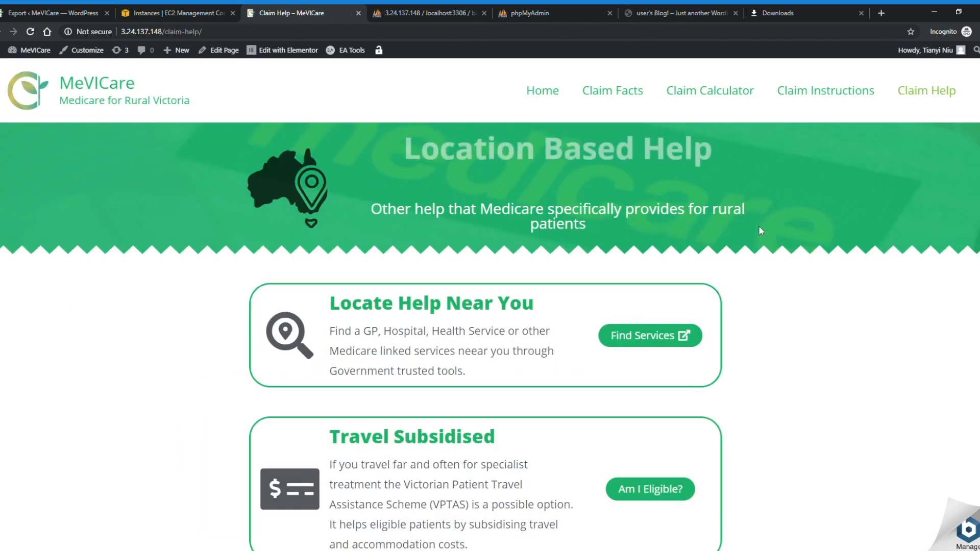